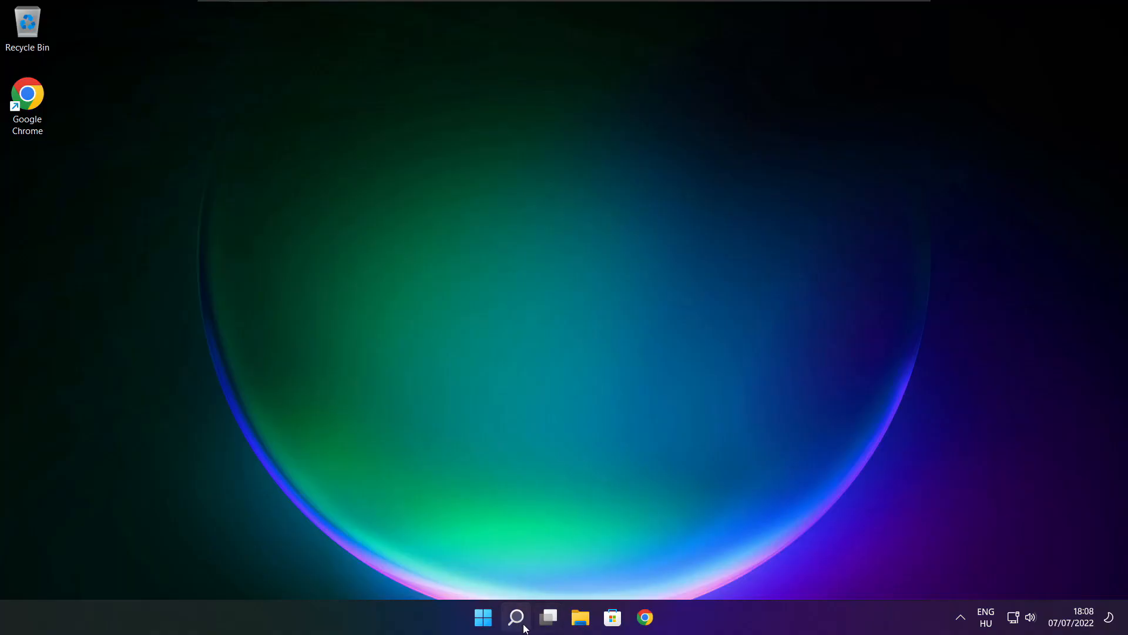
Step: Search the taskbar for 'device Manager' to bring up Device Manager as best match
click(515, 618)
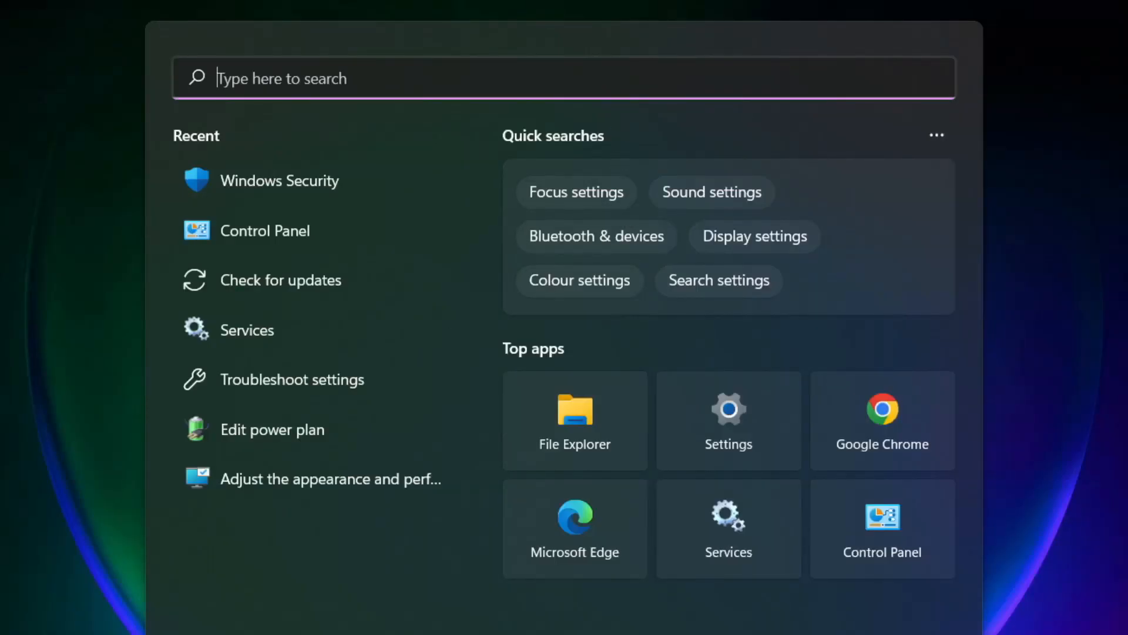
text(device Manager)
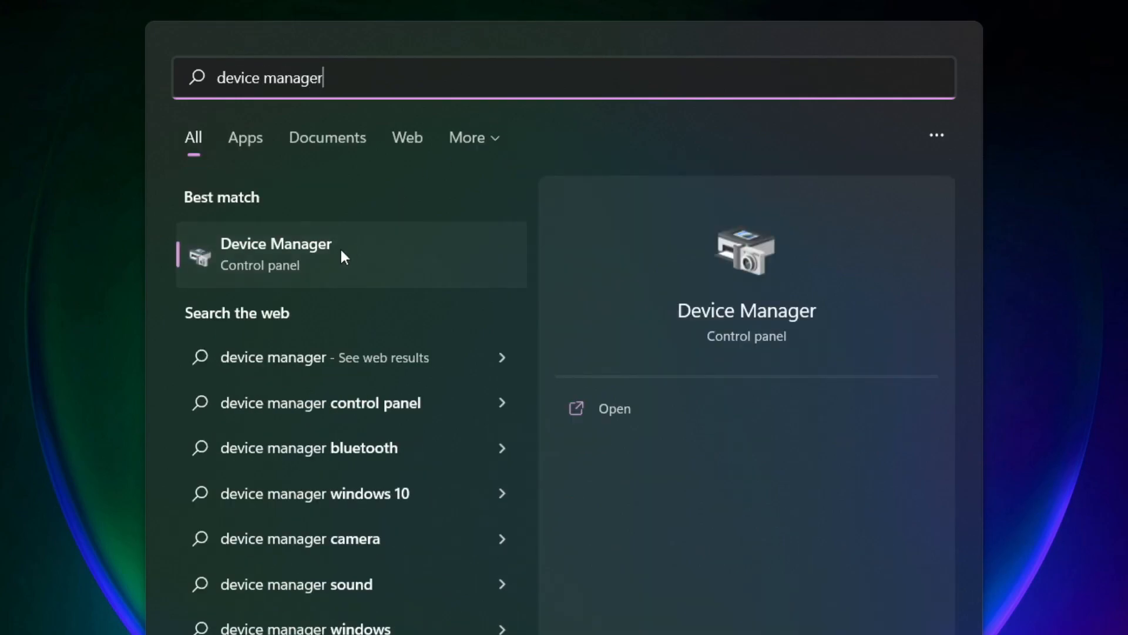
mouse_move(411, 271)
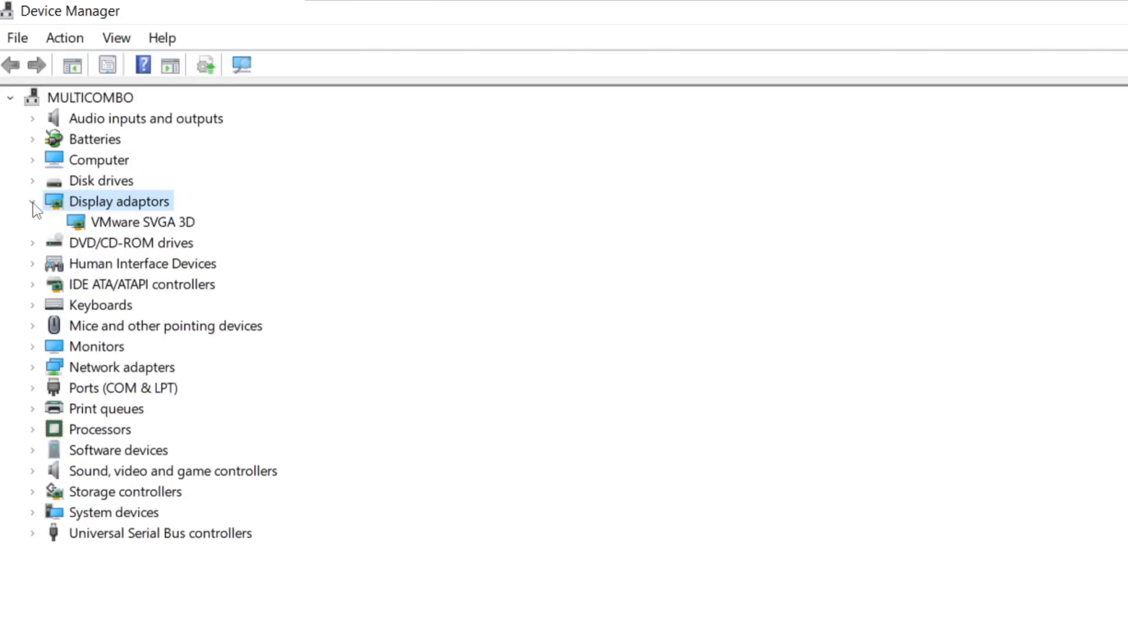
Step: Update the VMware SVGA 3D driver automatically; best driver already installed, then close
click(142, 222)
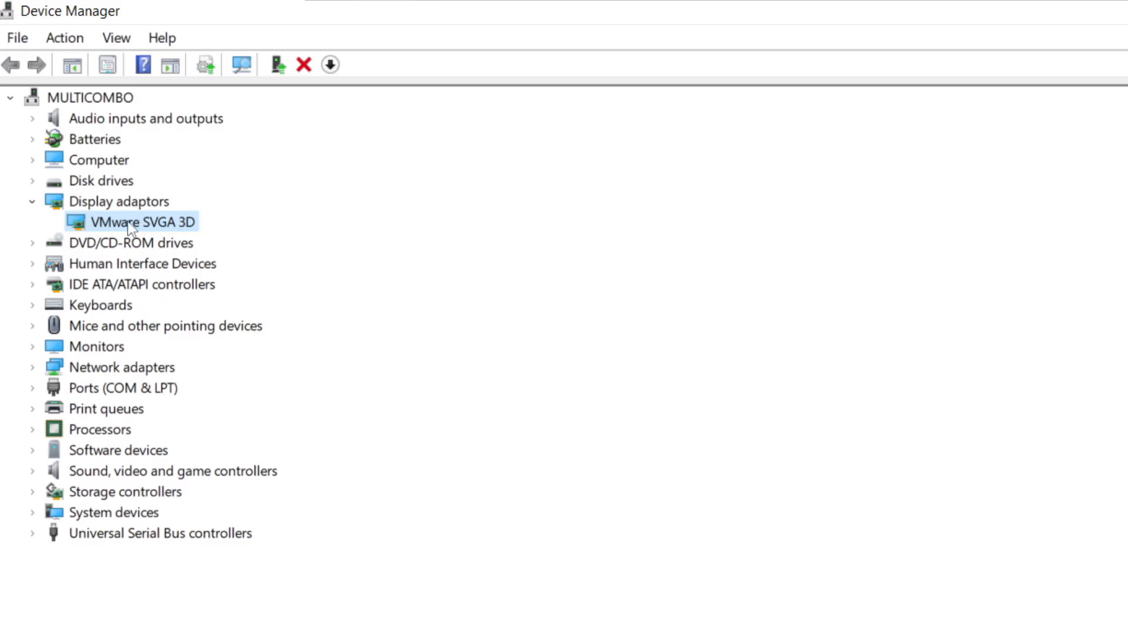
right_click(141, 222)
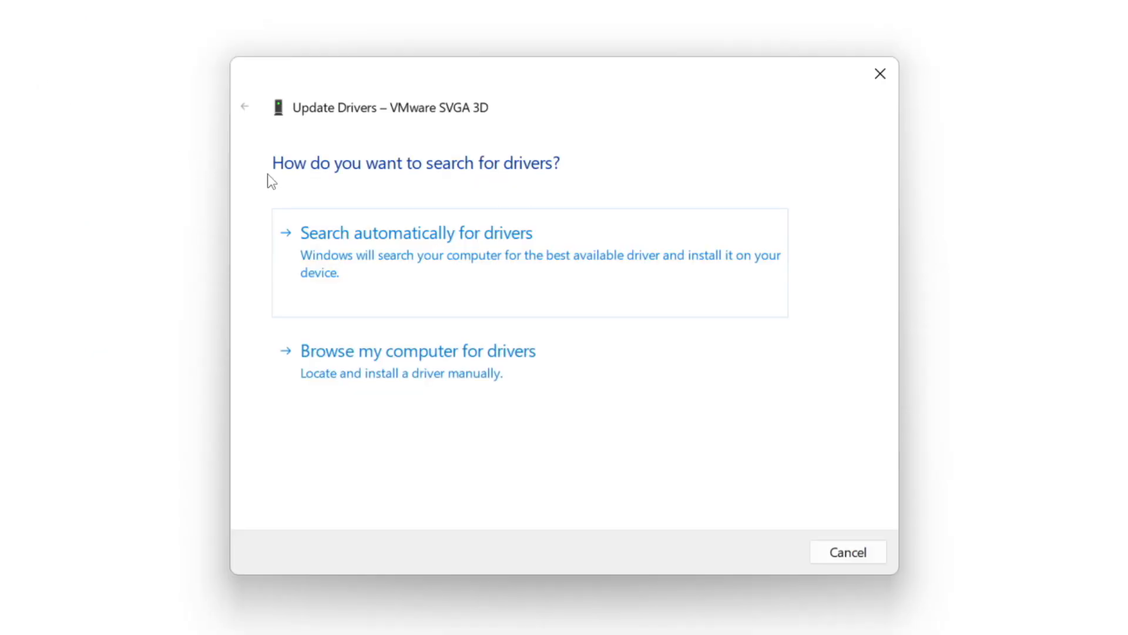
mouse_move(418, 292)
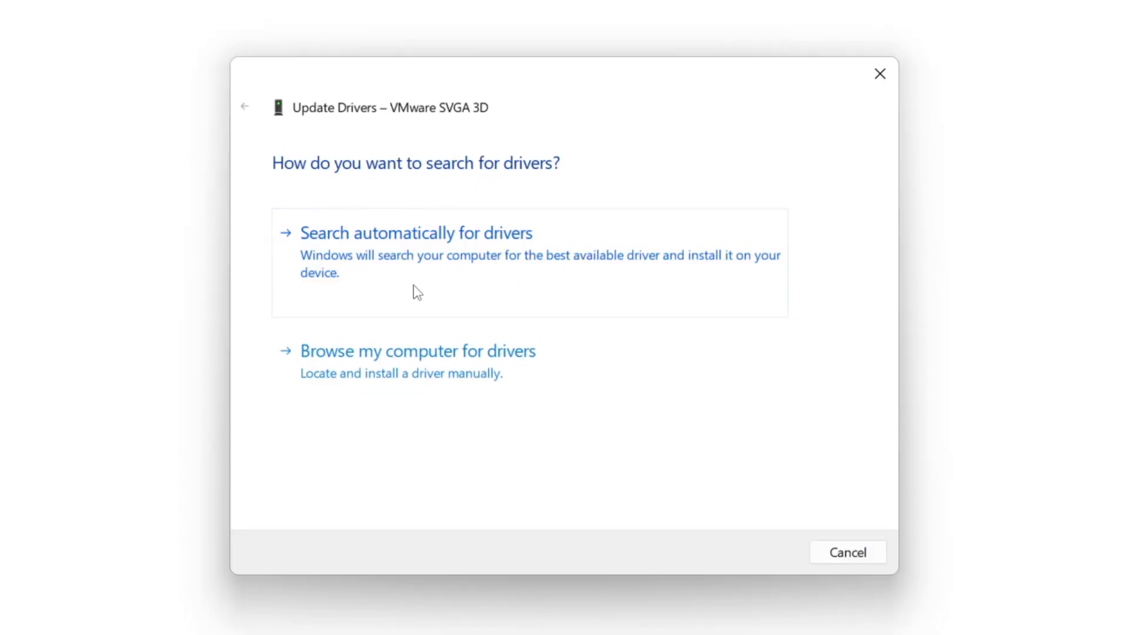
mouse_move(496, 267)
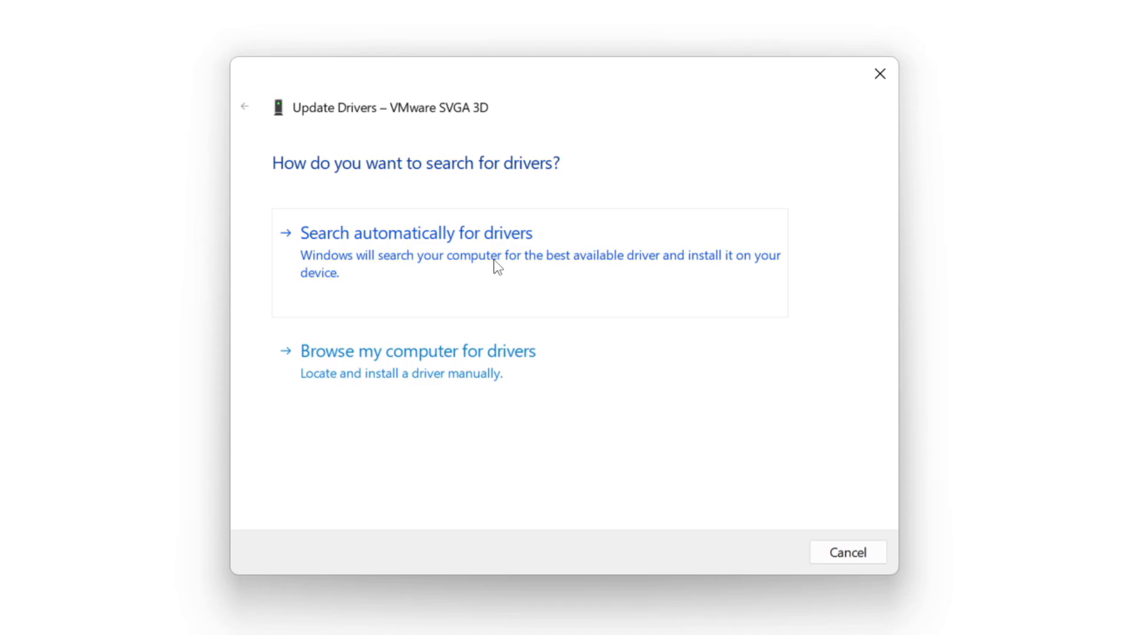
click(417, 233)
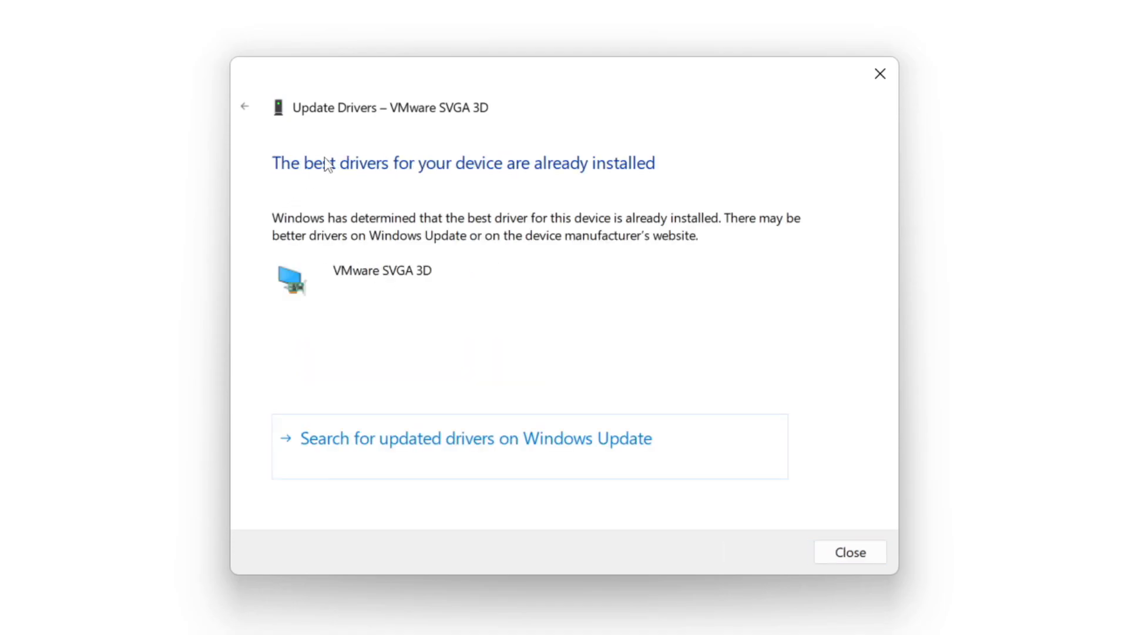
mouse_move(733, 413)
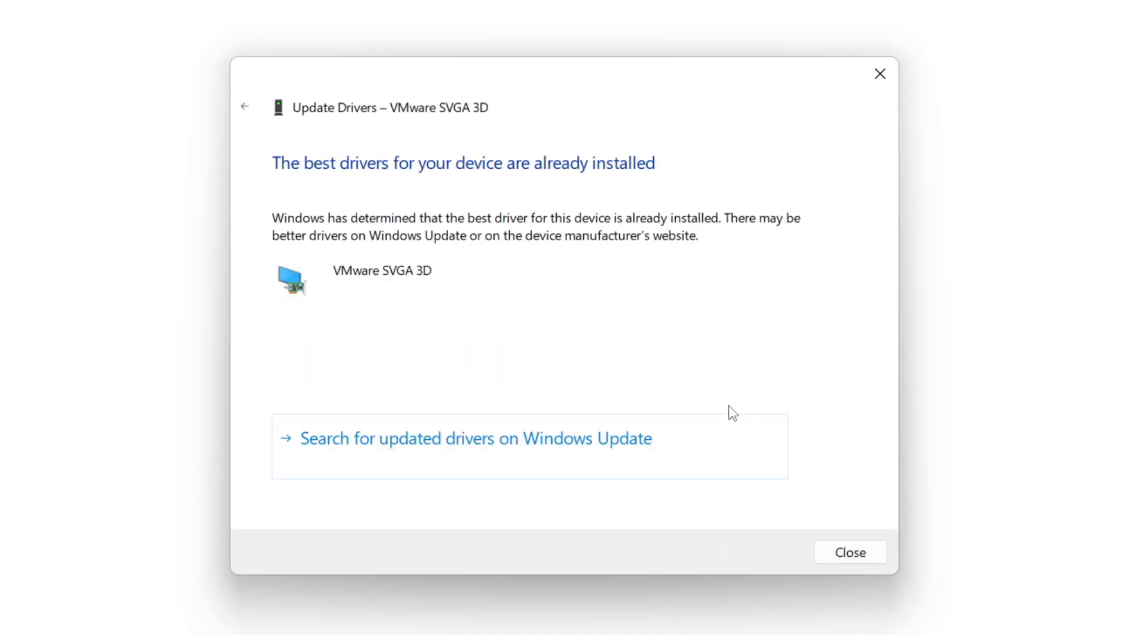
mouse_move(849, 552)
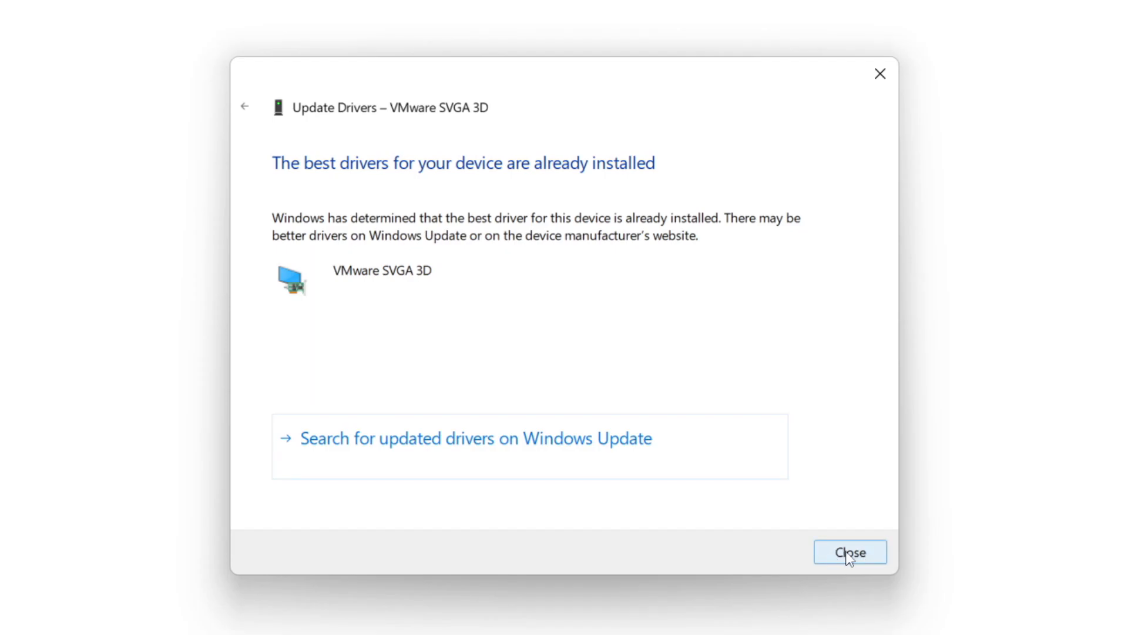
click(850, 552)
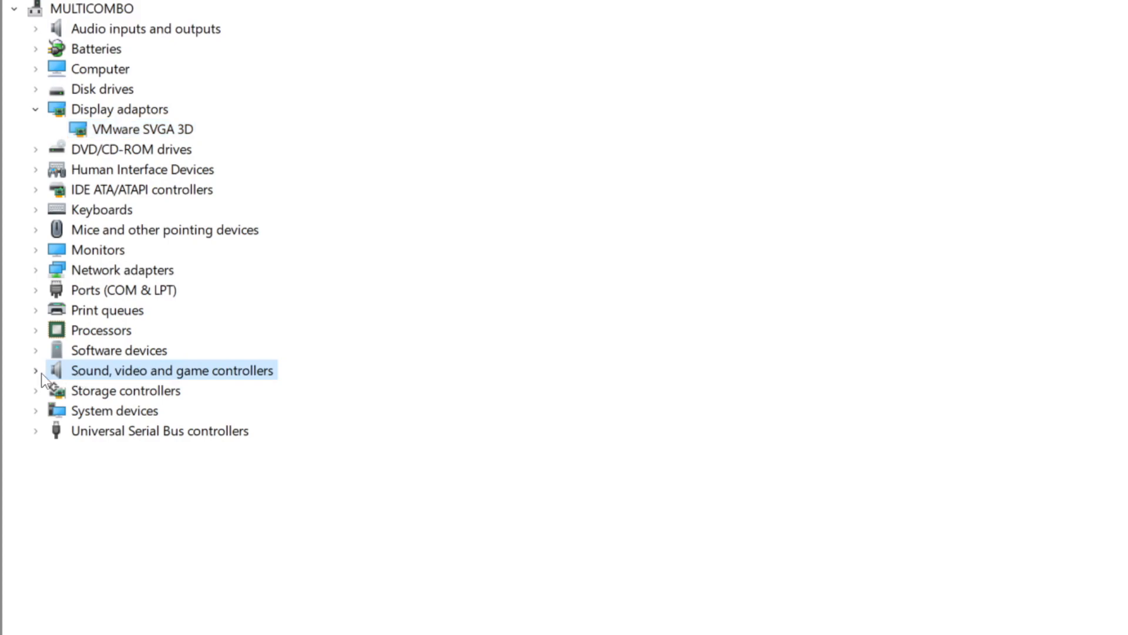
mouse_move(157, 391)
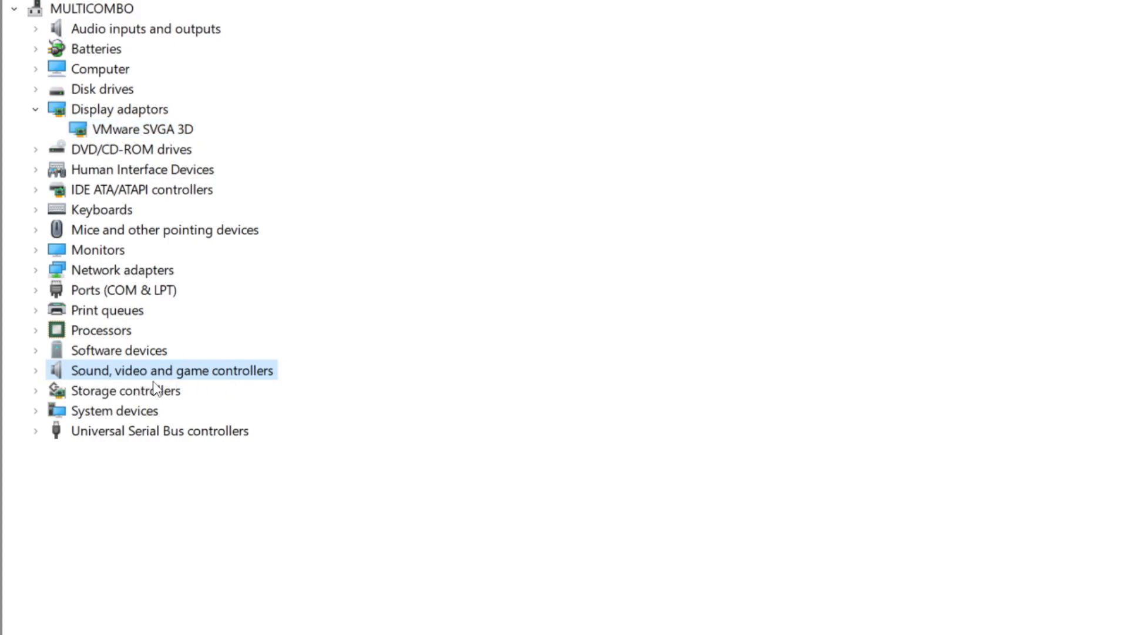
mouse_move(38, 373)
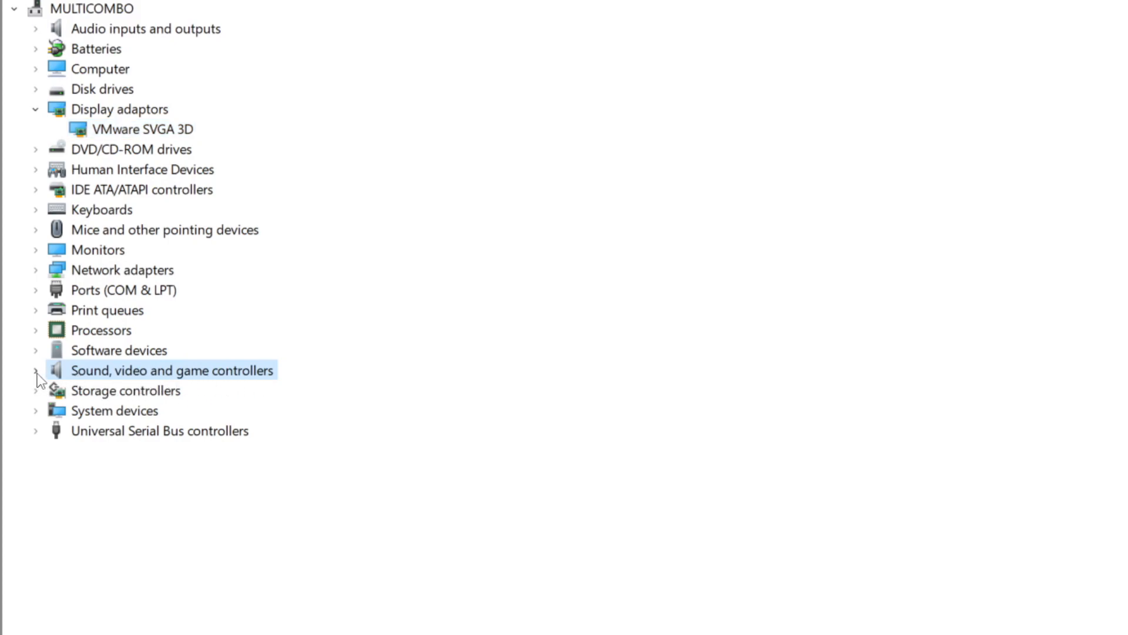
Step: Update the High Definition Audio Device driver automatically; best driver already installed, then close
click(35, 370)
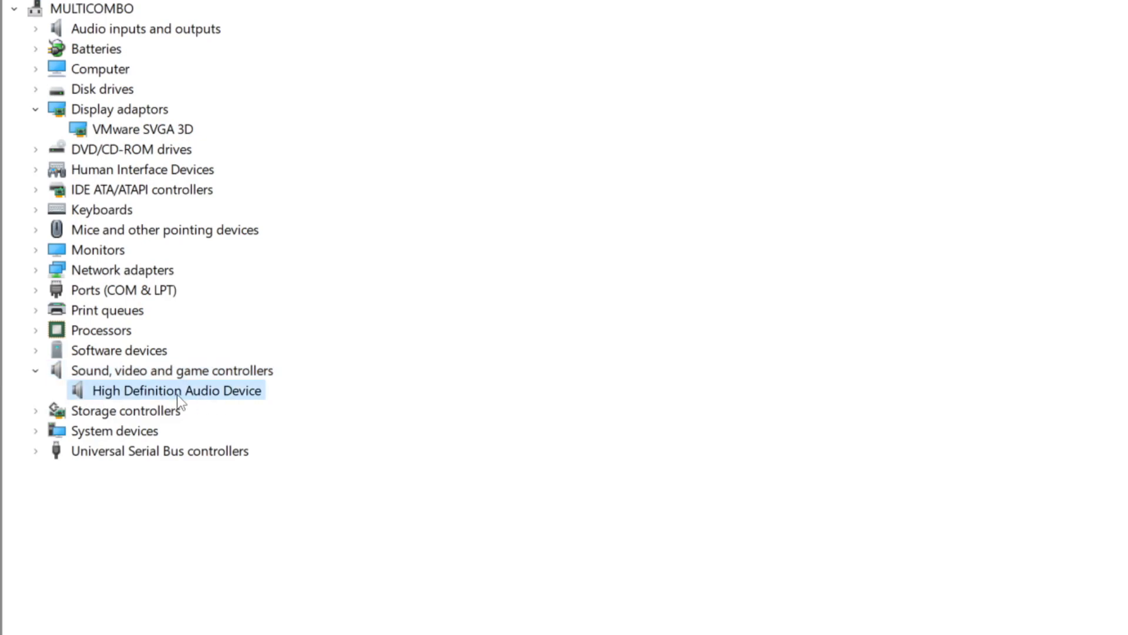
mouse_move(170, 398)
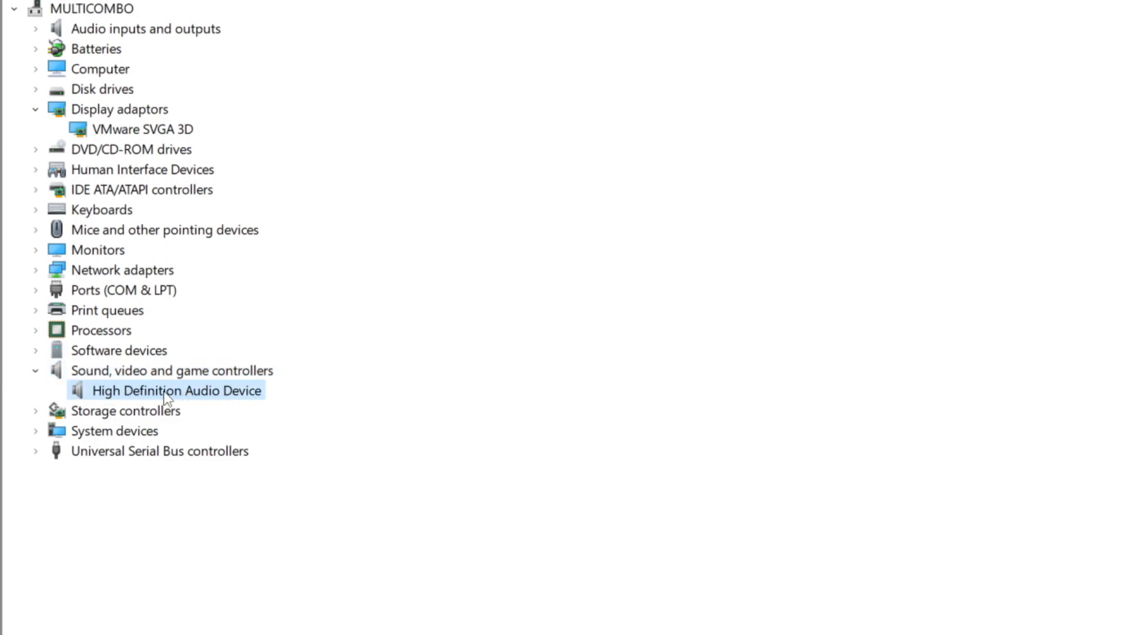
right_click(176, 390)
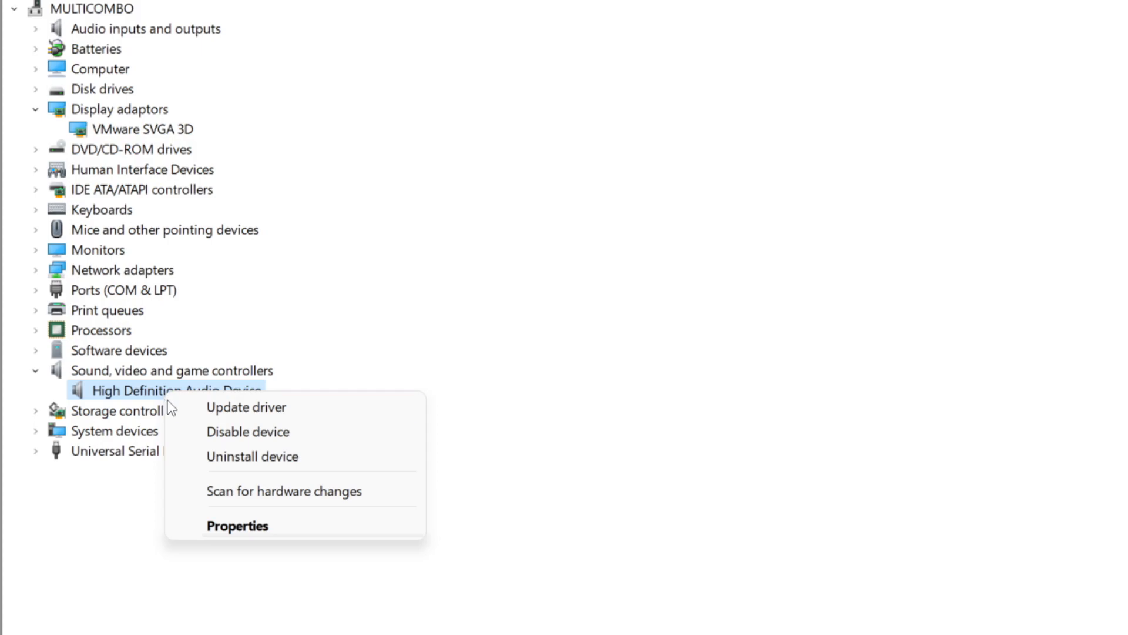
mouse_move(335, 414)
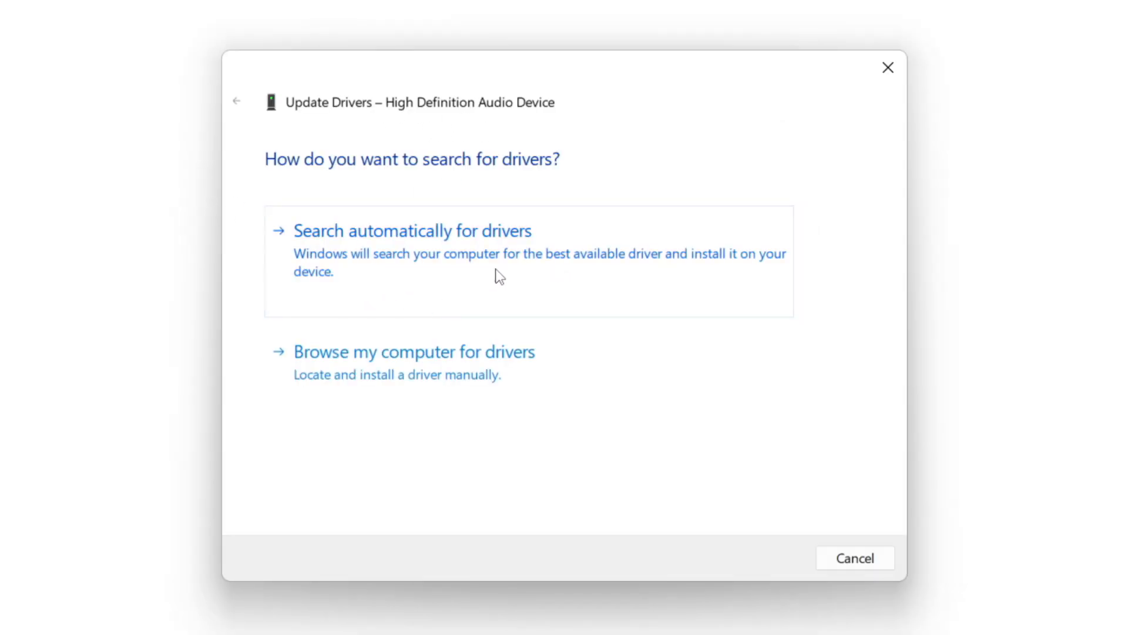
mouse_move(452, 260)
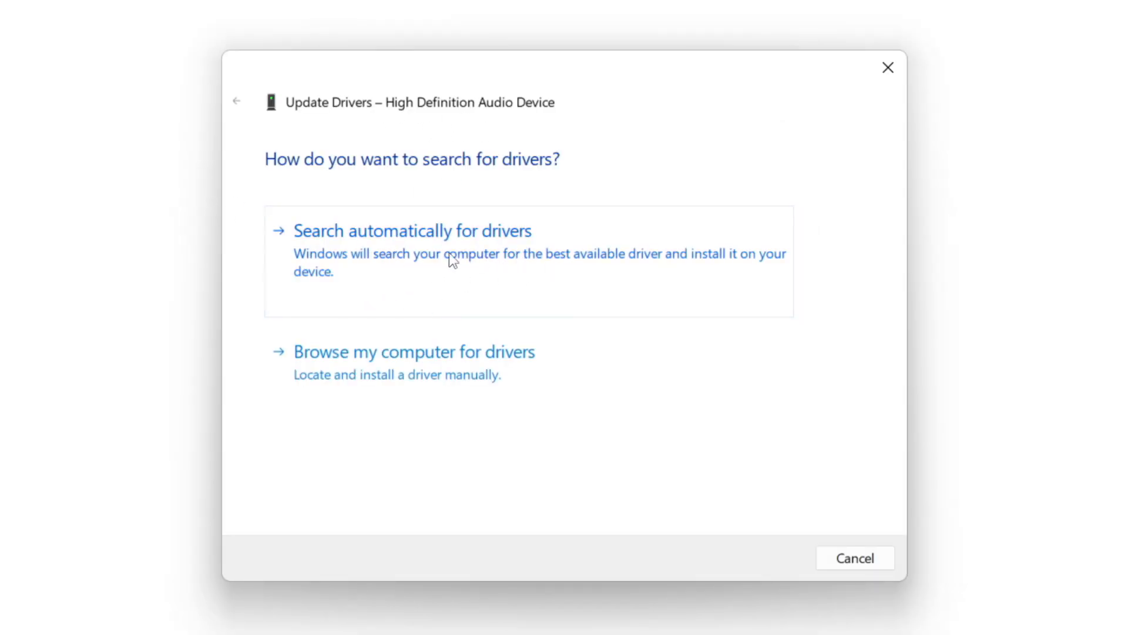
click(413, 230)
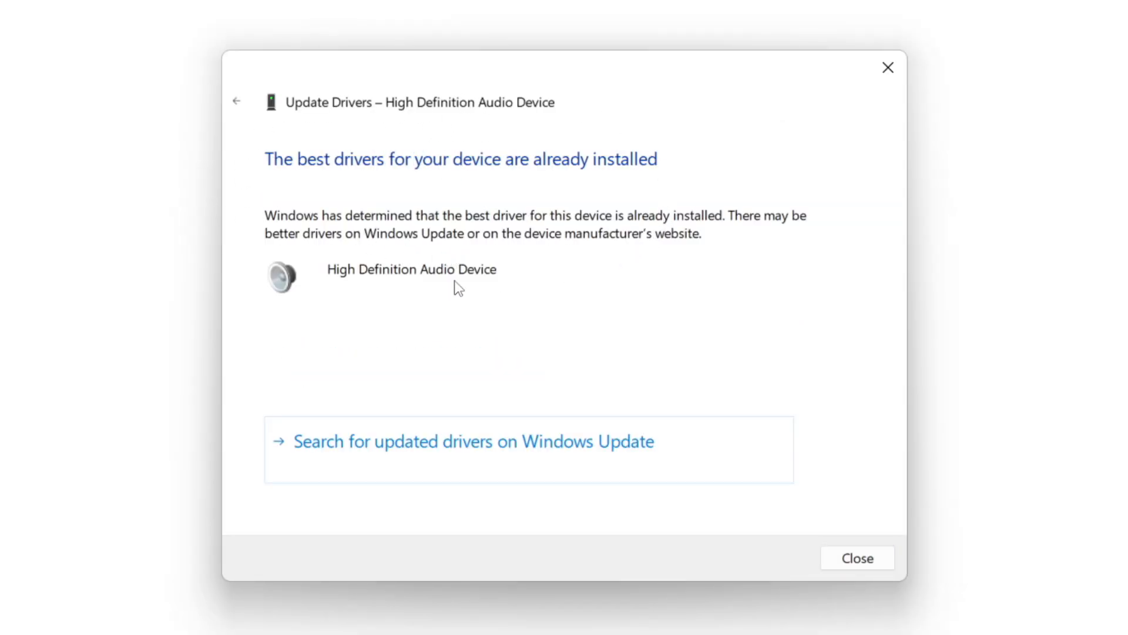
mouse_move(481, 210)
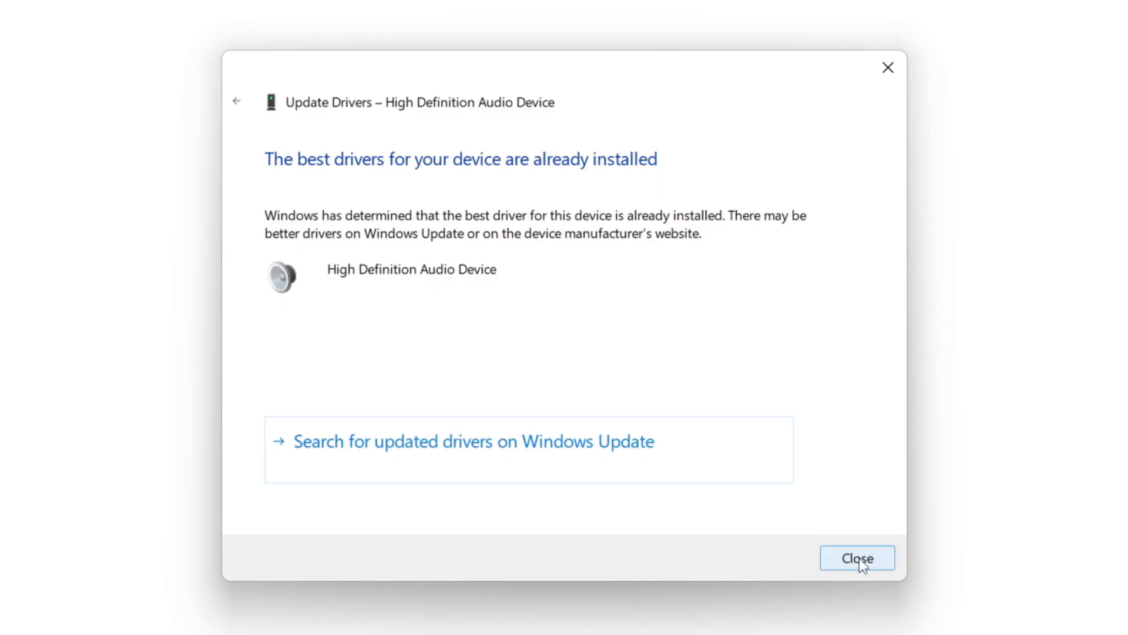
click(857, 558)
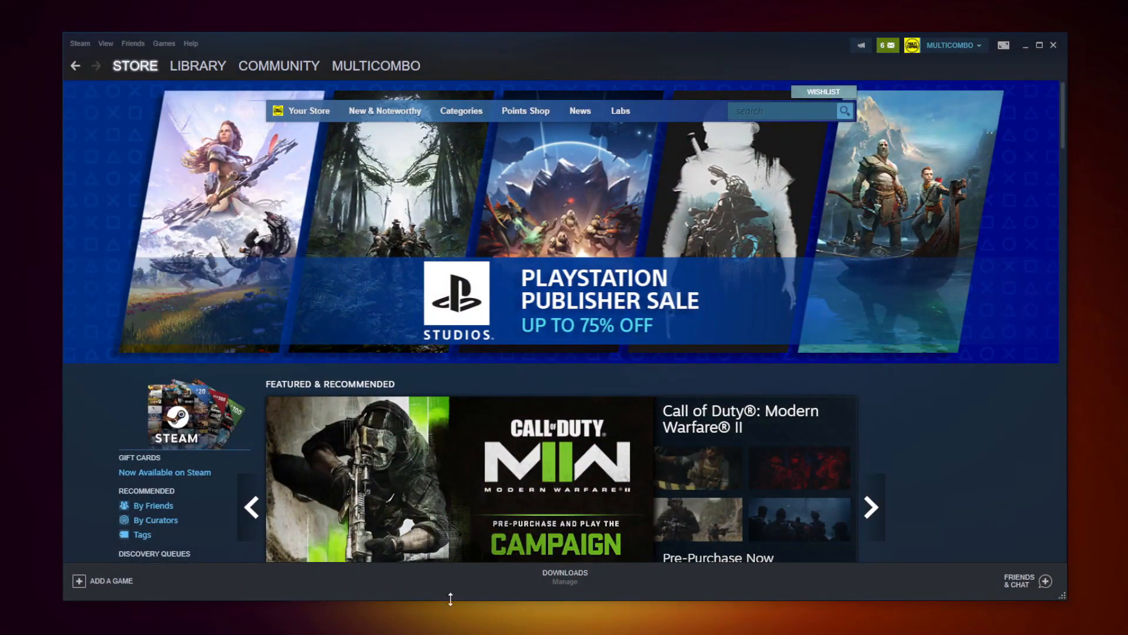
Step: Switch Steam to the Library home page listing installed games
click(197, 65)
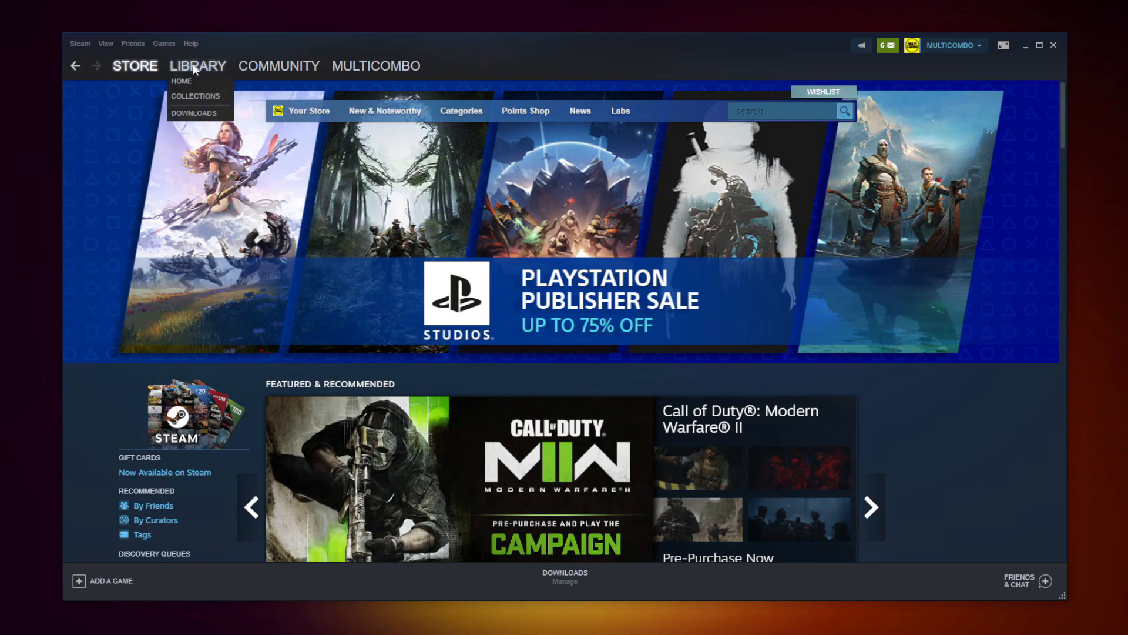
click(198, 65)
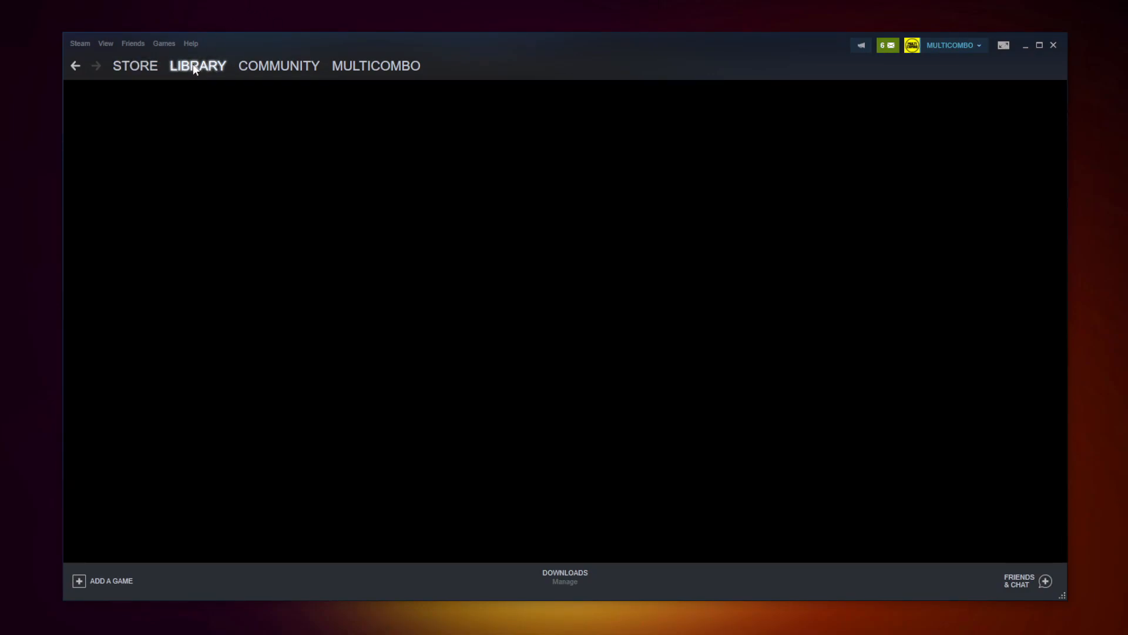
click(197, 65)
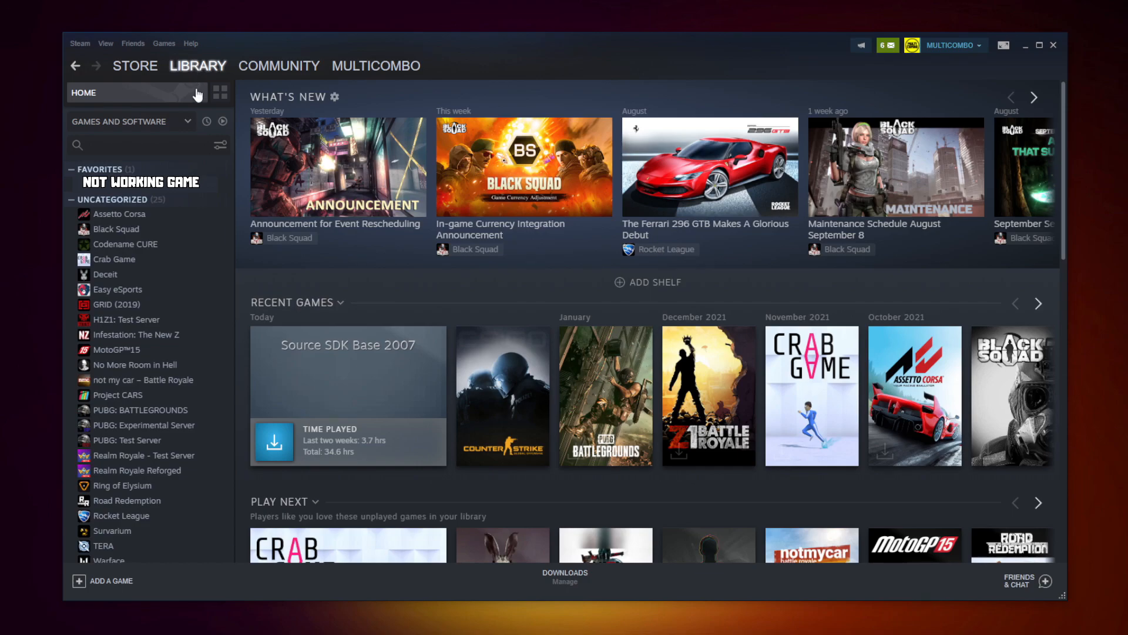
mouse_move(221, 191)
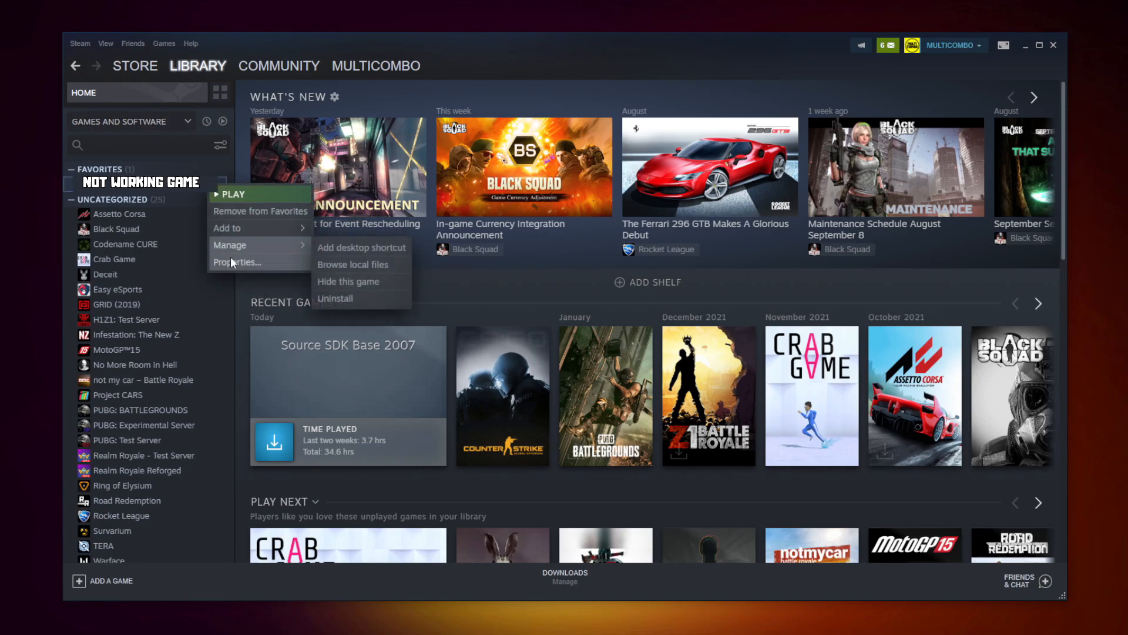
mouse_move(238, 263)
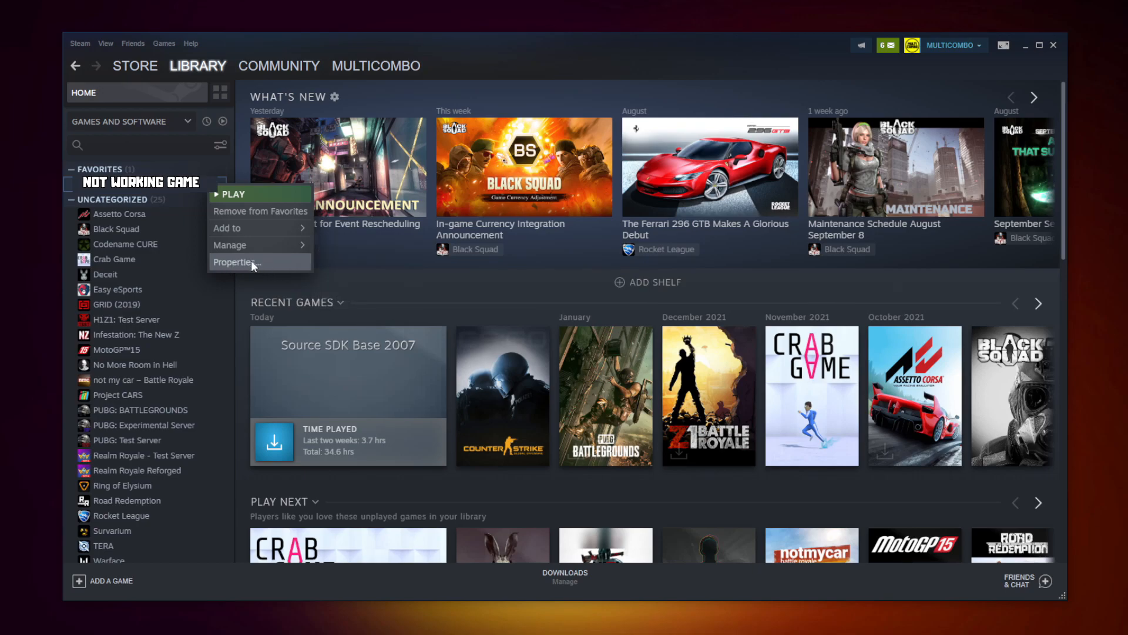
Step: Verify NOT WORKING GAME's local files (3367 validated) and browse to its install folder
click(235, 262)
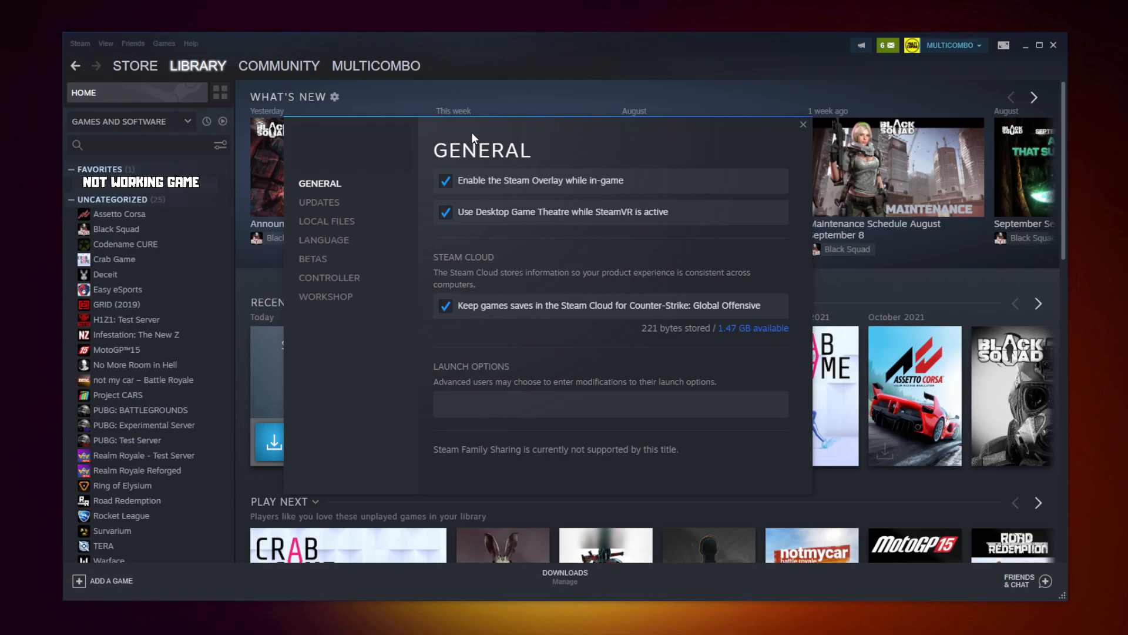
mouse_move(326, 221)
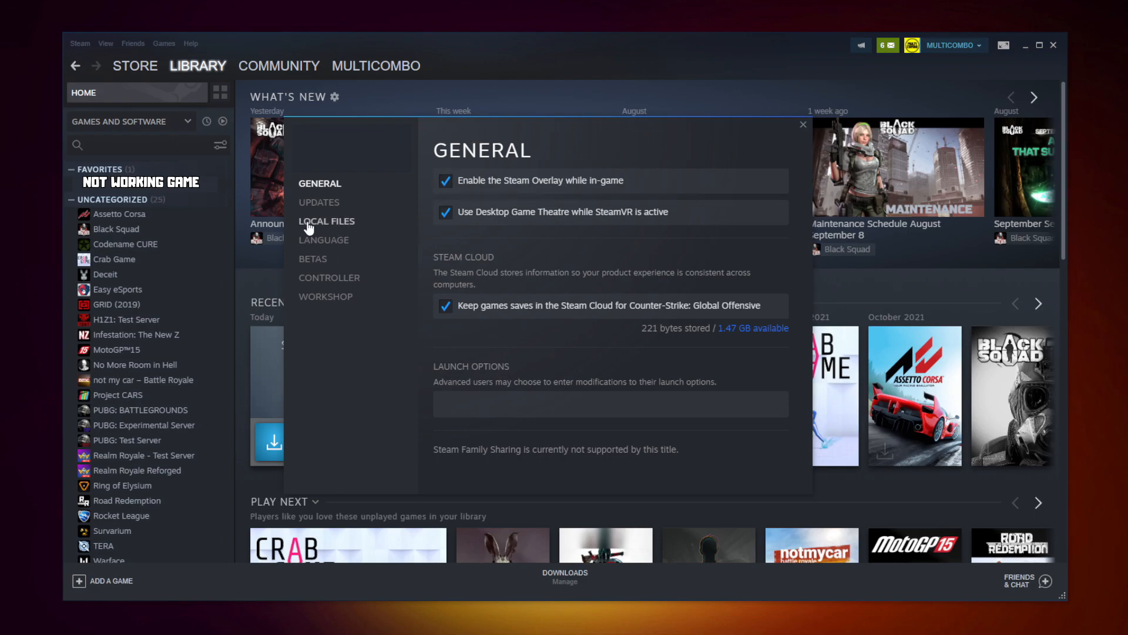
mouse_move(331, 227)
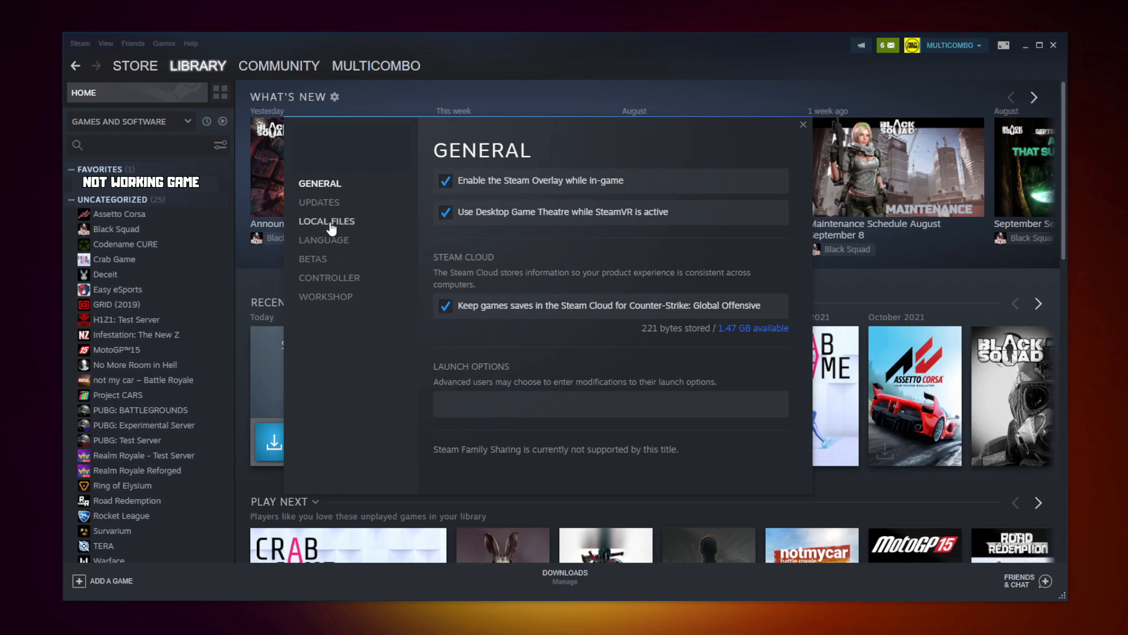
click(327, 221)
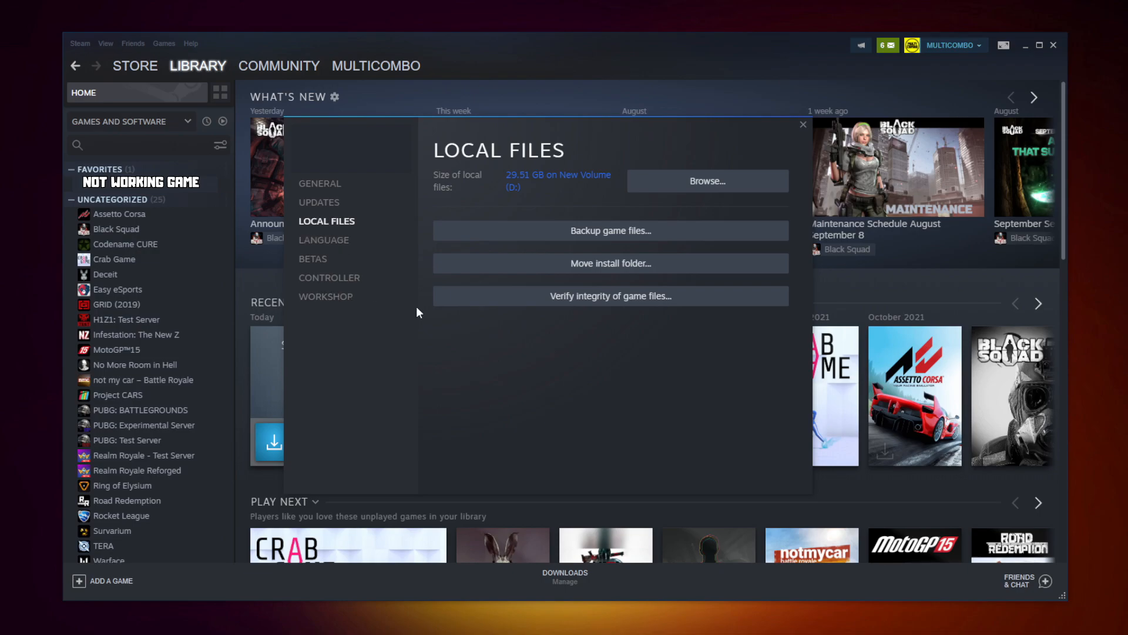
mouse_move(581, 302)
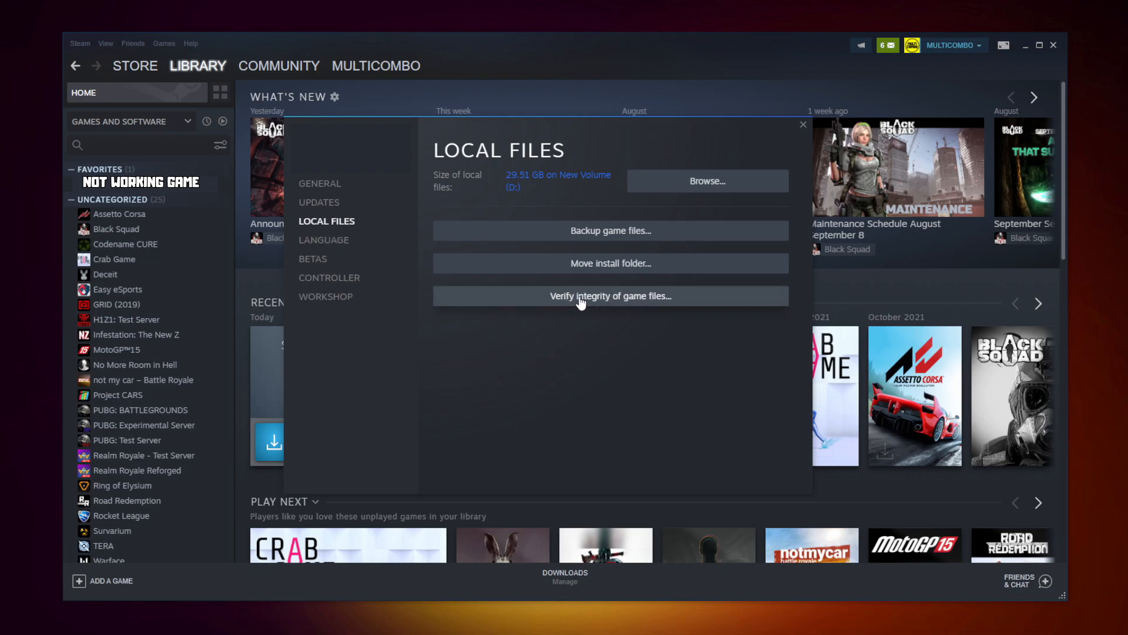
click(610, 296)
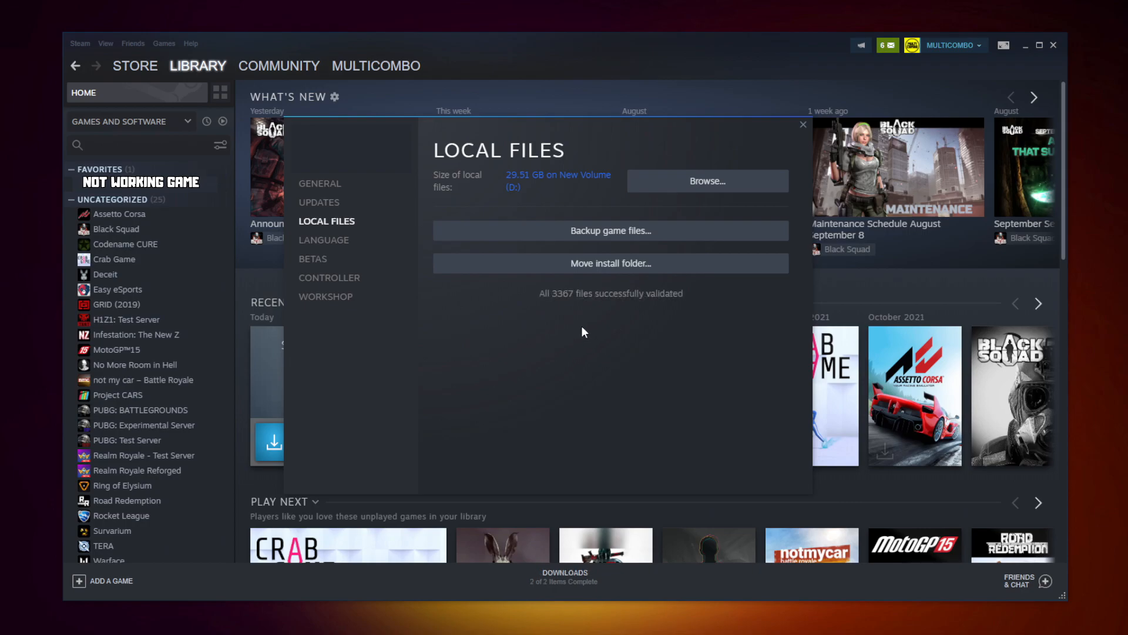
mouse_move(525, 320)
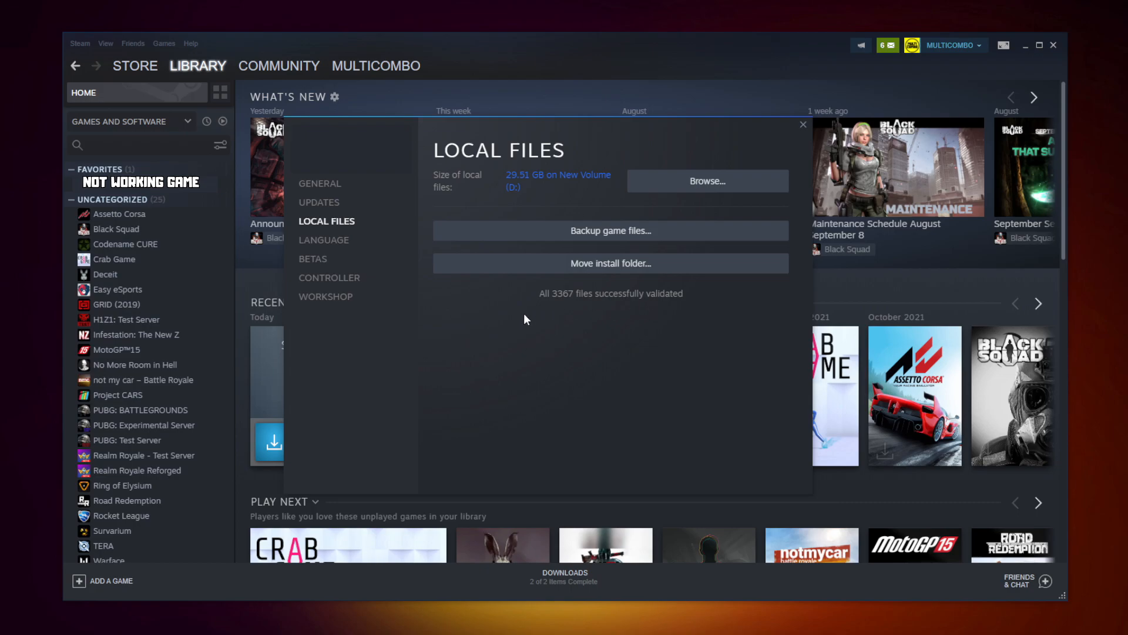
mouse_move(569, 301)
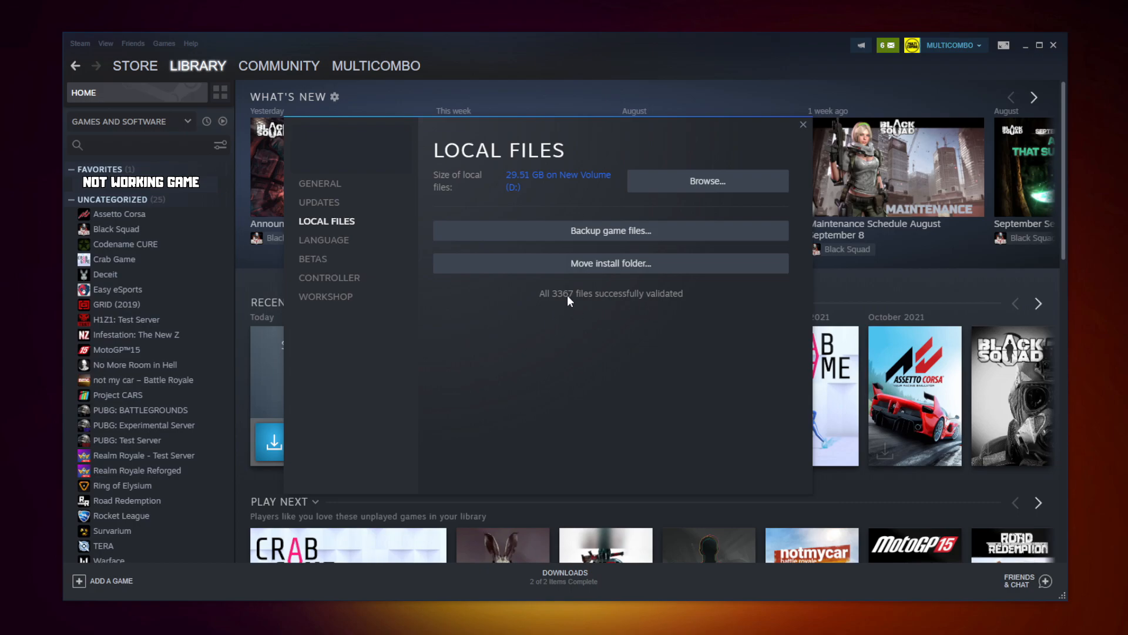
click(707, 180)
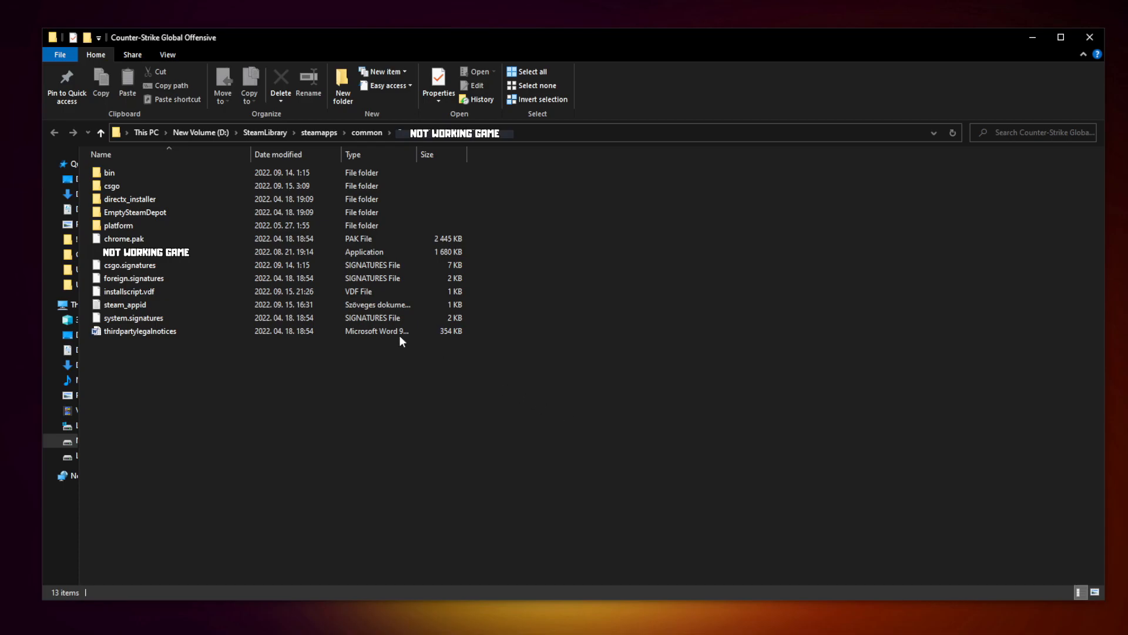
Step: Show the Compatibility settings in the game executable's Properties
click(146, 252)
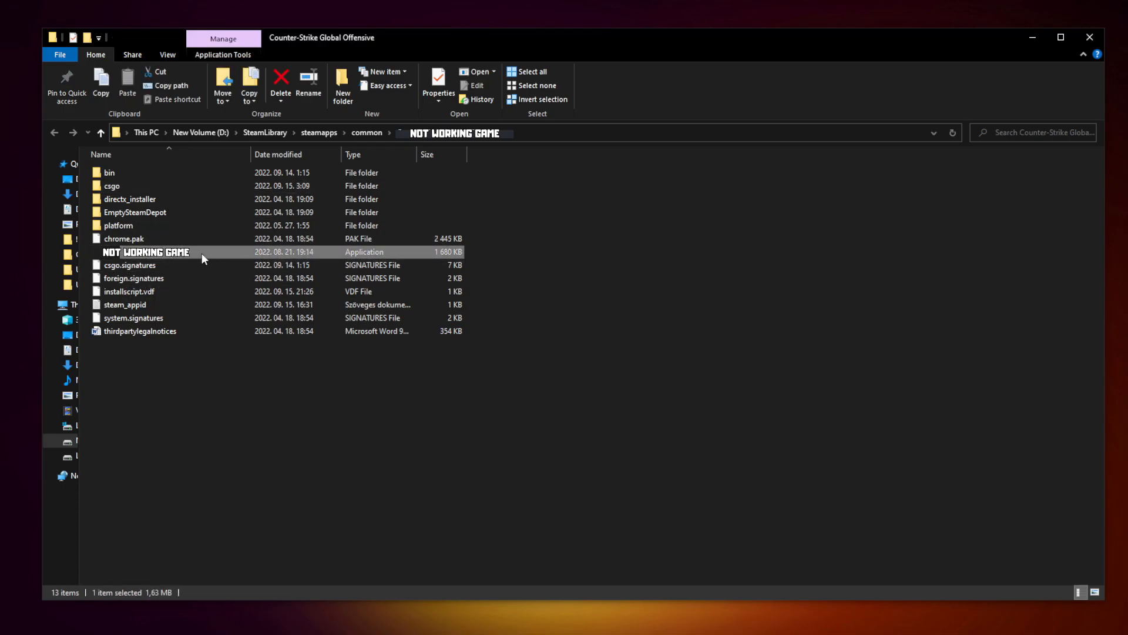
right_click(144, 252)
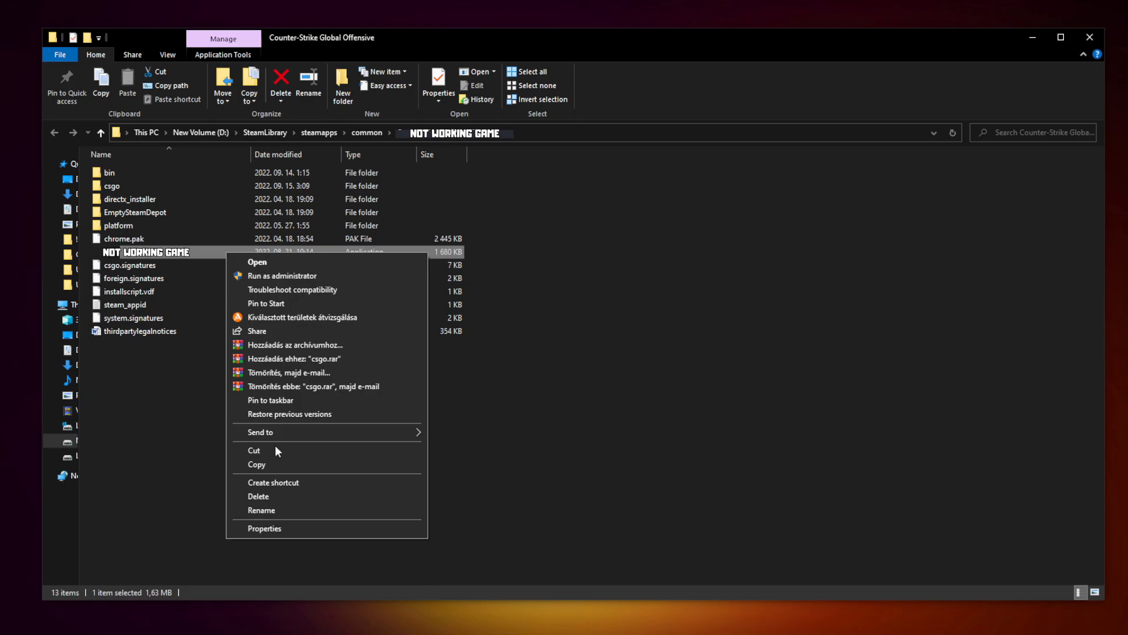
mouse_move(326, 532)
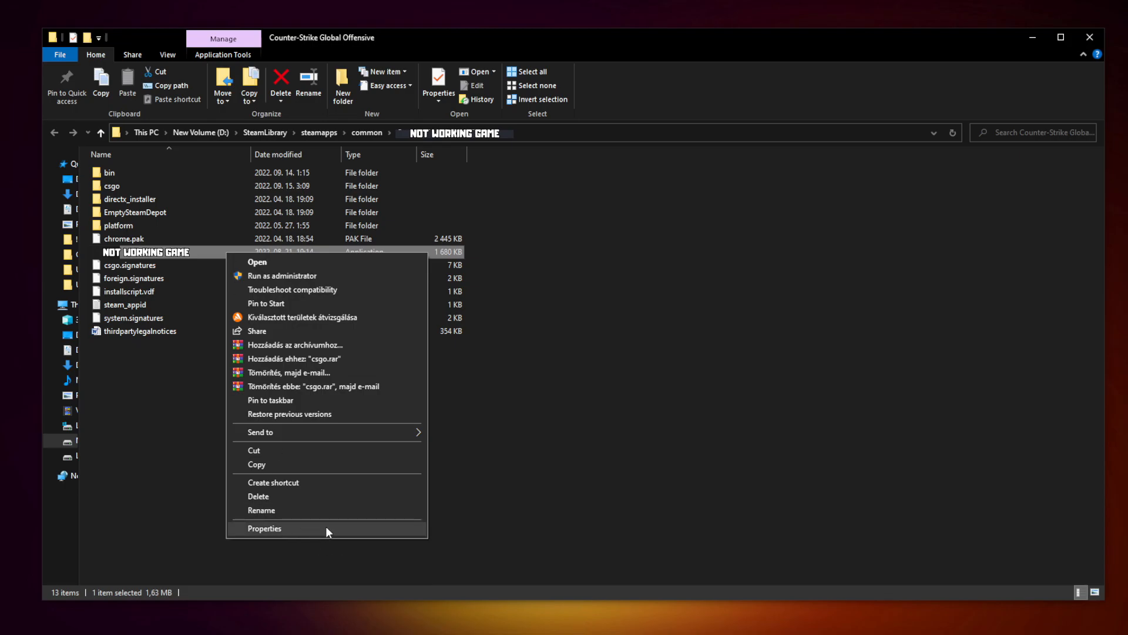
click(264, 528)
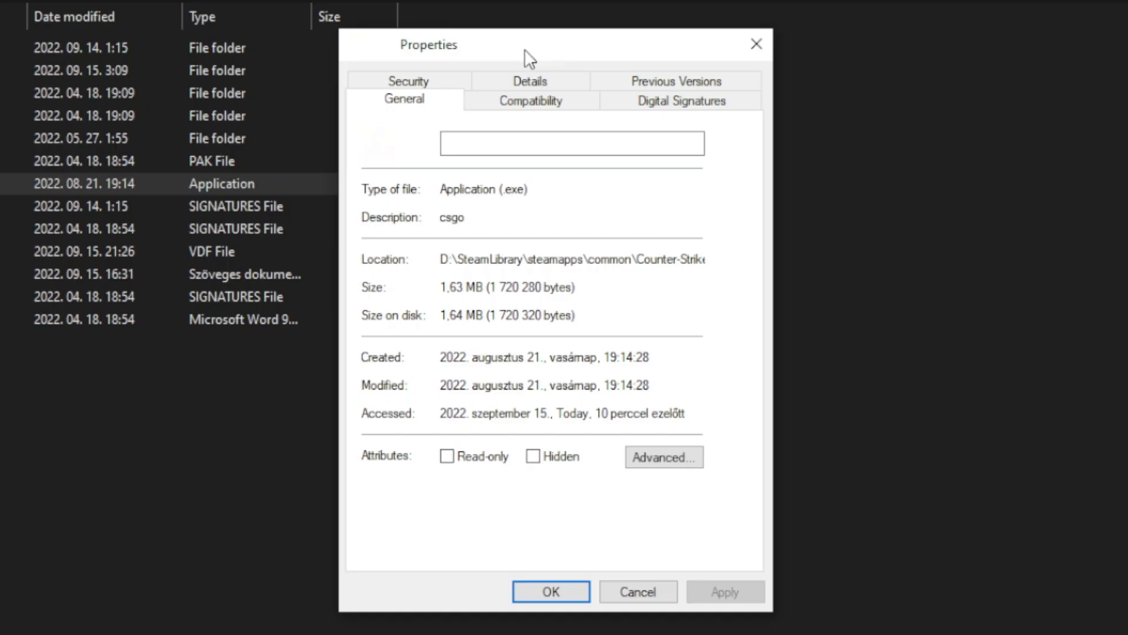
click(530, 100)
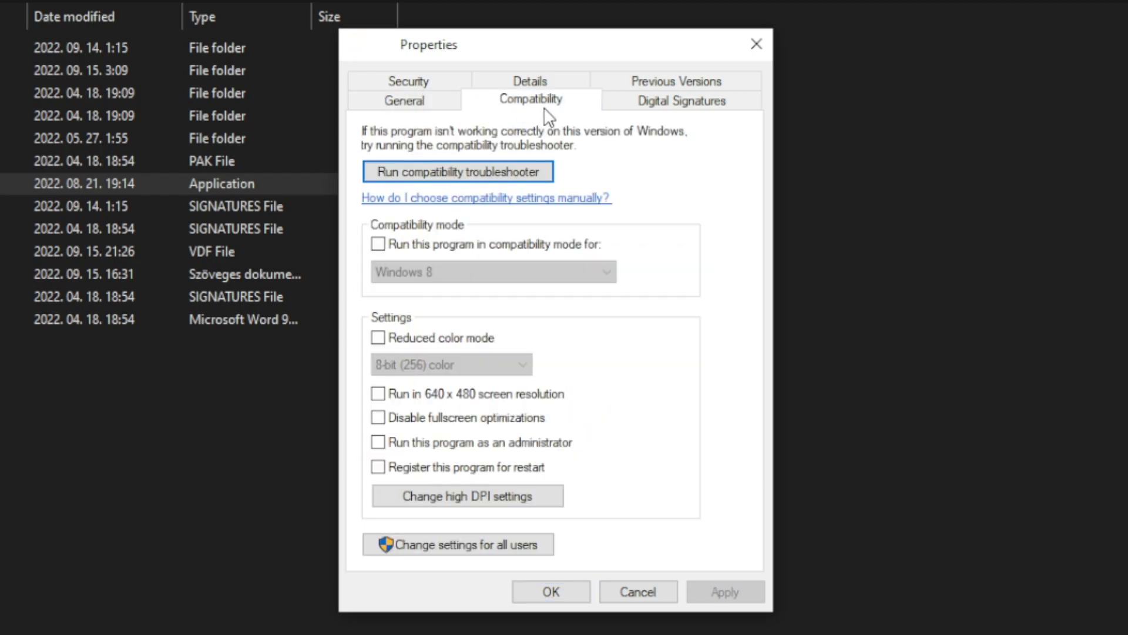
mouse_move(378, 244)
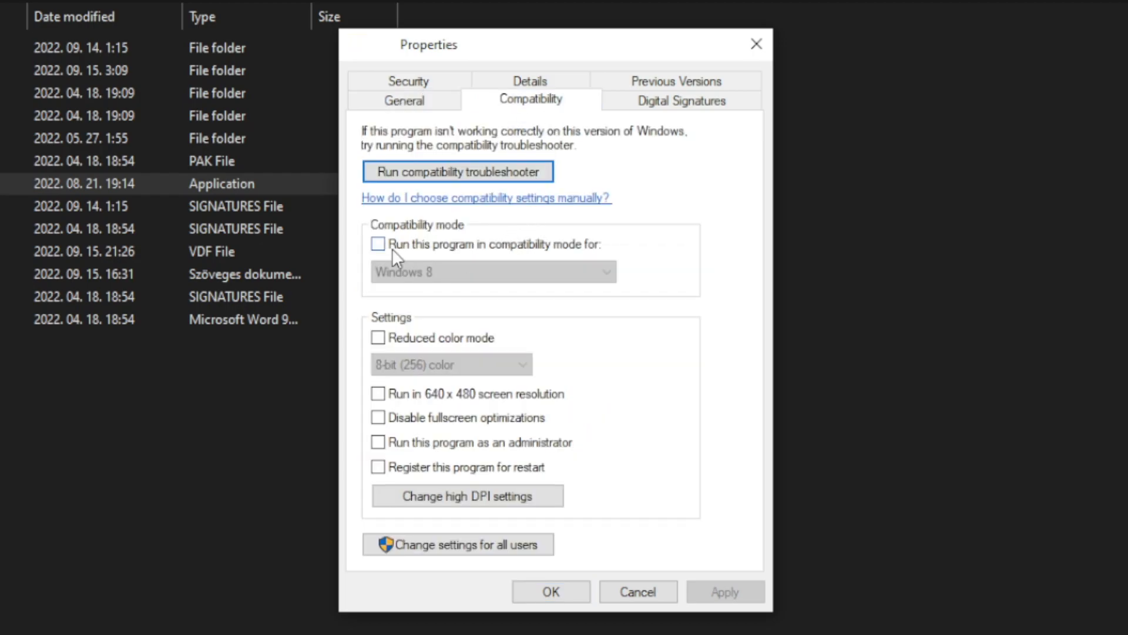
Step: Enable Windows 8 compatibility mode, disable fullscreen optimizations and run as administrator
click(378, 244)
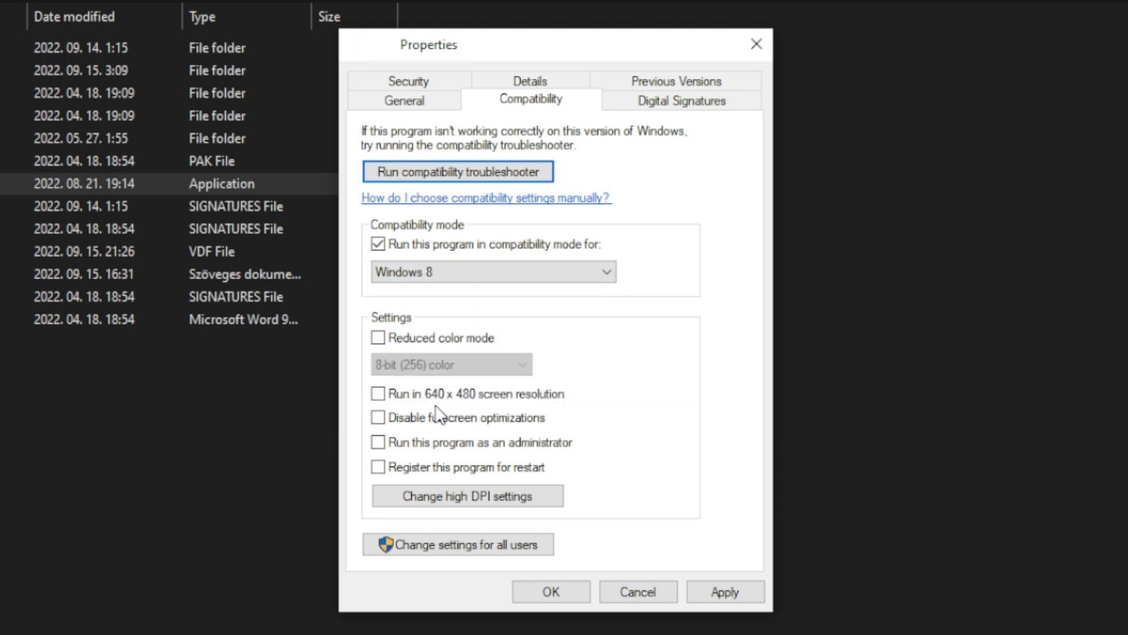
mouse_move(472, 331)
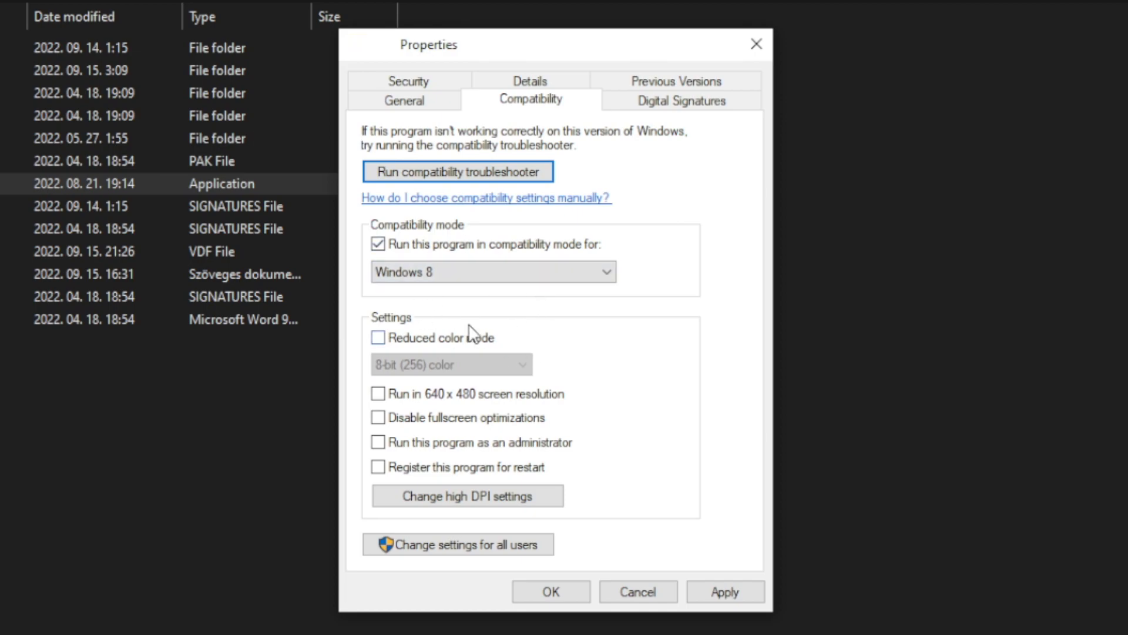
mouse_move(502, 364)
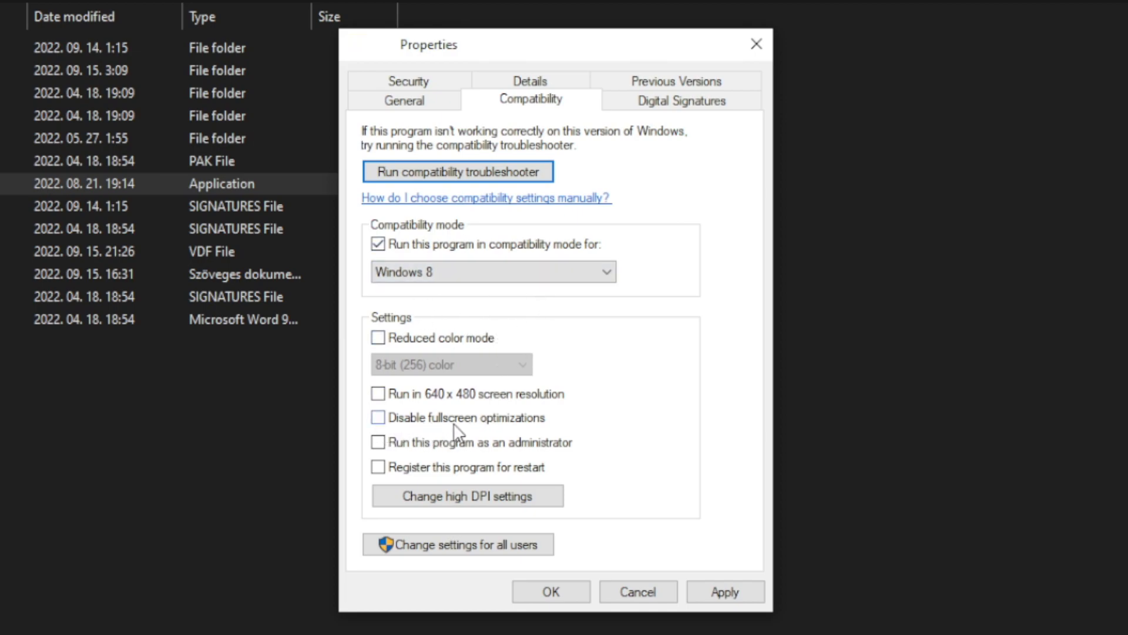
click(378, 417)
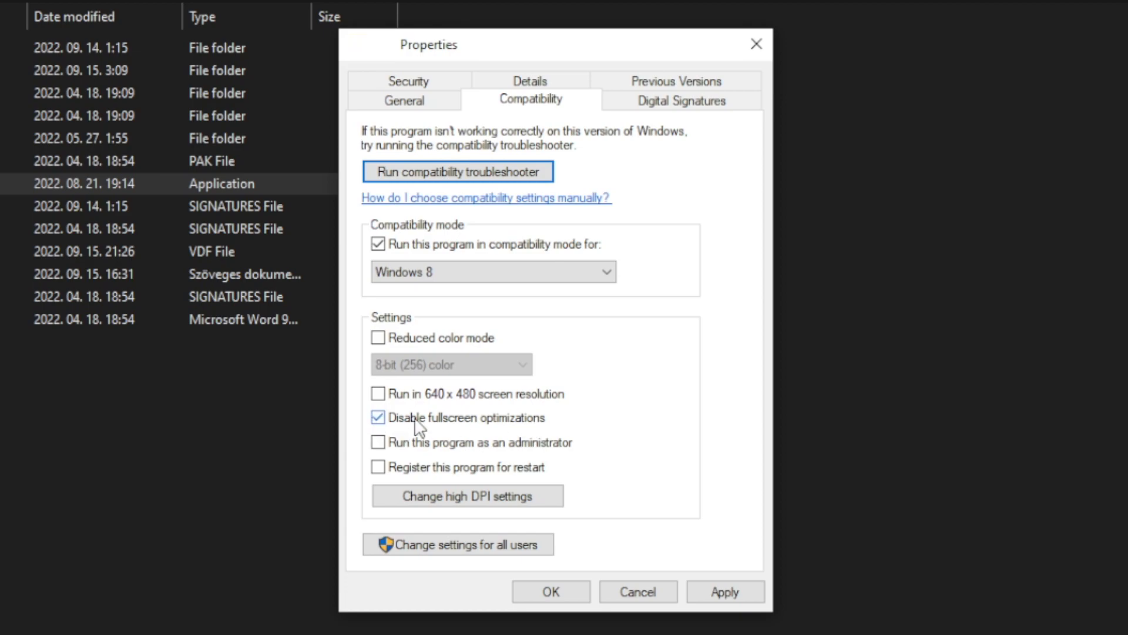
mouse_move(543, 450)
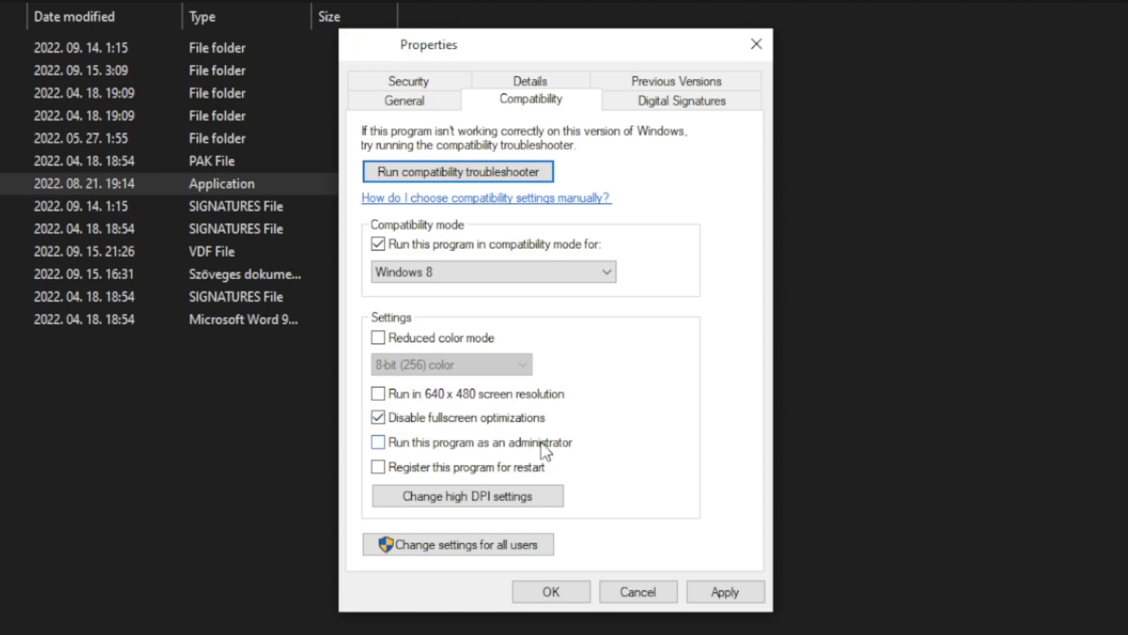
click(378, 442)
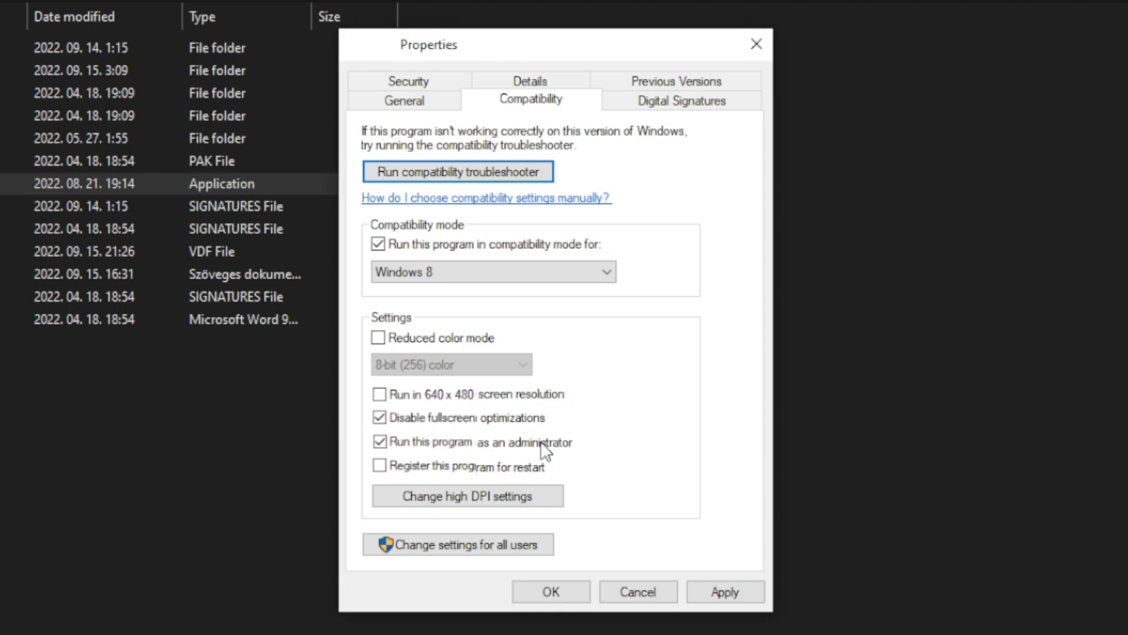
mouse_move(686, 504)
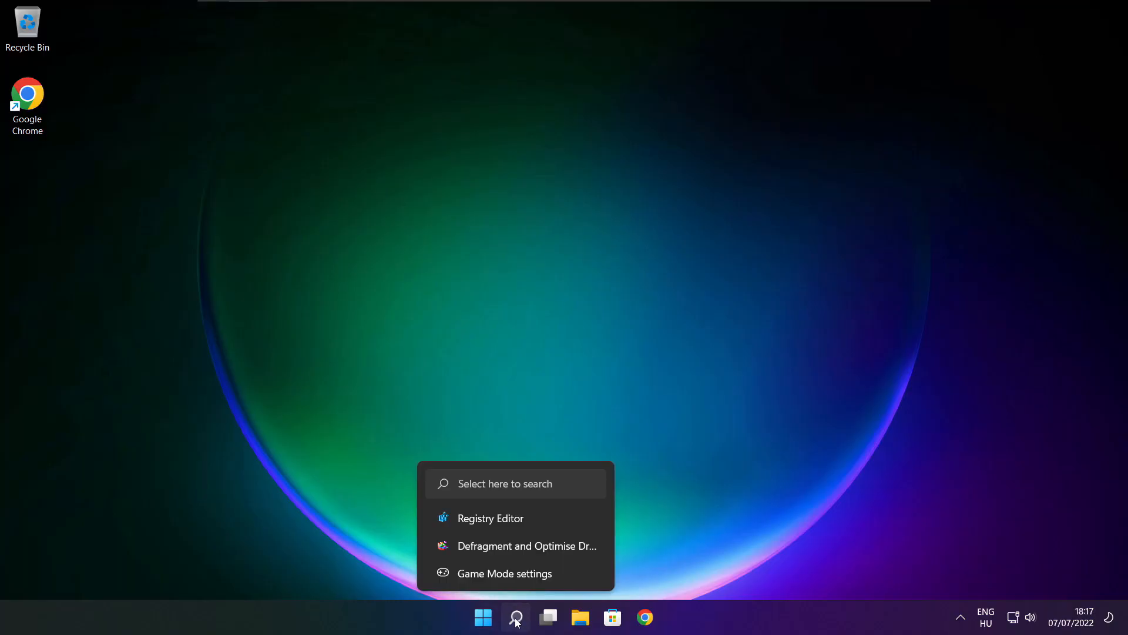
Step: Search 'updates', and run Check for updates in Windows Update until up to date
click(515, 616)
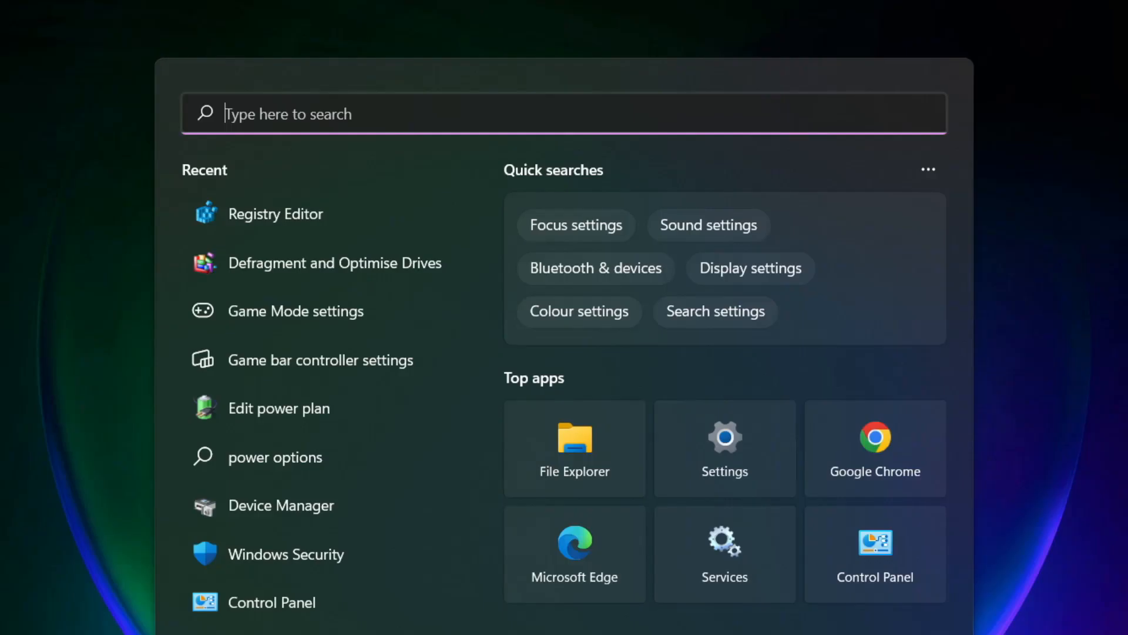
text(updates)
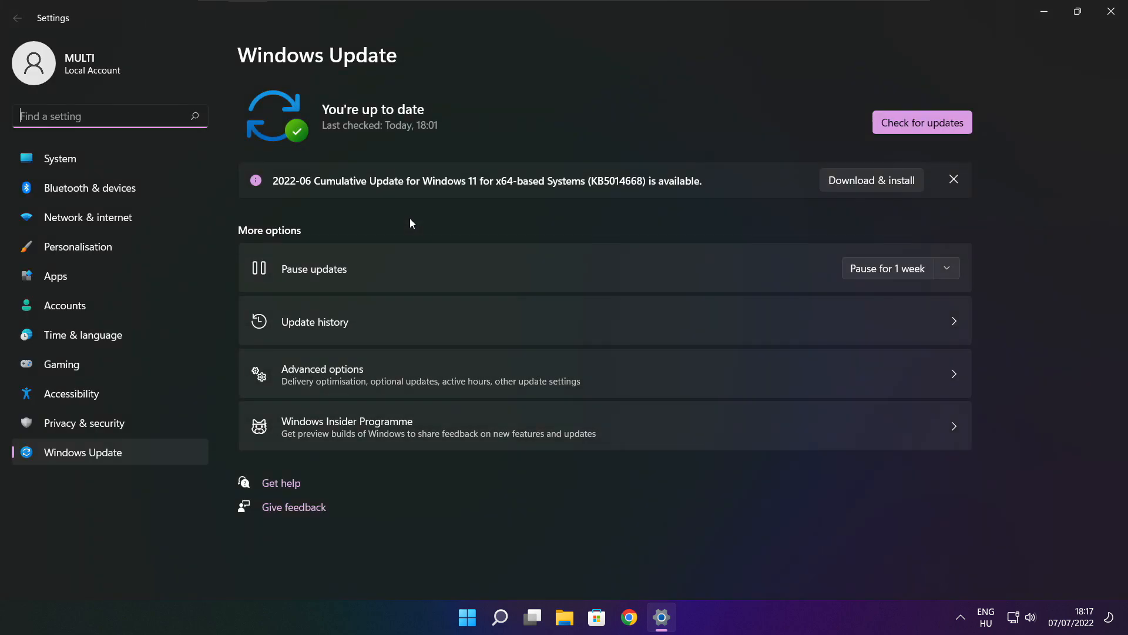
mouse_move(965, 126)
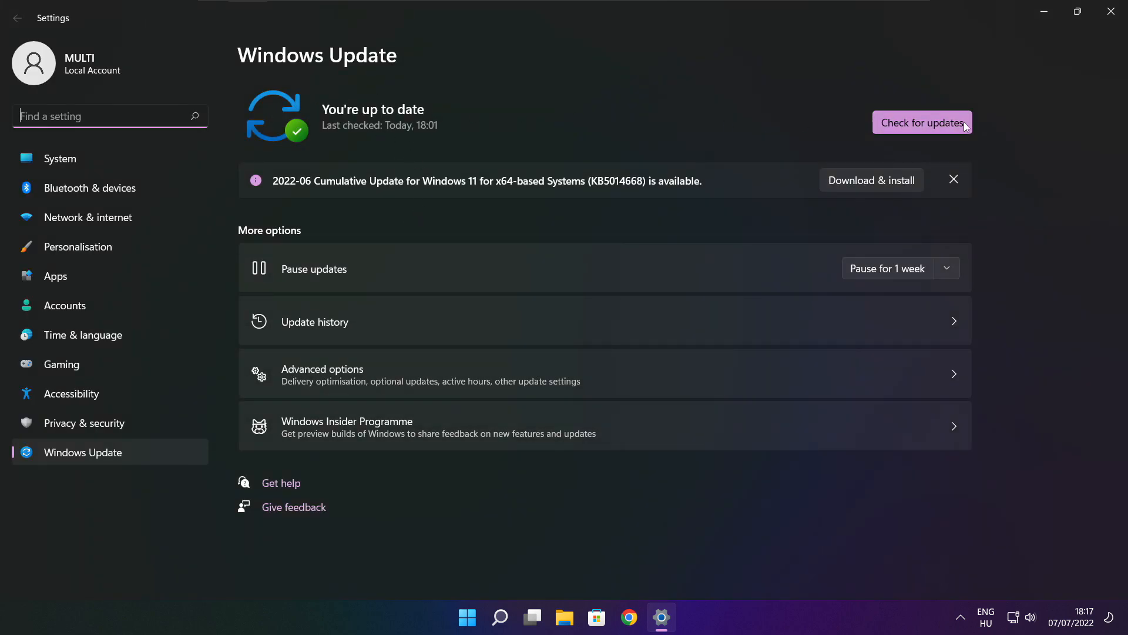
click(922, 122)
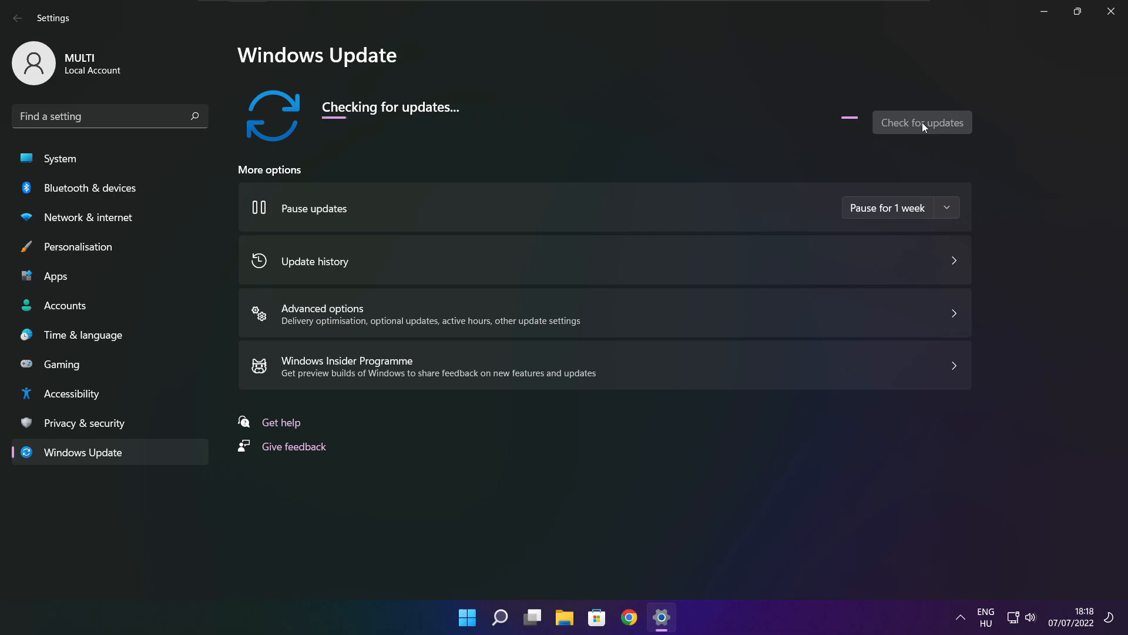
click(923, 123)
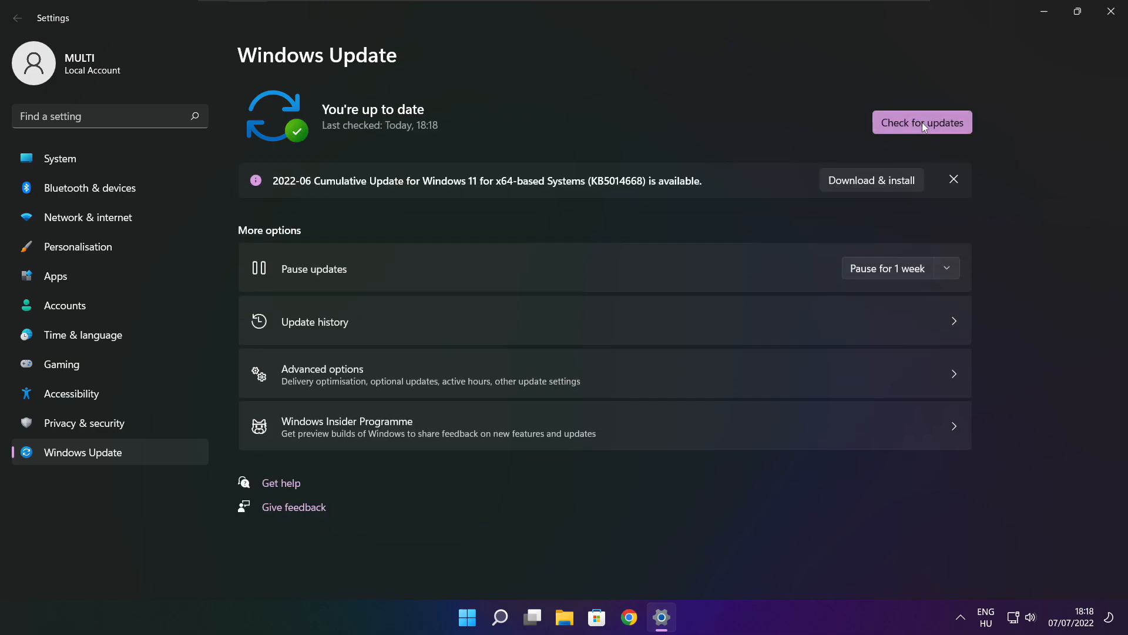
mouse_move(1114, 12)
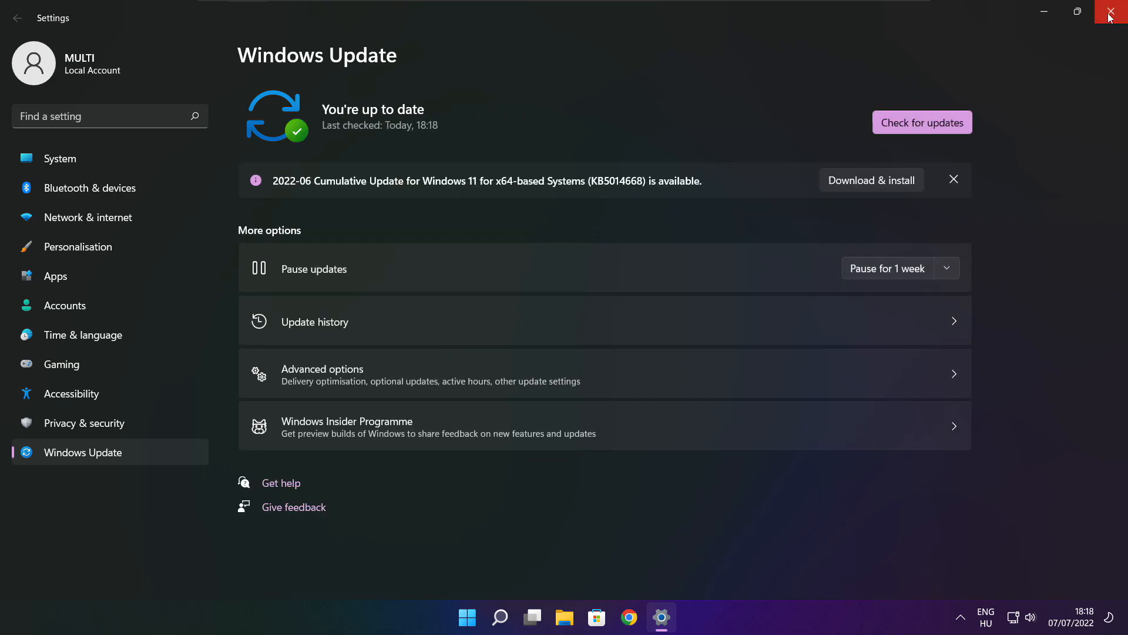
Step: Close Settings and download dxwebsetup.exe from Microsoft's DirectX Download Center page
click(1118, 12)
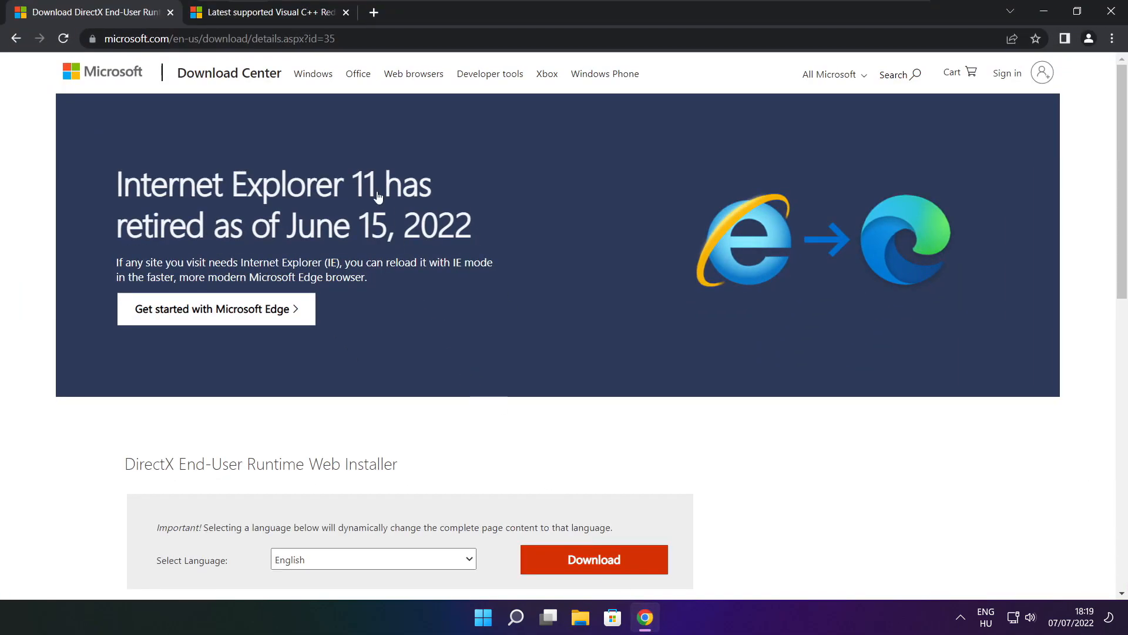
click(215, 38)
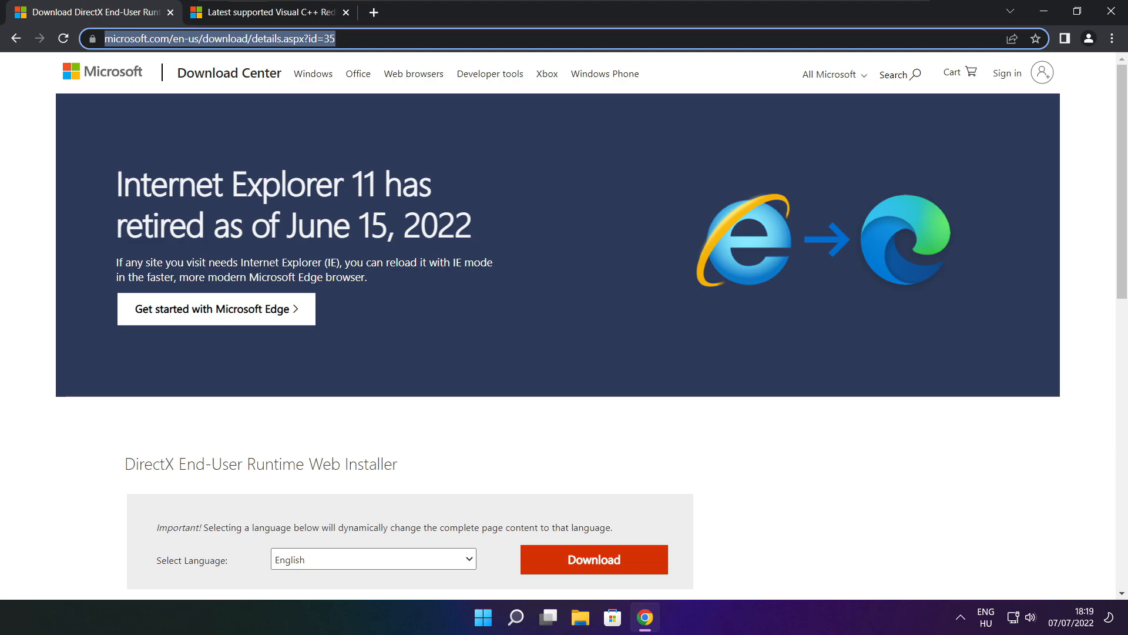
click(216, 39)
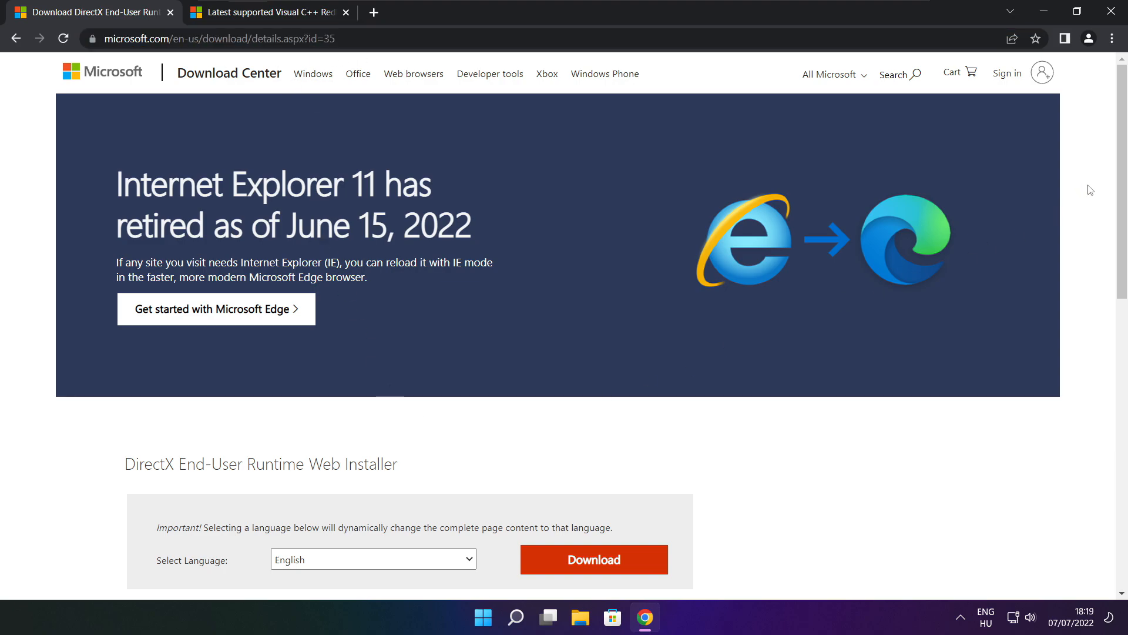
scroll(down, 3)
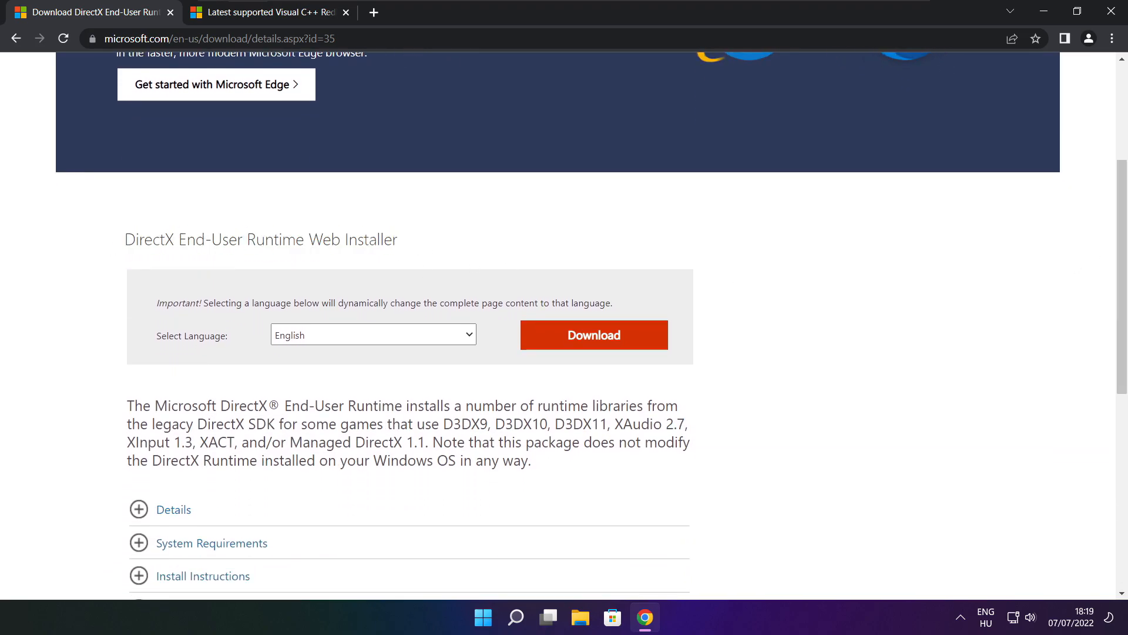
click(593, 334)
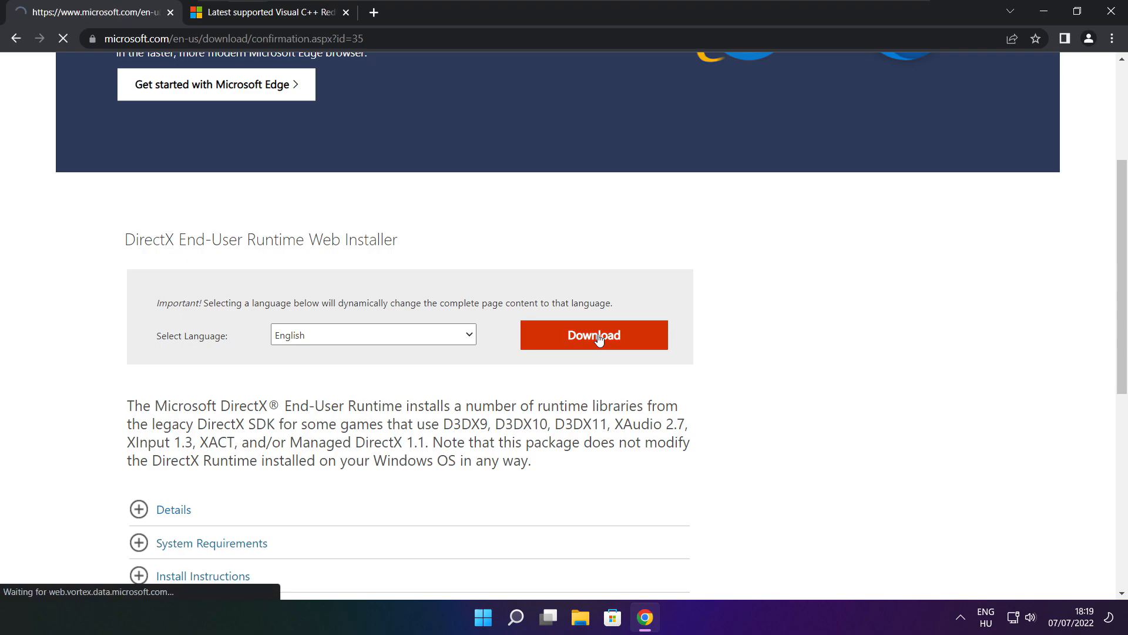
click(593, 335)
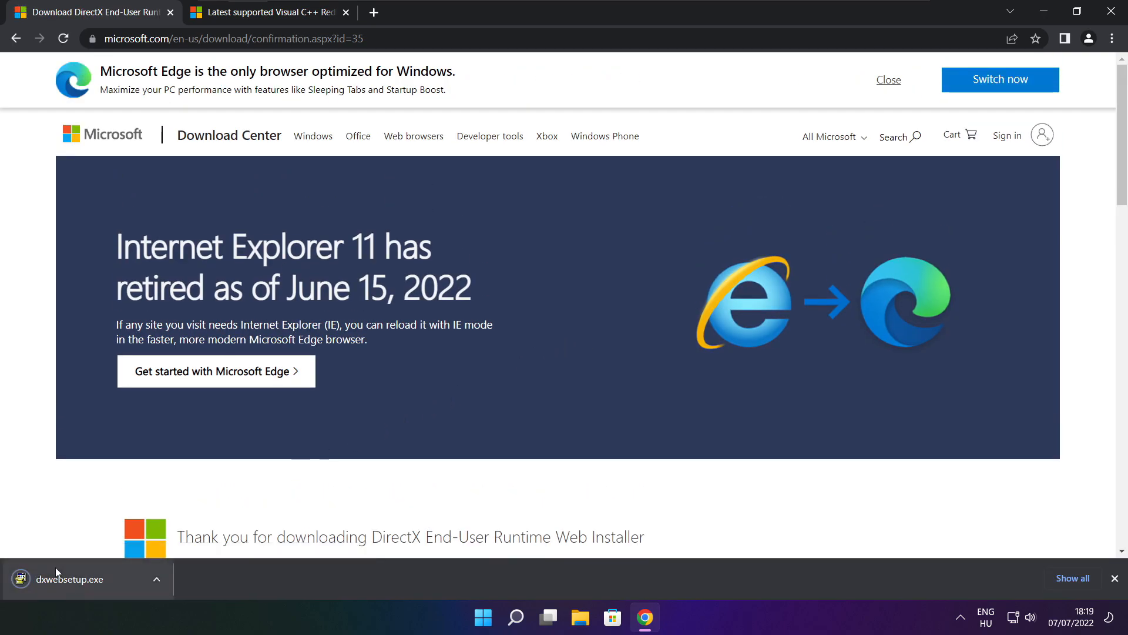
Step: Run dxwebsetup.exe, accept the agreement, decline the Bing Bar, install DirectX and finish
click(68, 579)
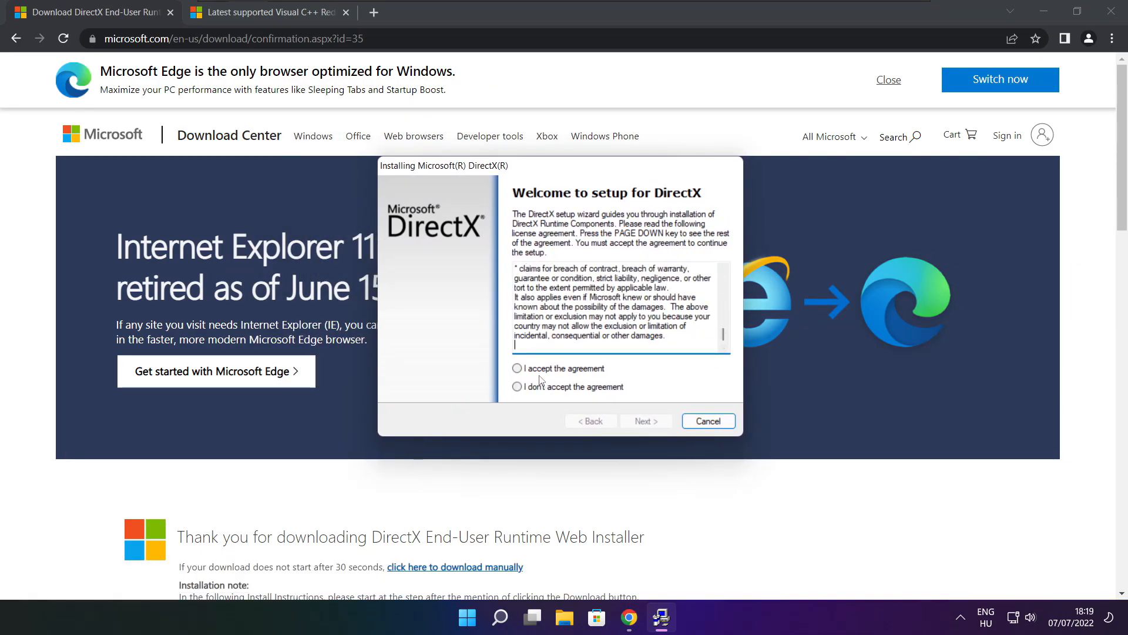
click(517, 369)
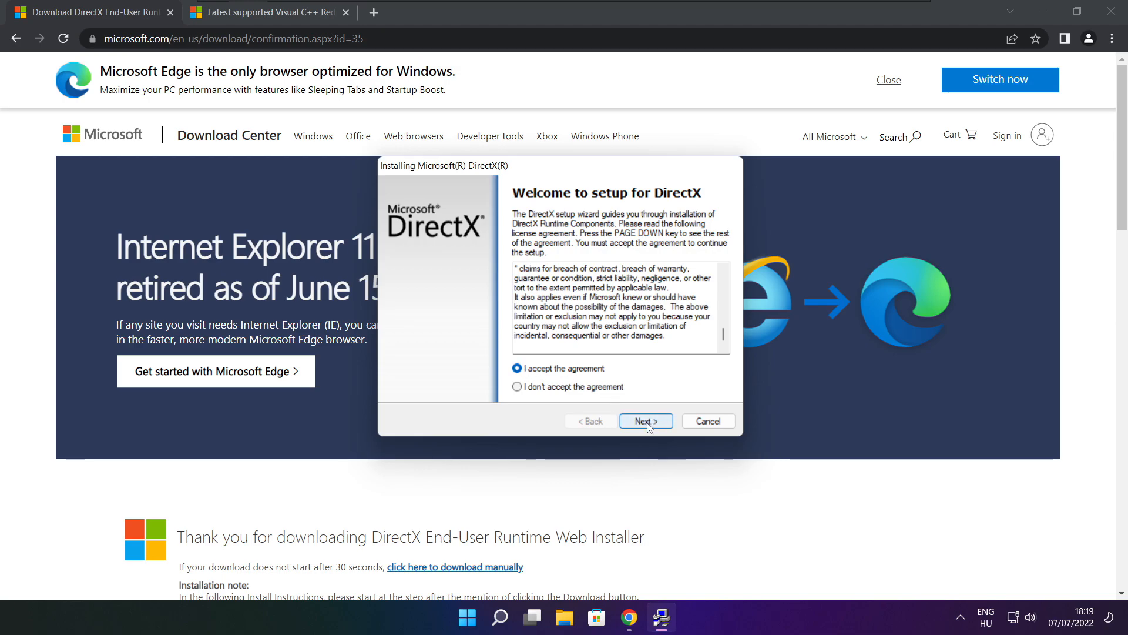
click(645, 420)
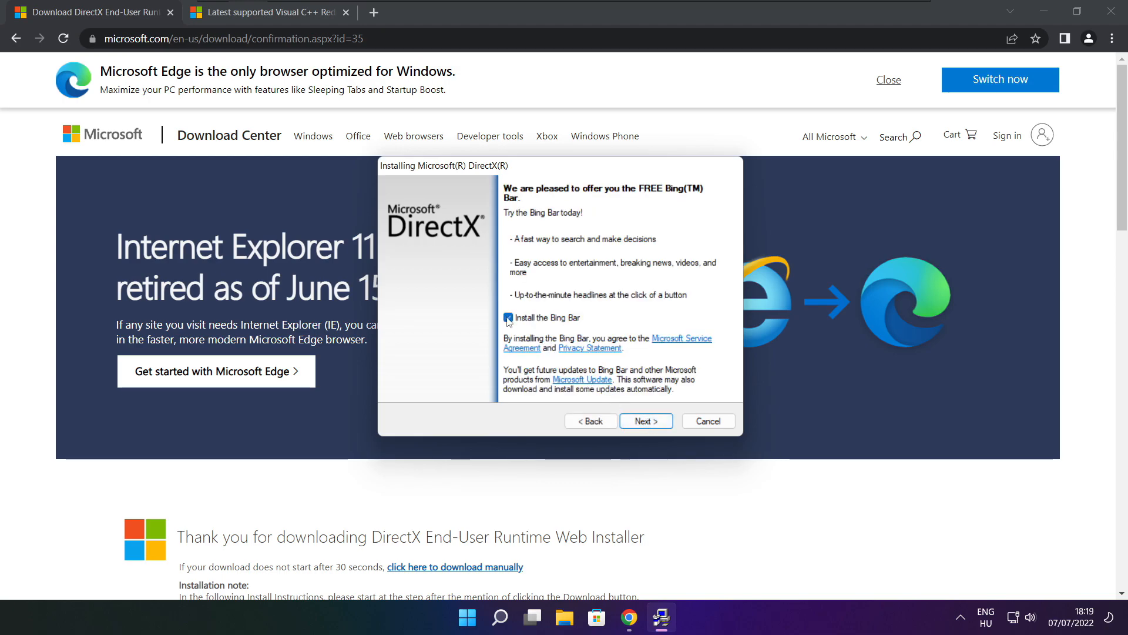
click(508, 317)
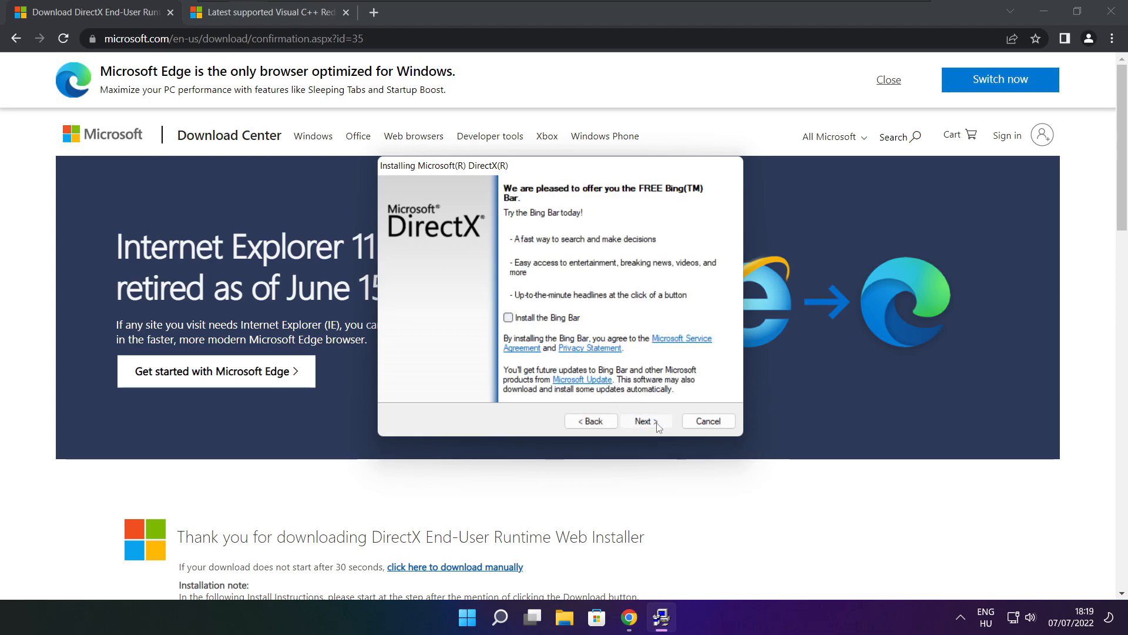
click(644, 421)
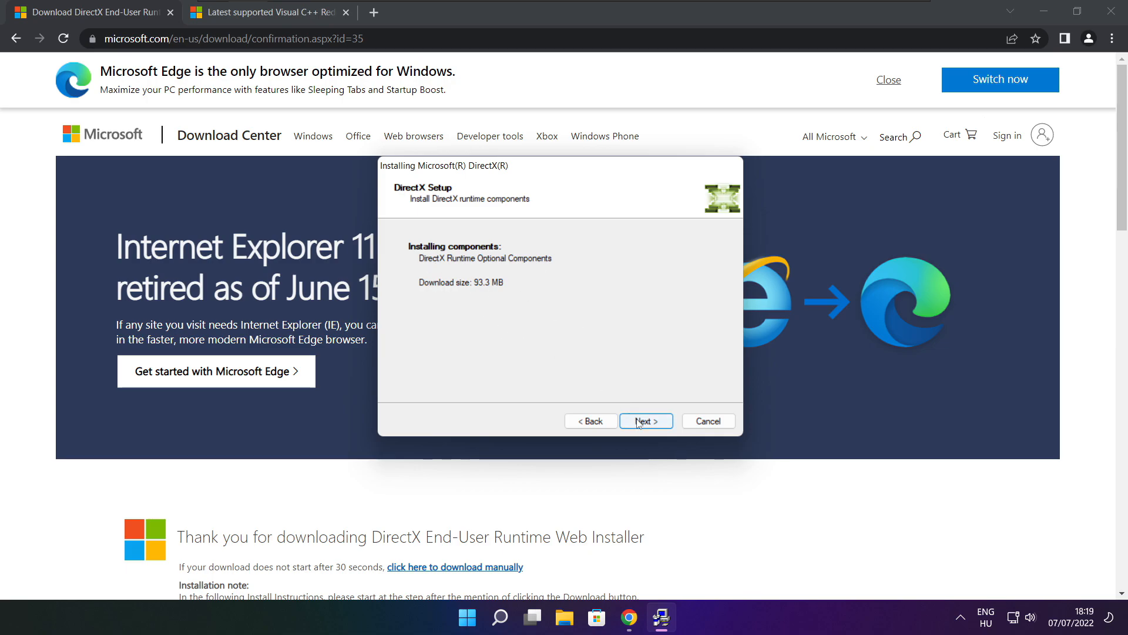
click(645, 421)
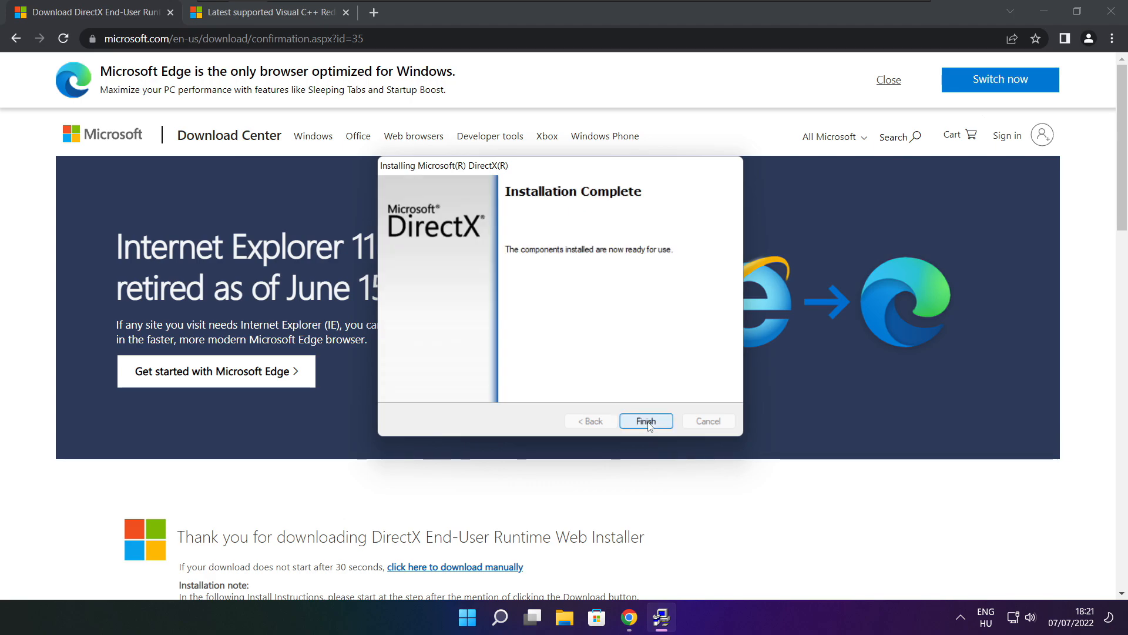
mouse_move(643, 264)
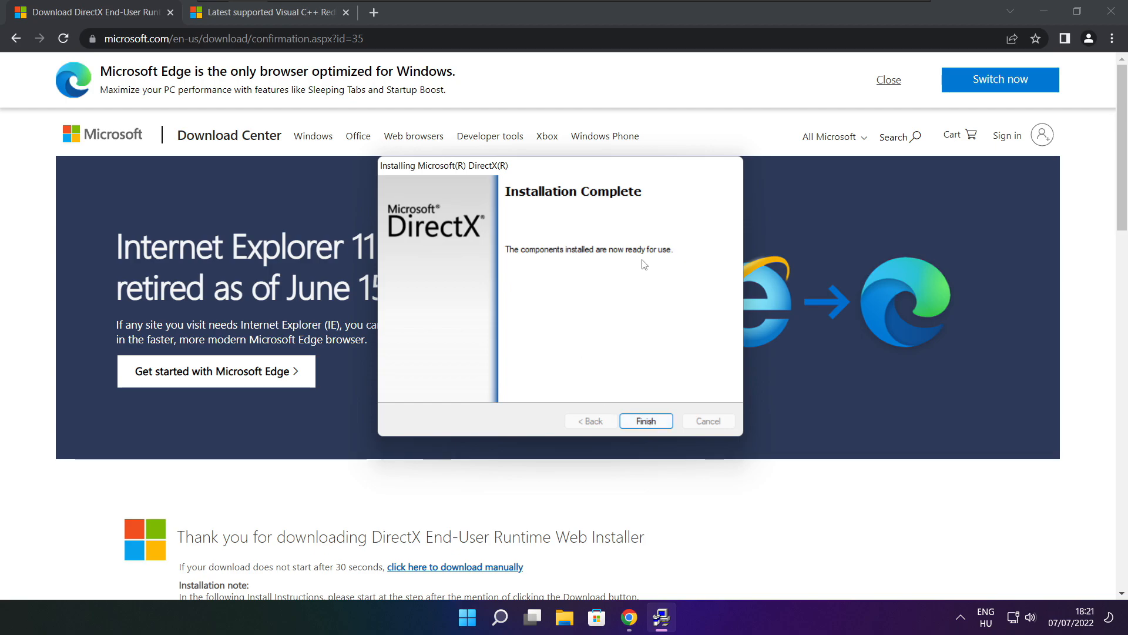
click(646, 420)
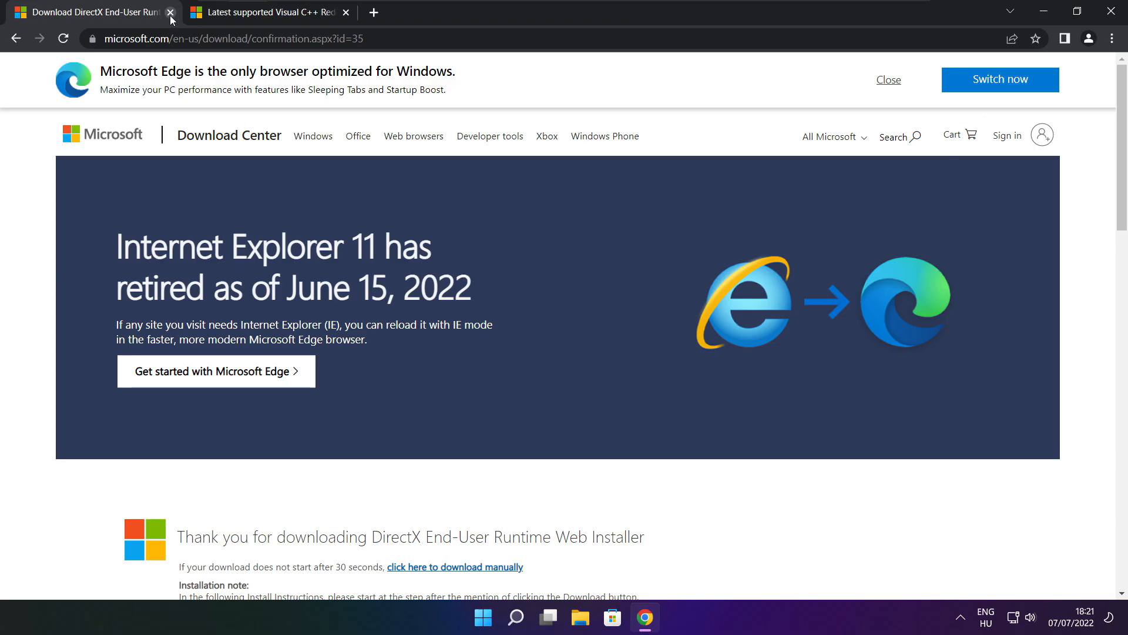
Step: Close the DirectX tab and download the x86, x64 and ARM64 Visual C++ 2015–2022 redistributables
click(170, 12)
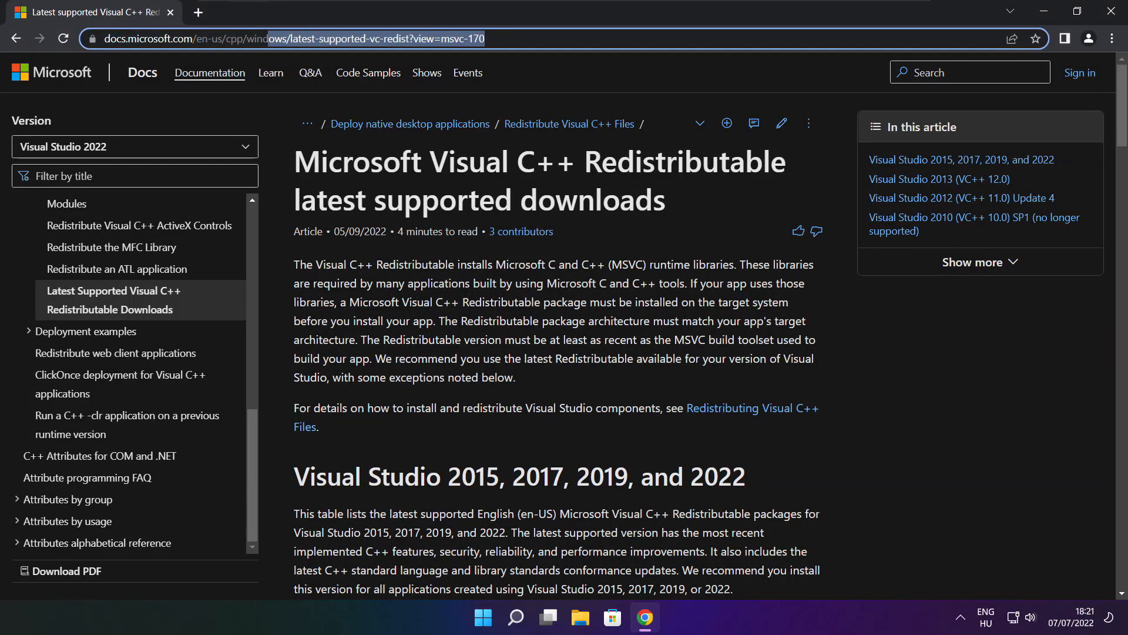
click(288, 39)
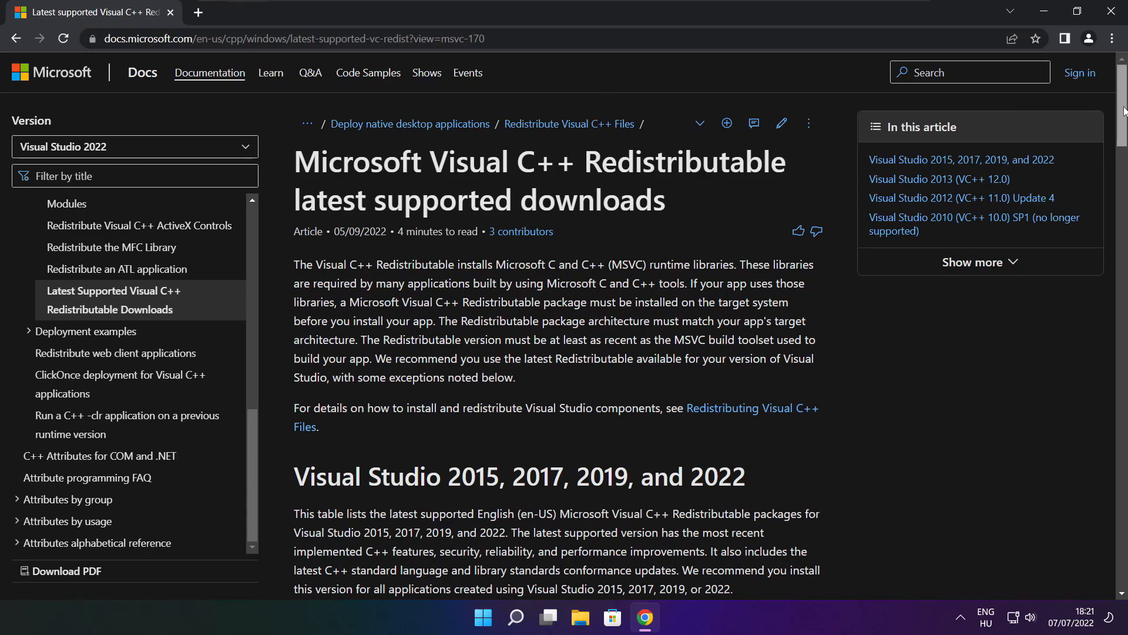
scroll(down, 3)
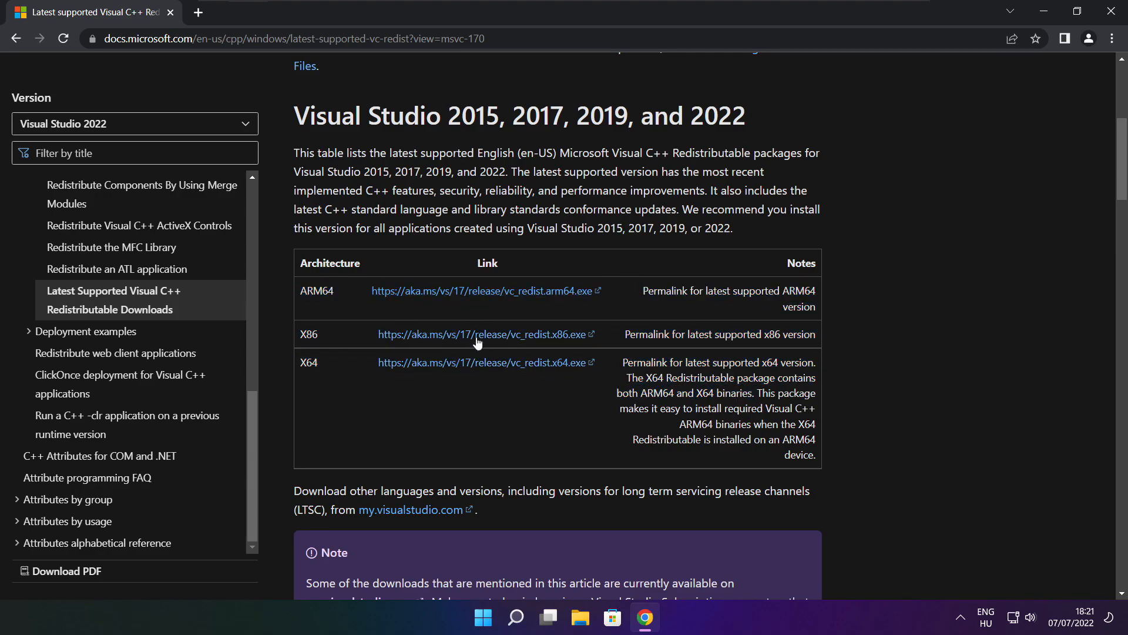
click(482, 290)
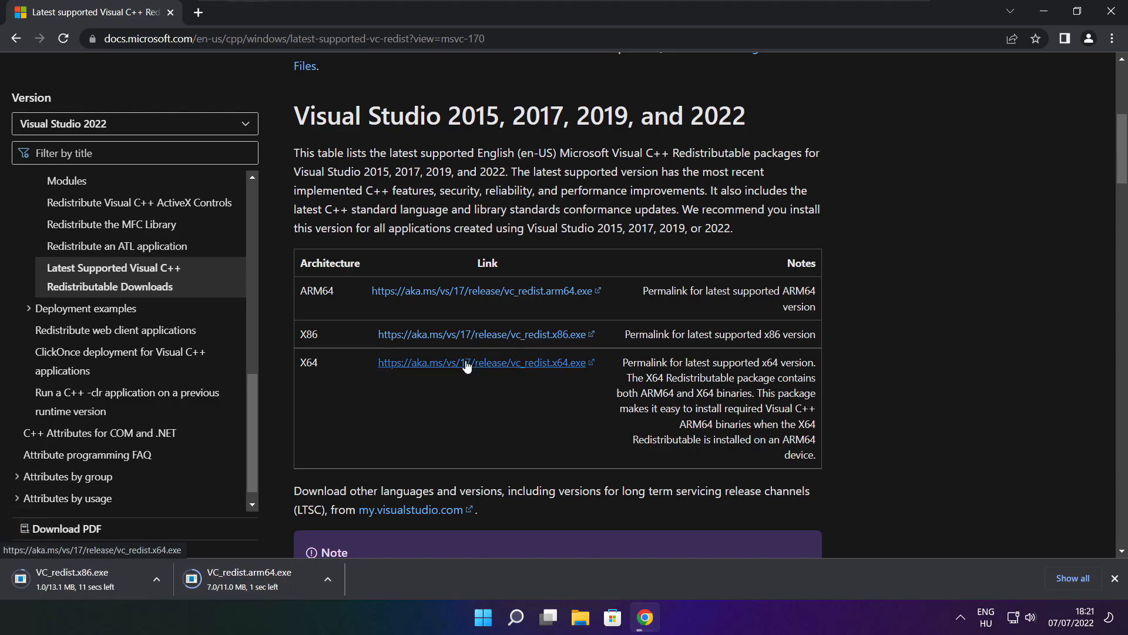
click(482, 362)
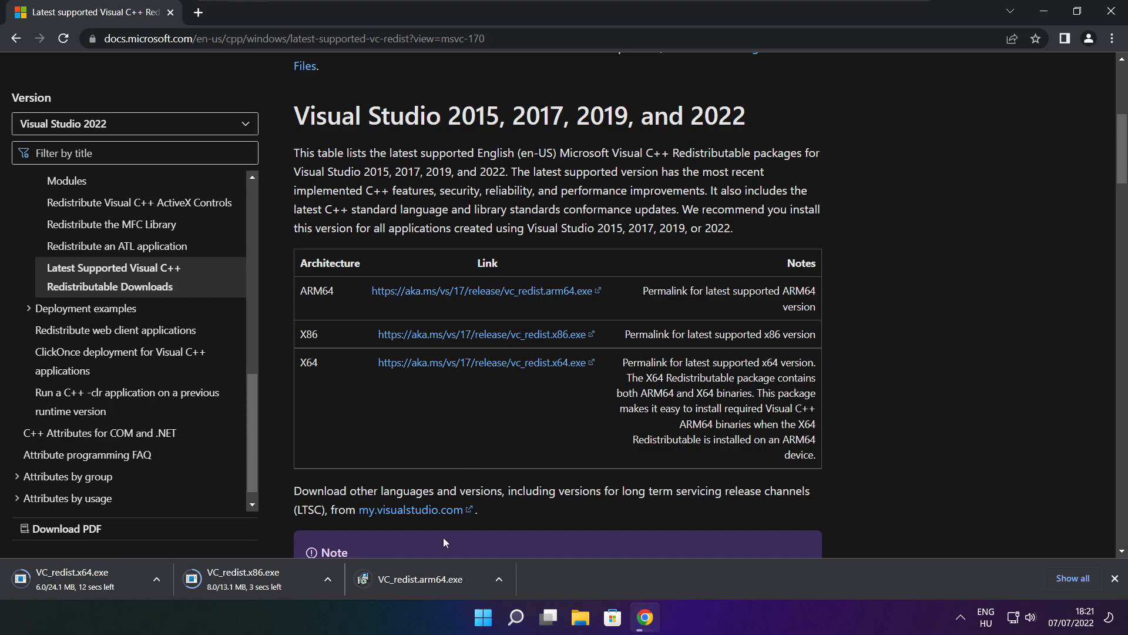
click(432, 578)
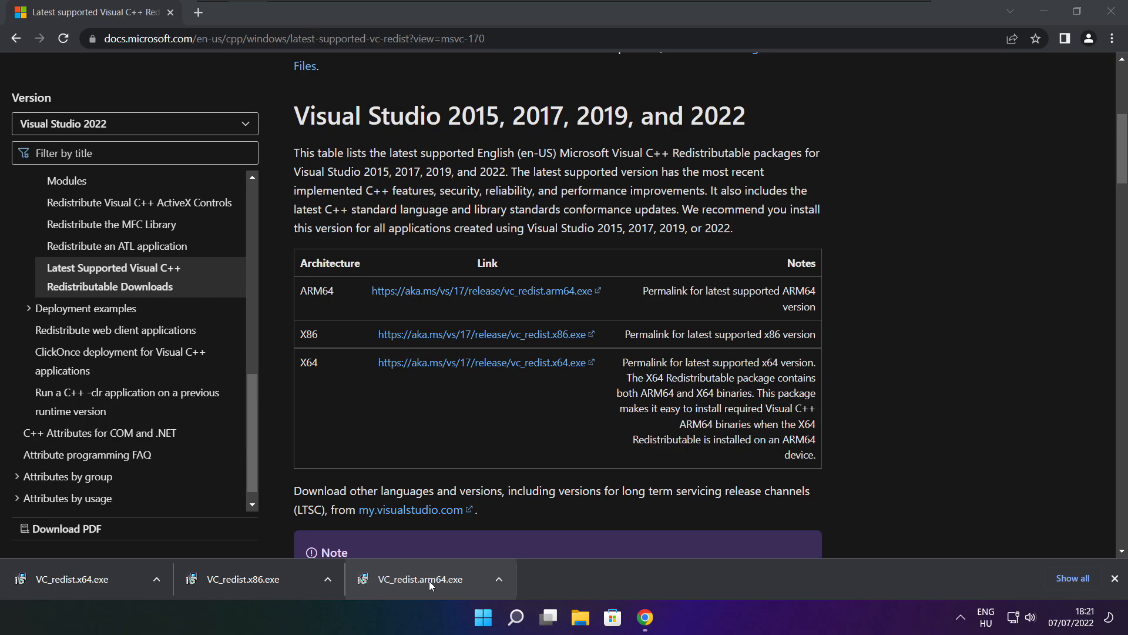
Step: Run VC_redist.arm64.exe, accept the license, attempt install, and close after it fails as unsupported
click(428, 578)
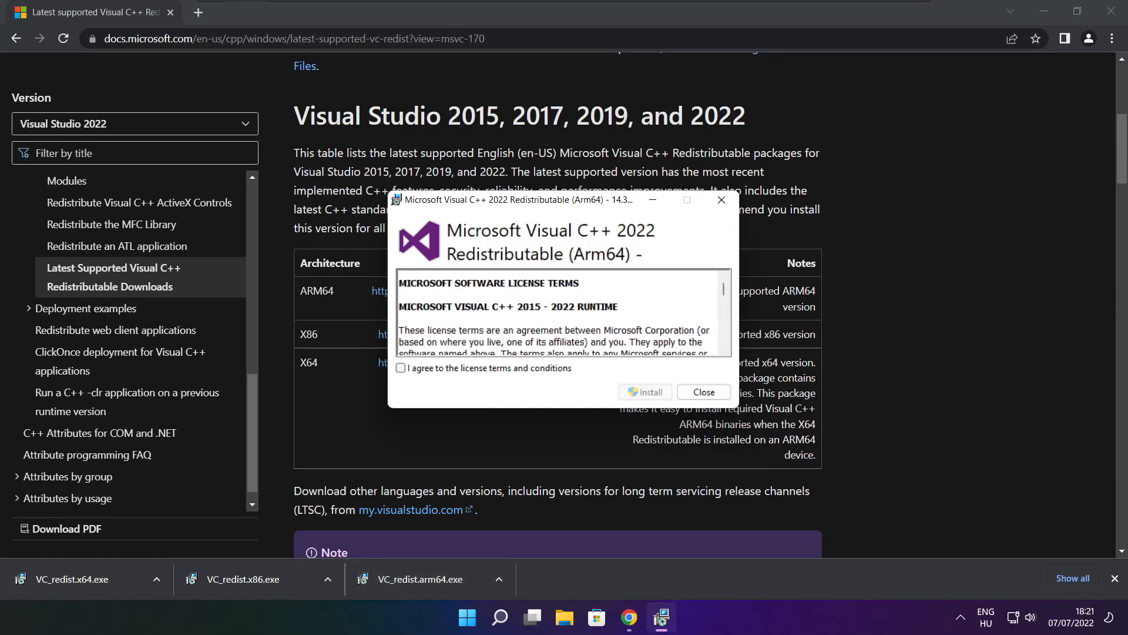
scroll(down, 3)
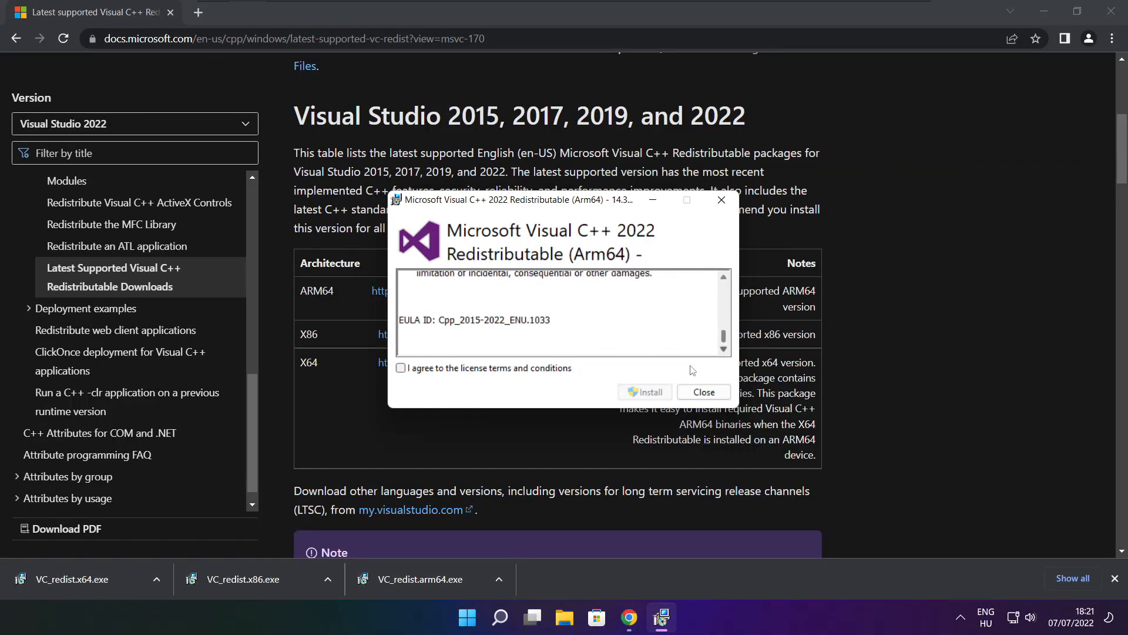
click(401, 368)
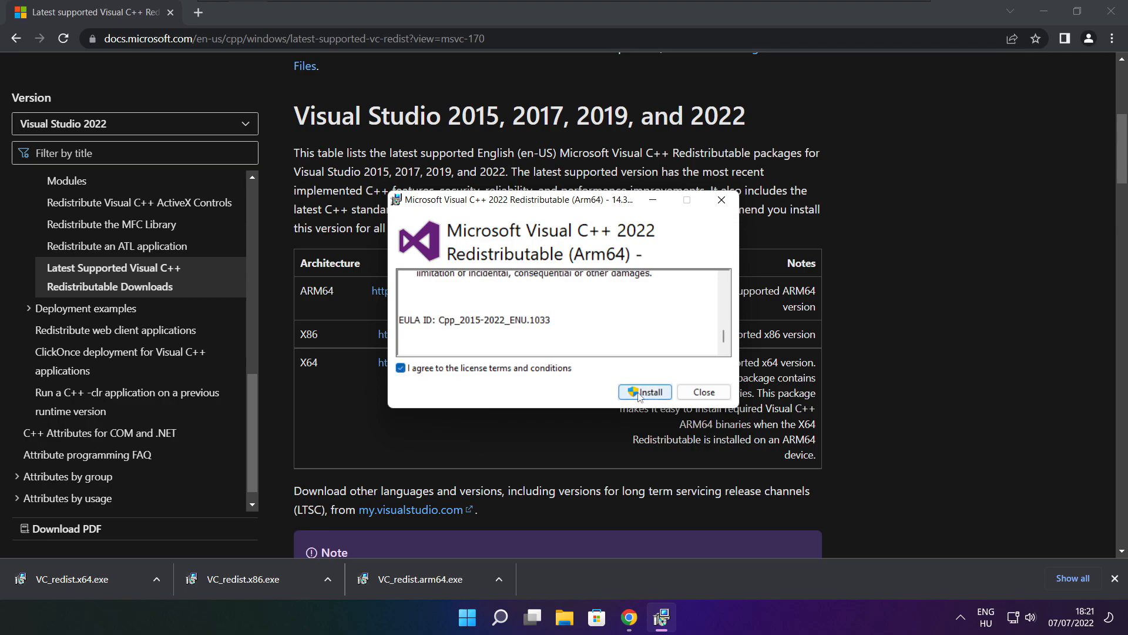
click(645, 392)
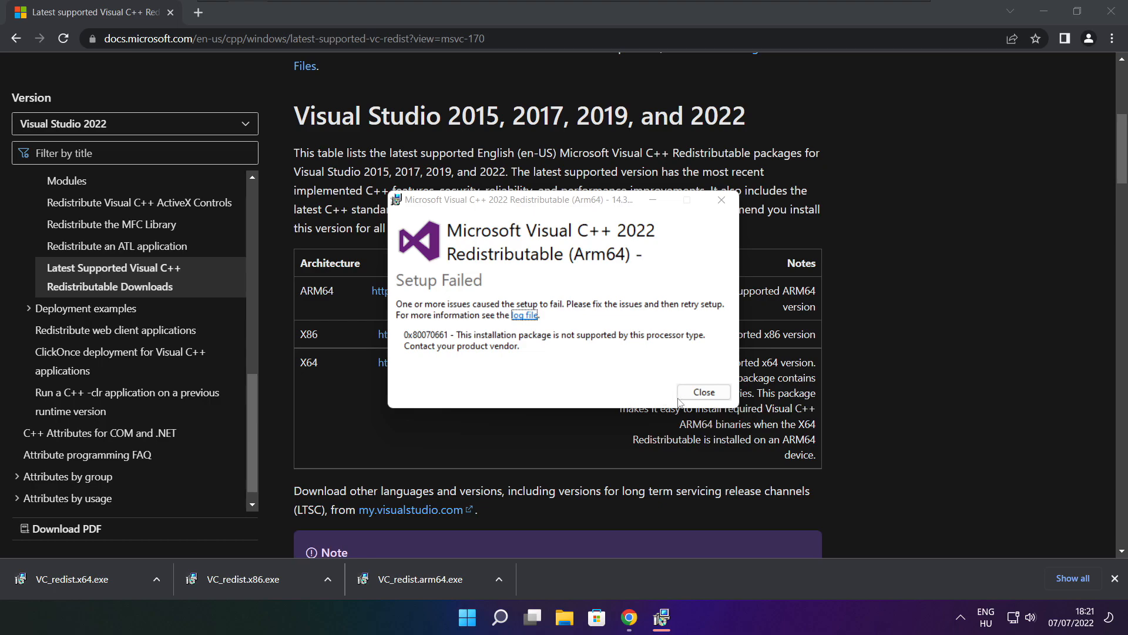
click(703, 392)
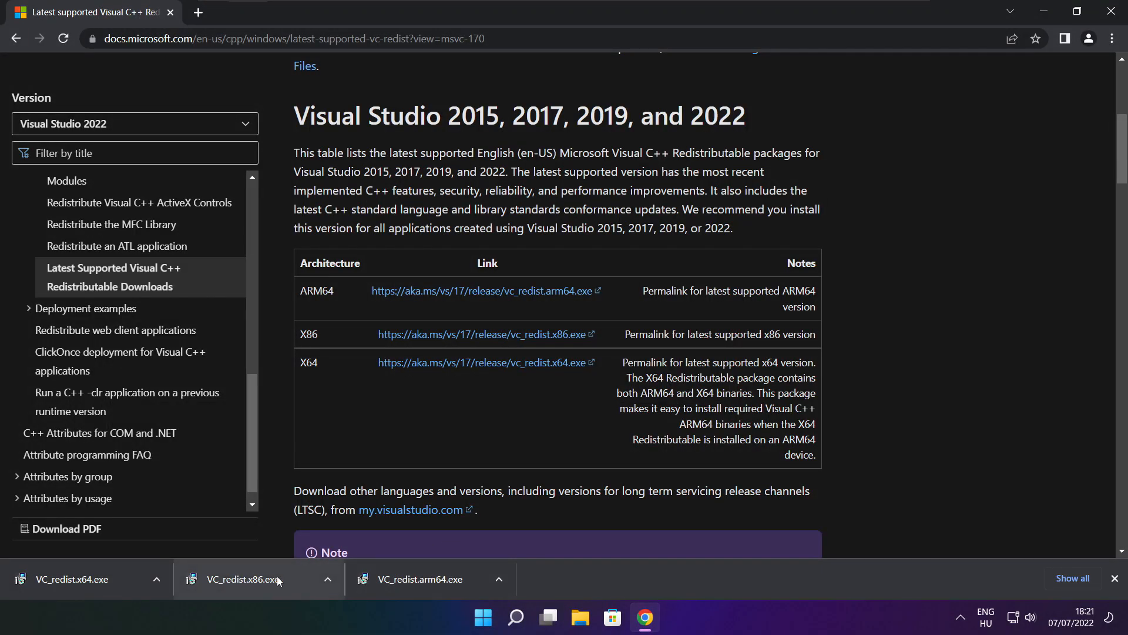
Step: Run VC_redist.x86.exe, accept the license terms, install it, and close the successful setup
click(256, 579)
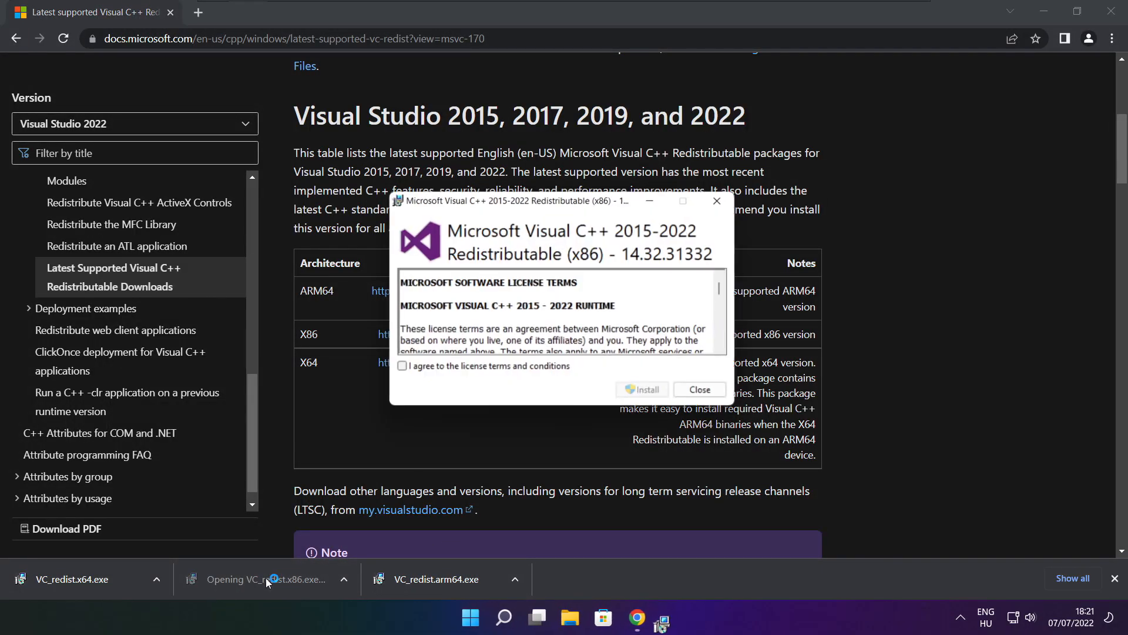
scroll(down, 3)
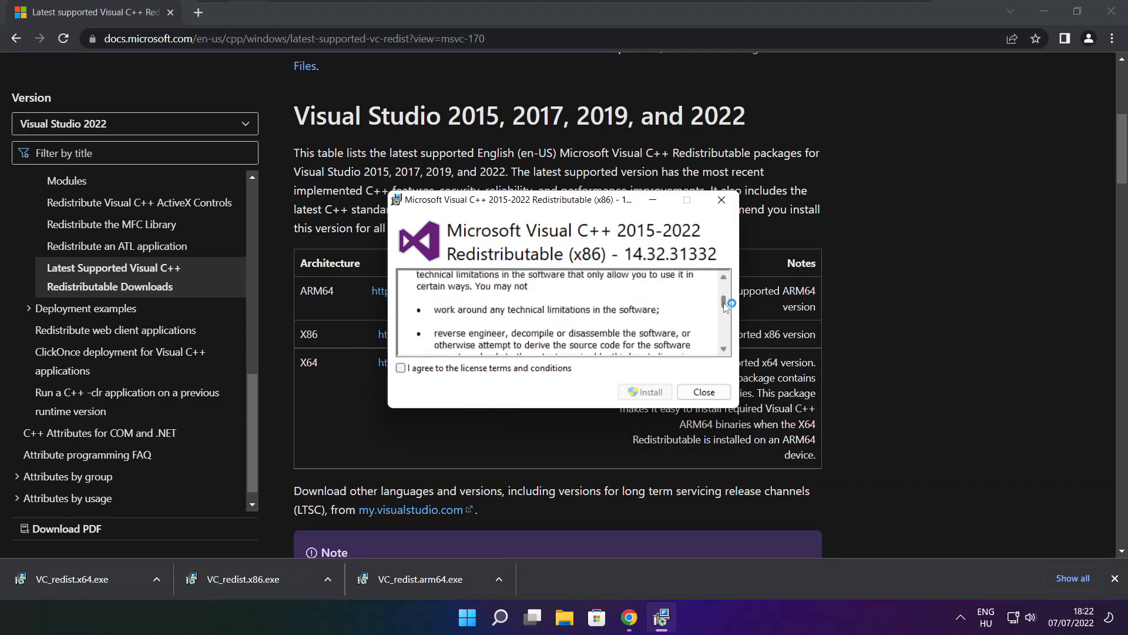
scroll(down, 3)
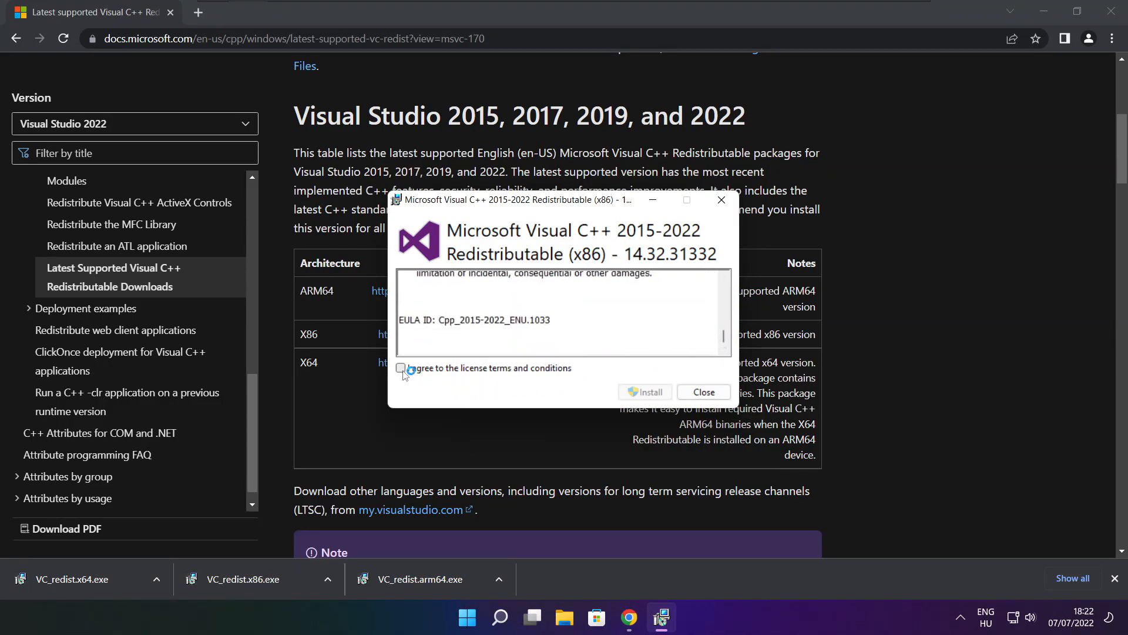
click(645, 392)
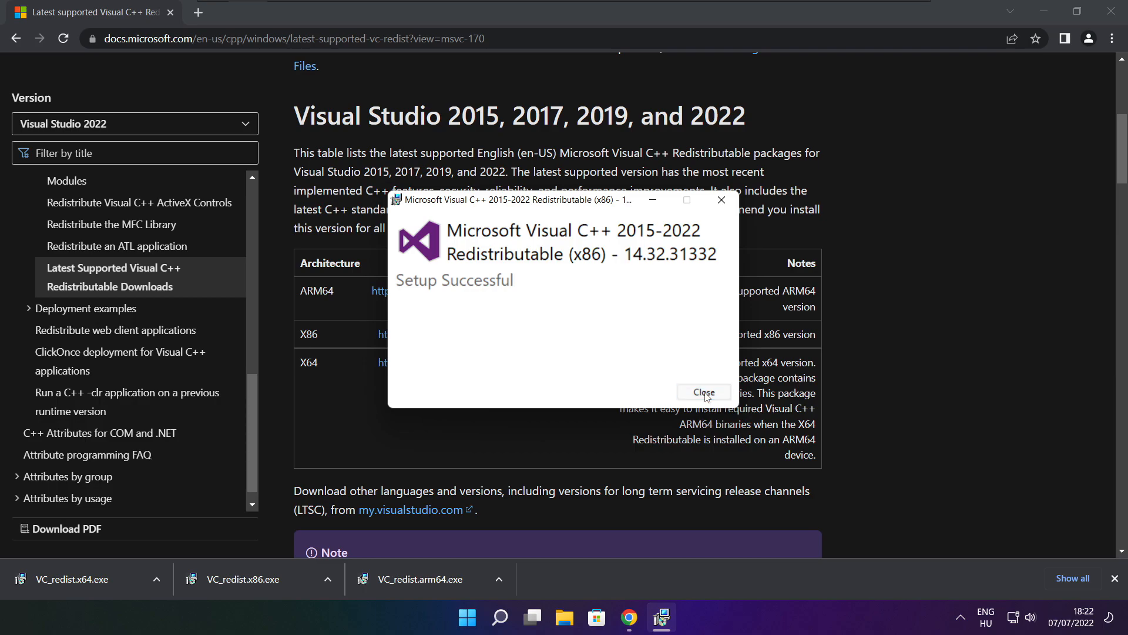
click(703, 392)
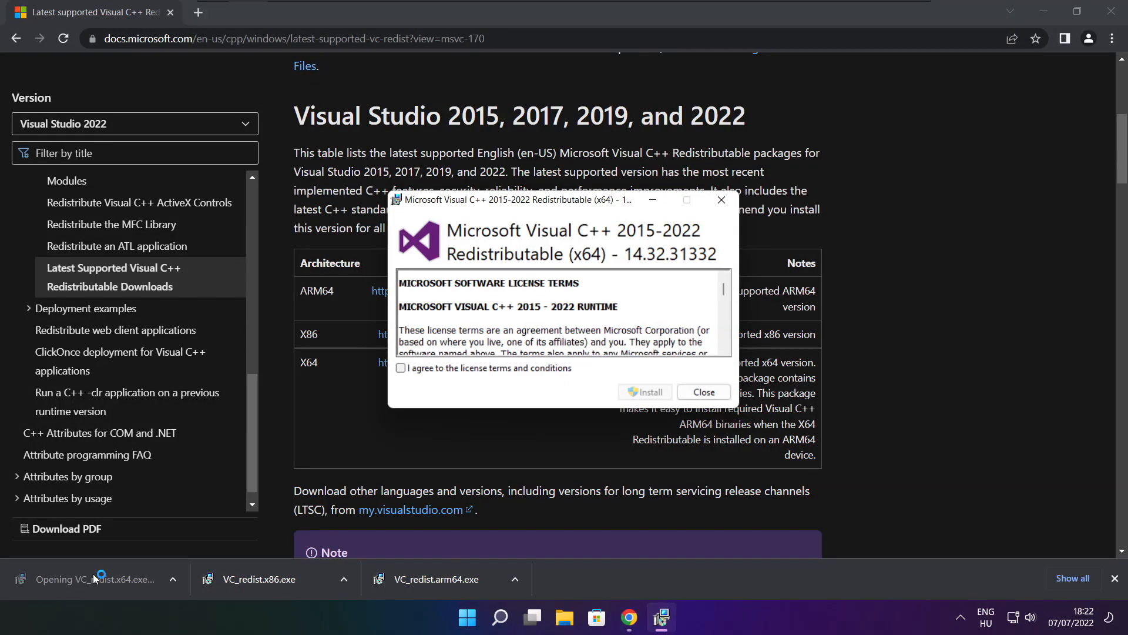
Step: Accept the x64 redistributable license, install it successfully, close setup, then close Chrome
scroll(down, 3)
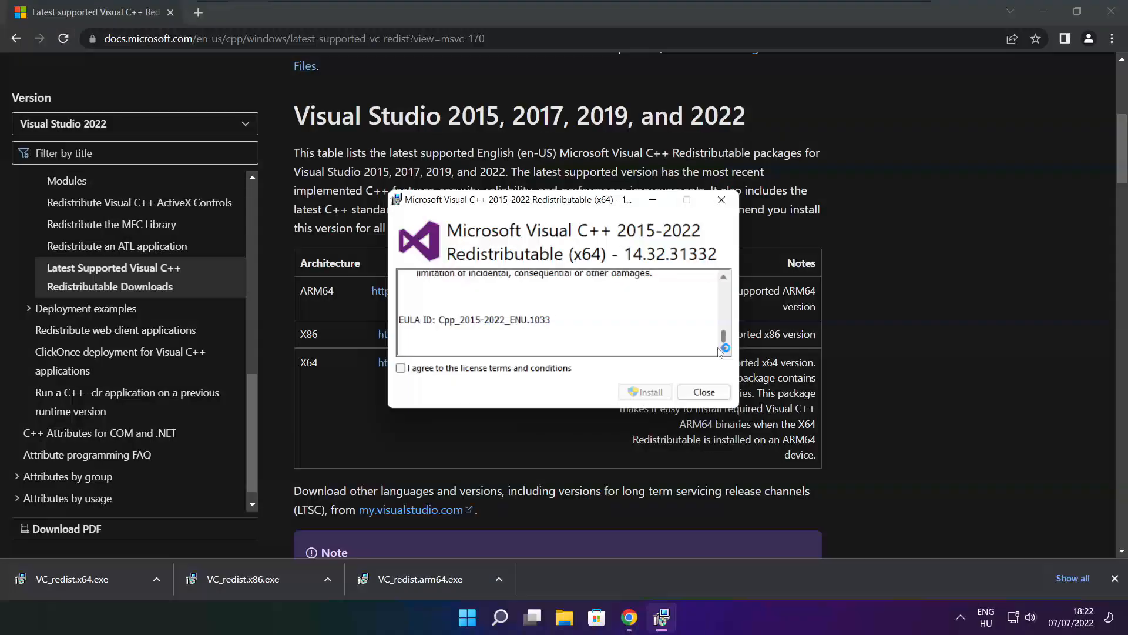
click(400, 367)
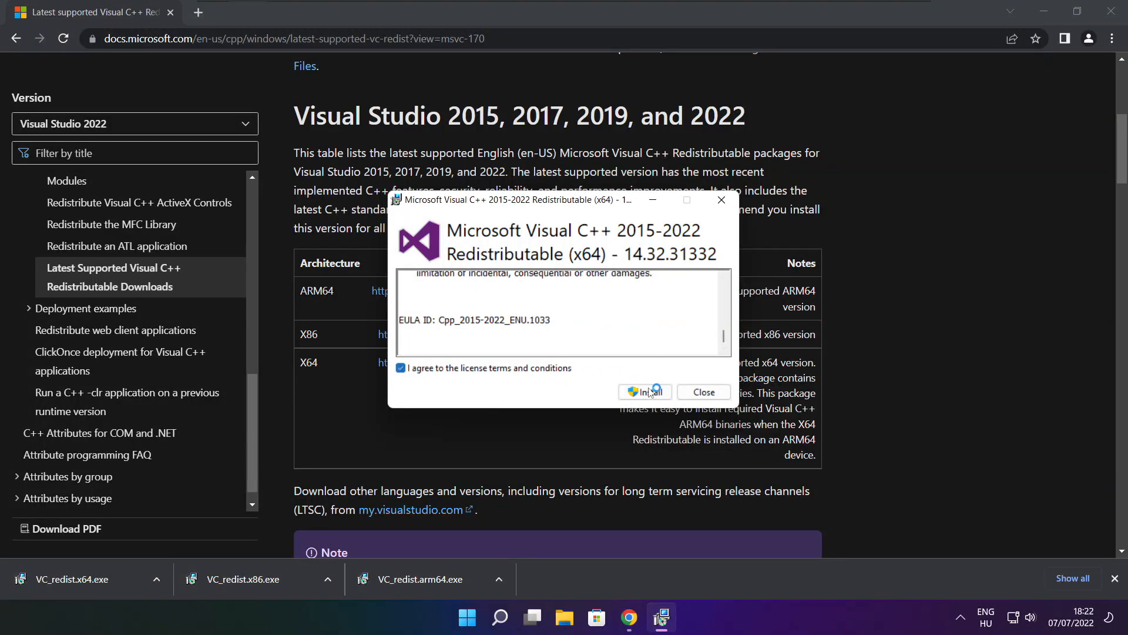
click(644, 392)
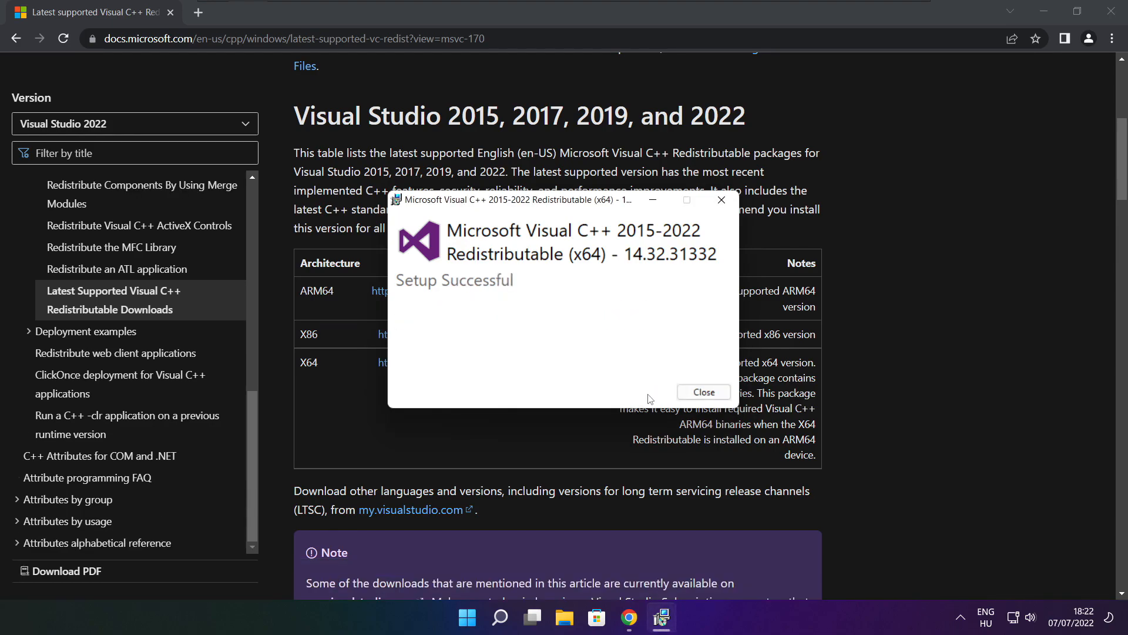
mouse_move(703, 391)
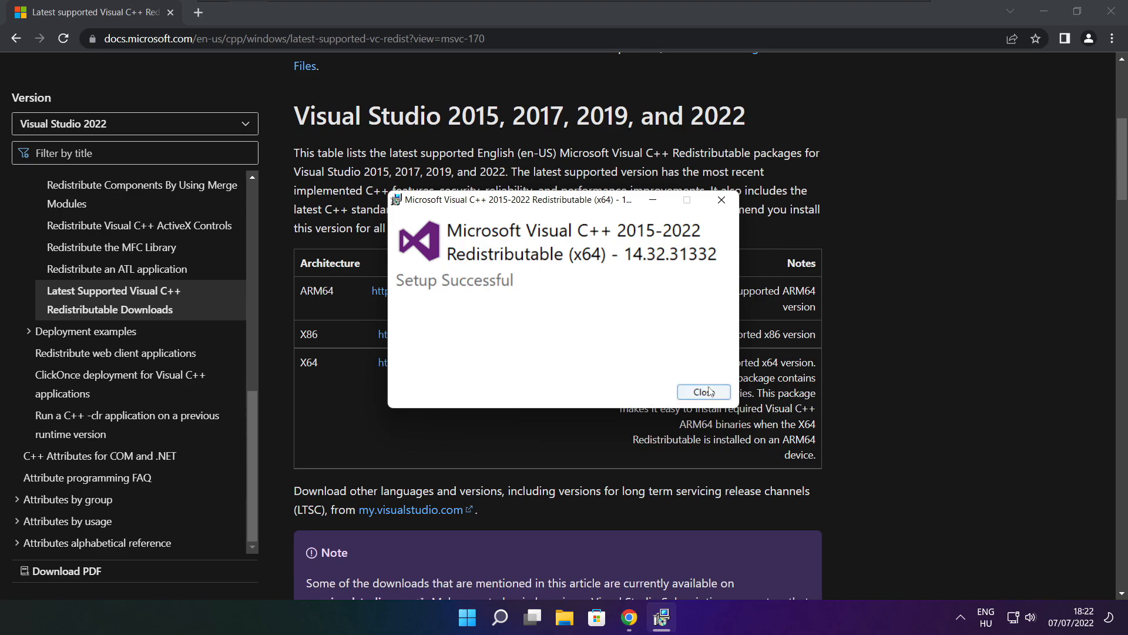
click(703, 392)
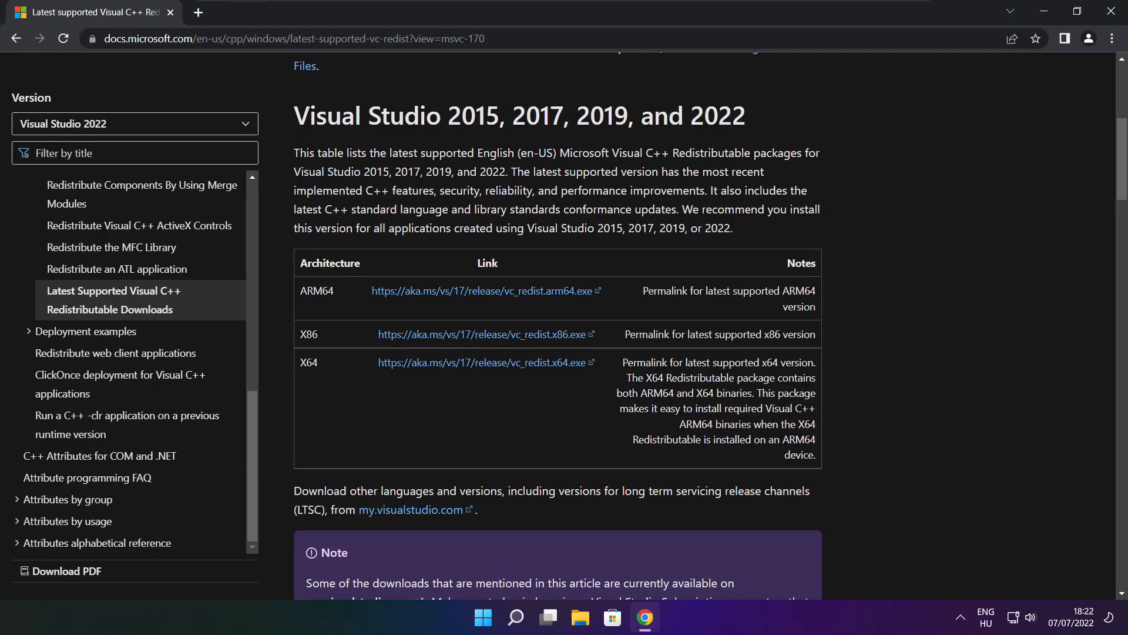
mouse_move(952, 248)
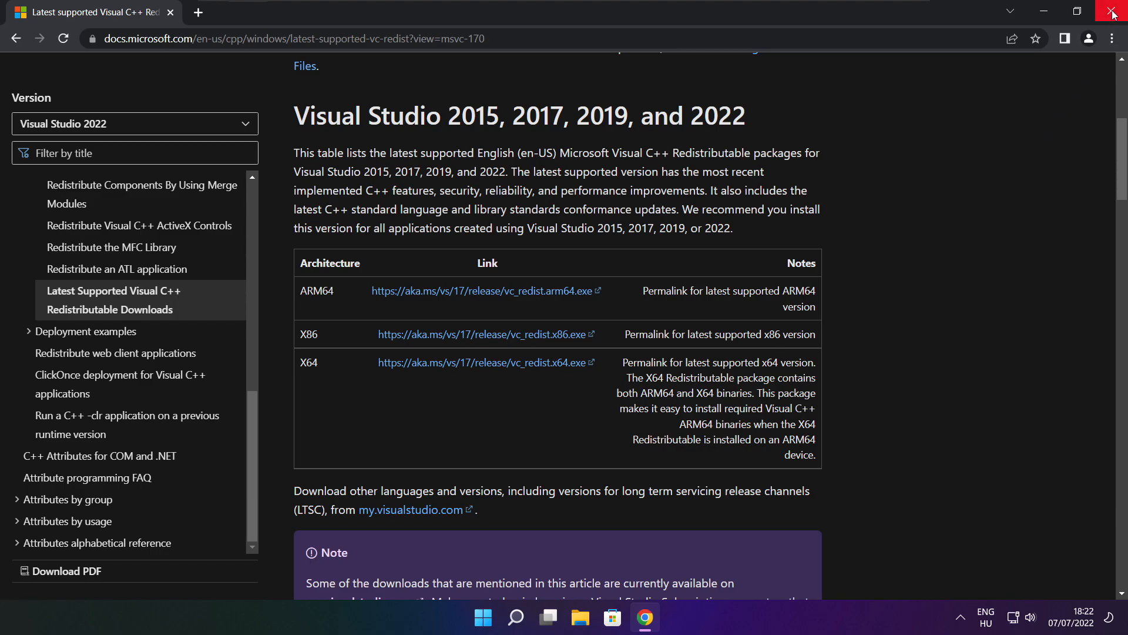
click(1112, 13)
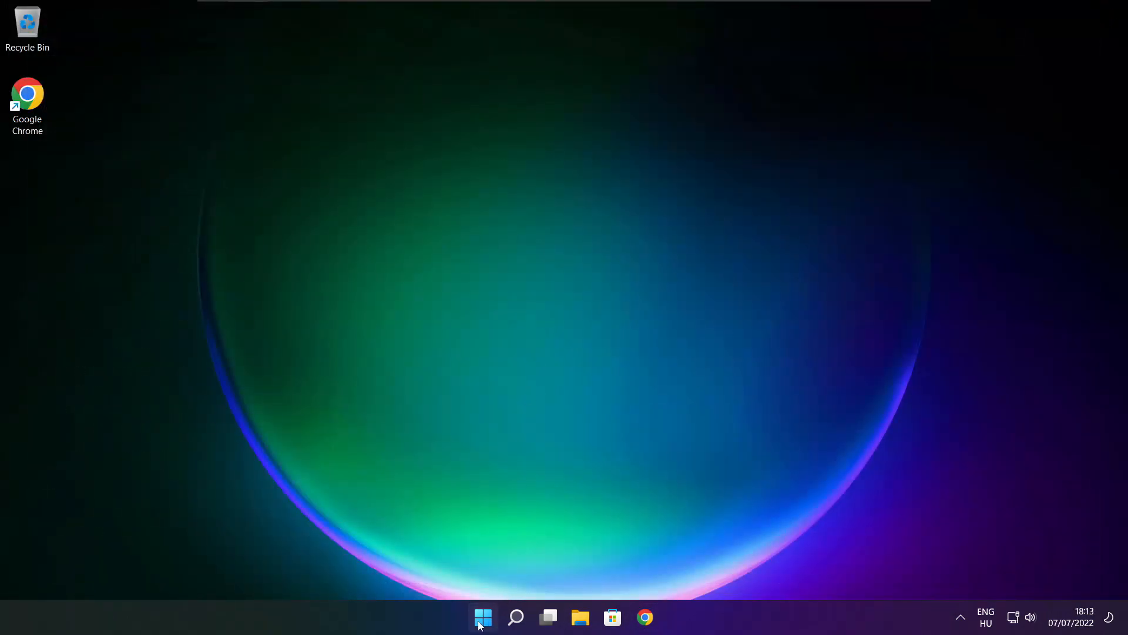
Step: Launch Task Manager from the Start button's quick link menu
right_click(483, 617)
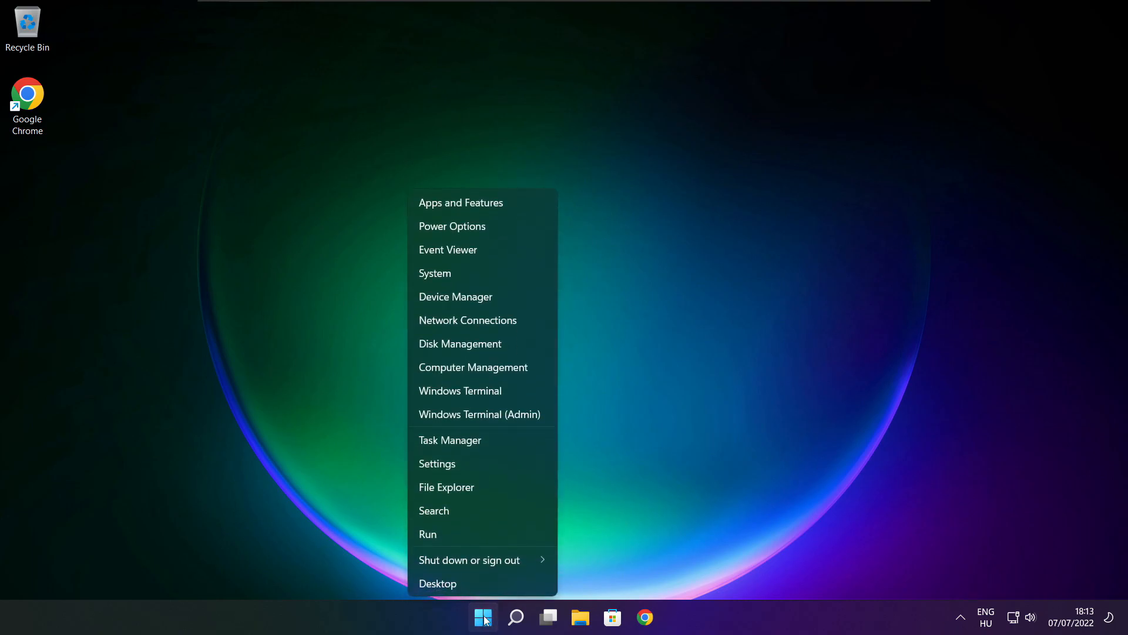
mouse_move(503, 446)
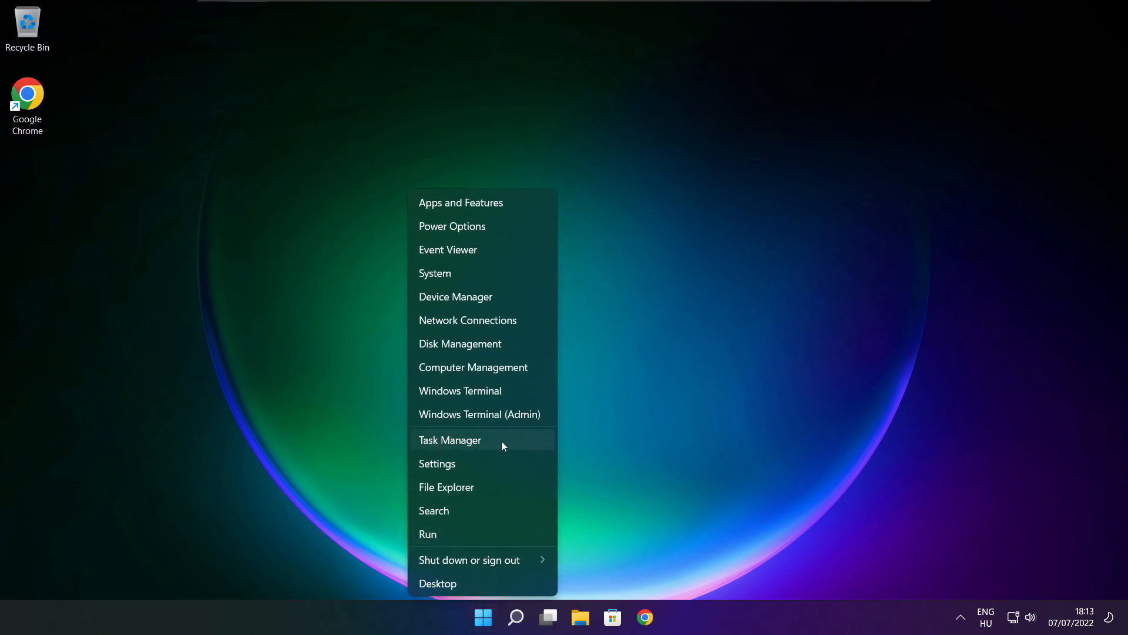
mouse_move(488, 441)
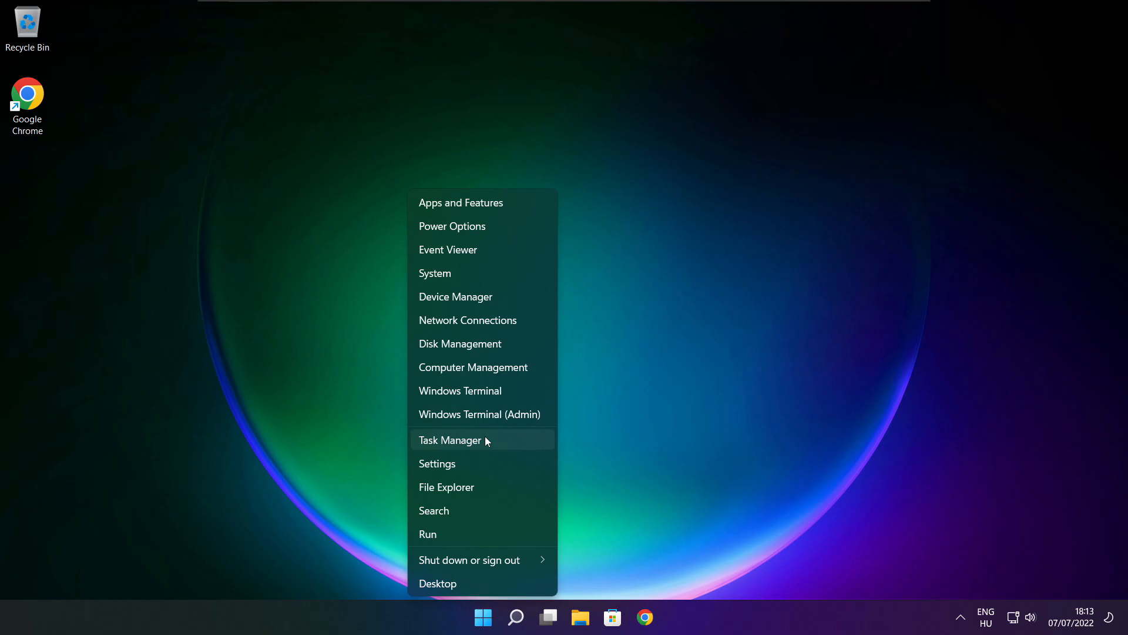
click(449, 439)
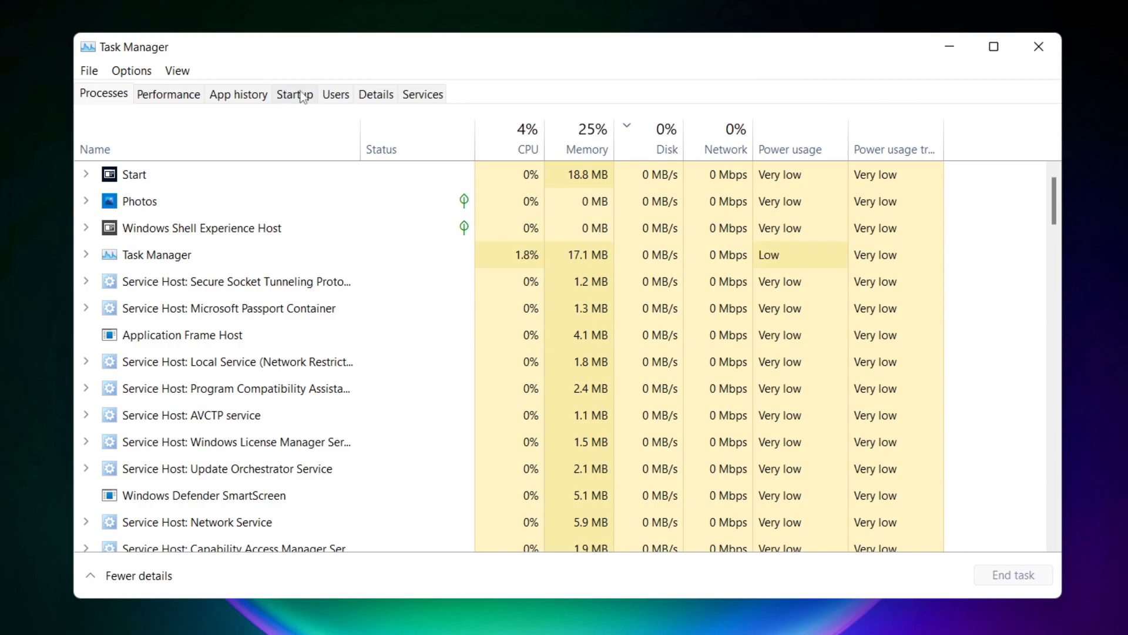
Step: In the Startup tab, disable Cortana and Microsoft Edge as startup apps
click(294, 94)
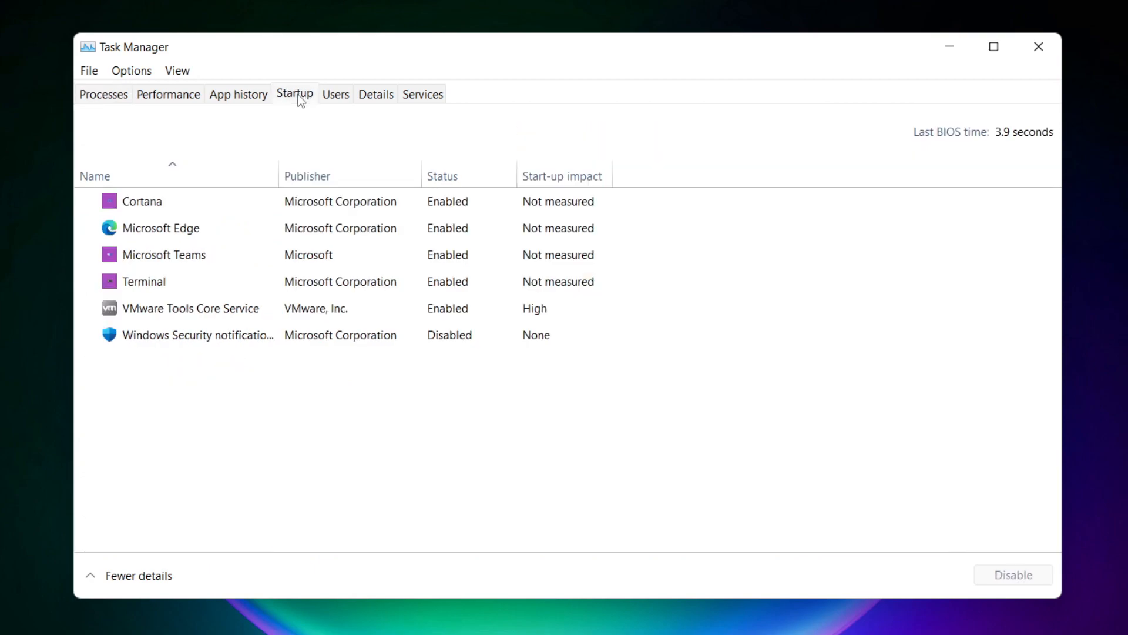
click(142, 201)
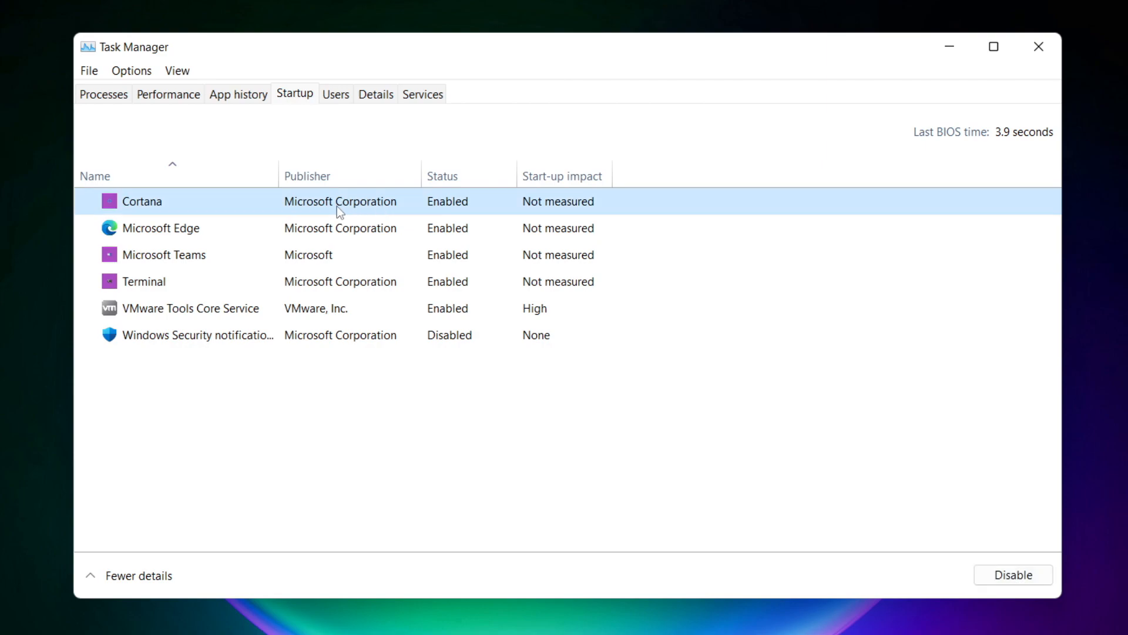
mouse_move(895, 518)
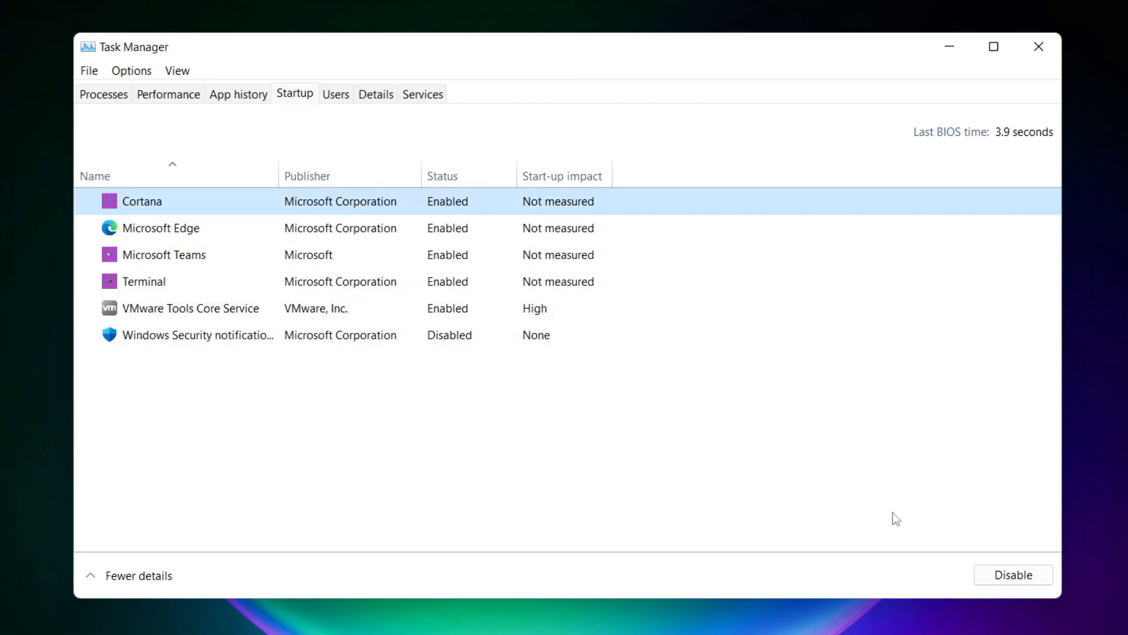
click(1012, 574)
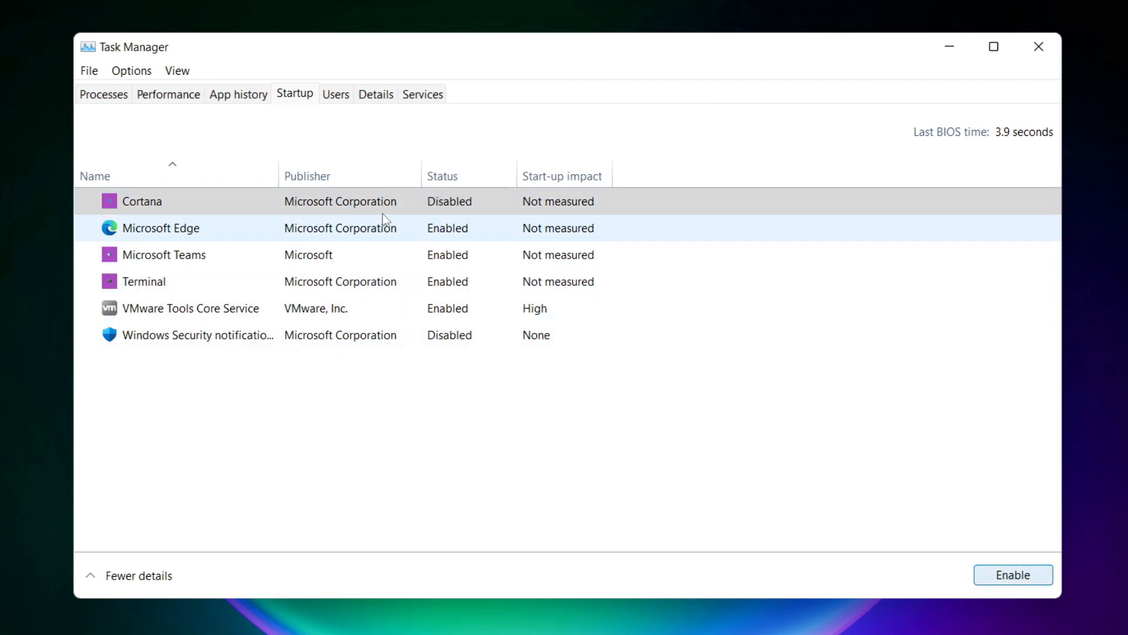
click(162, 228)
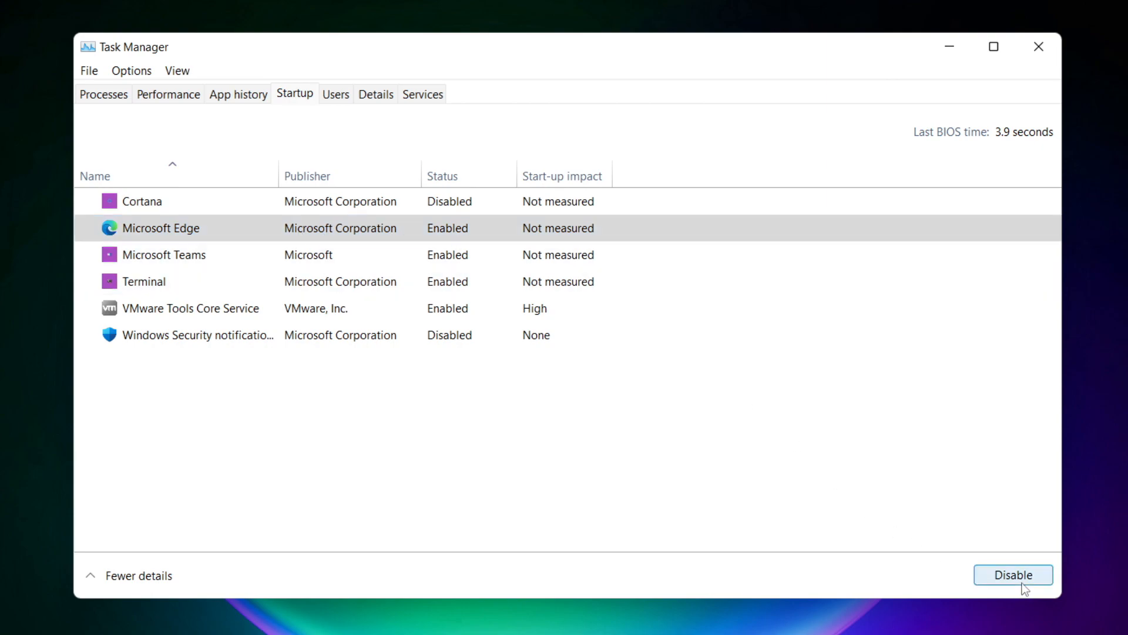
click(1012, 574)
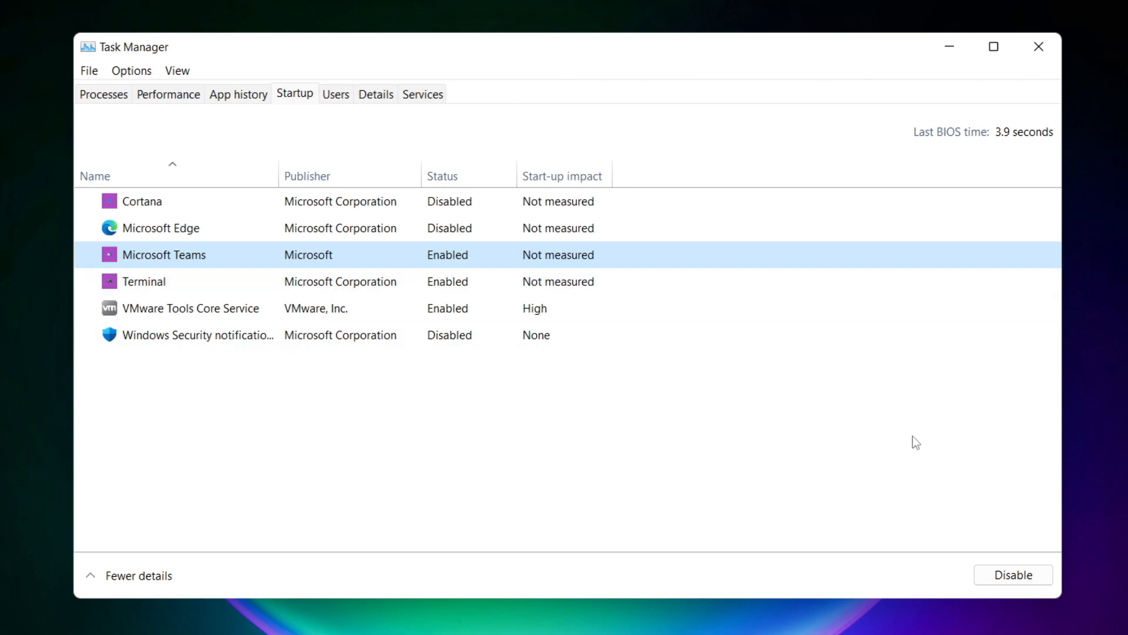
Step: Disable Microsoft Teams and Terminal at startup, then close Task Manager
click(1012, 574)
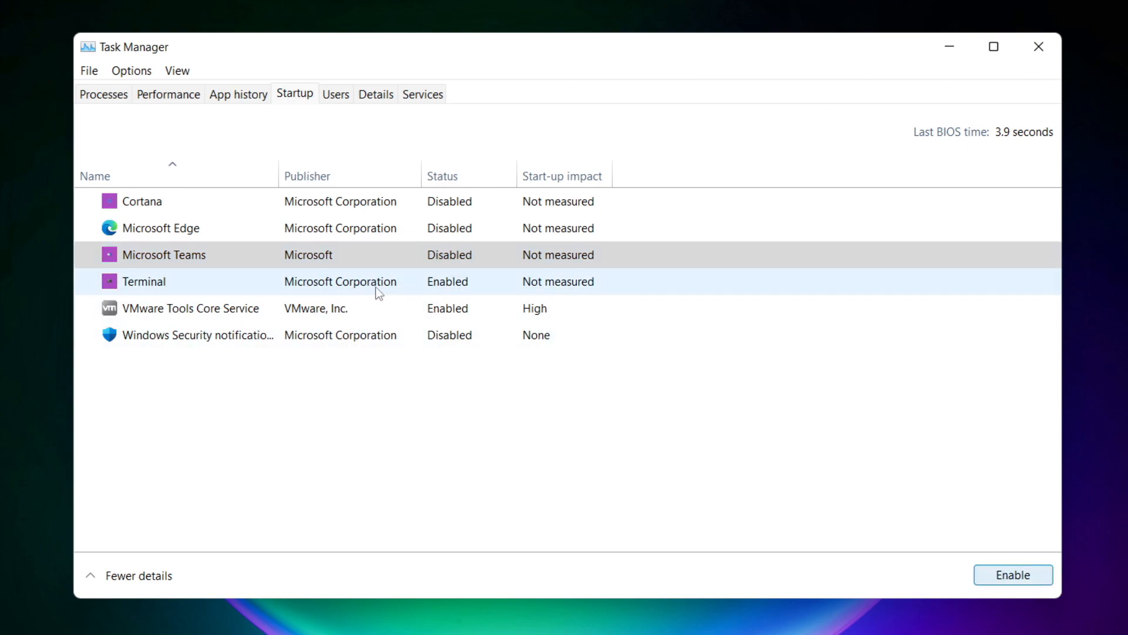
click(144, 281)
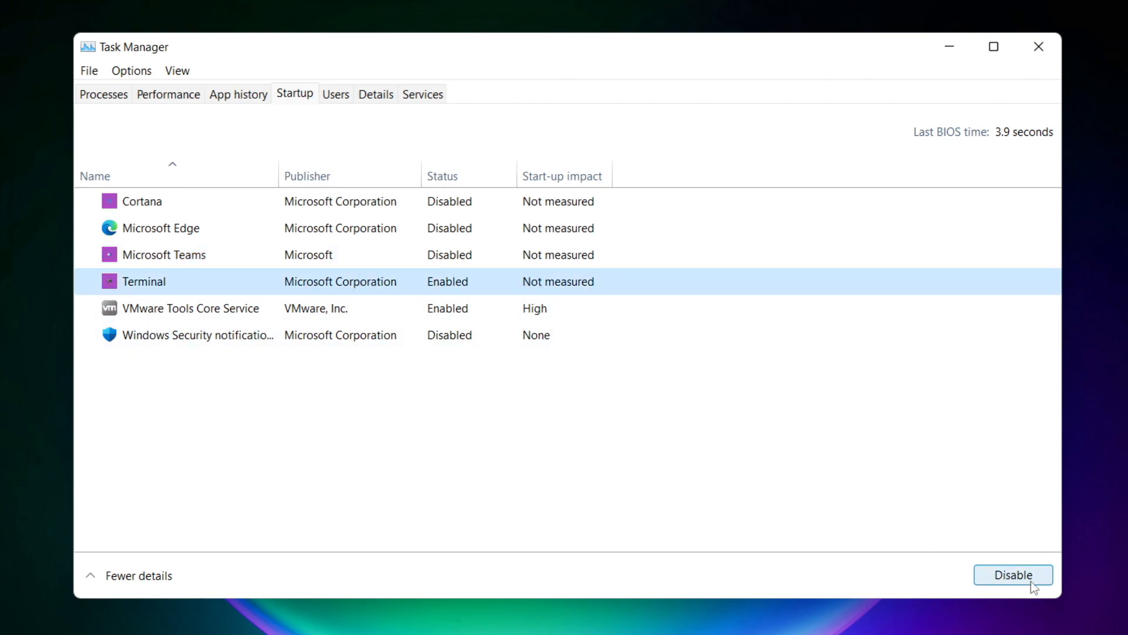
click(1013, 574)
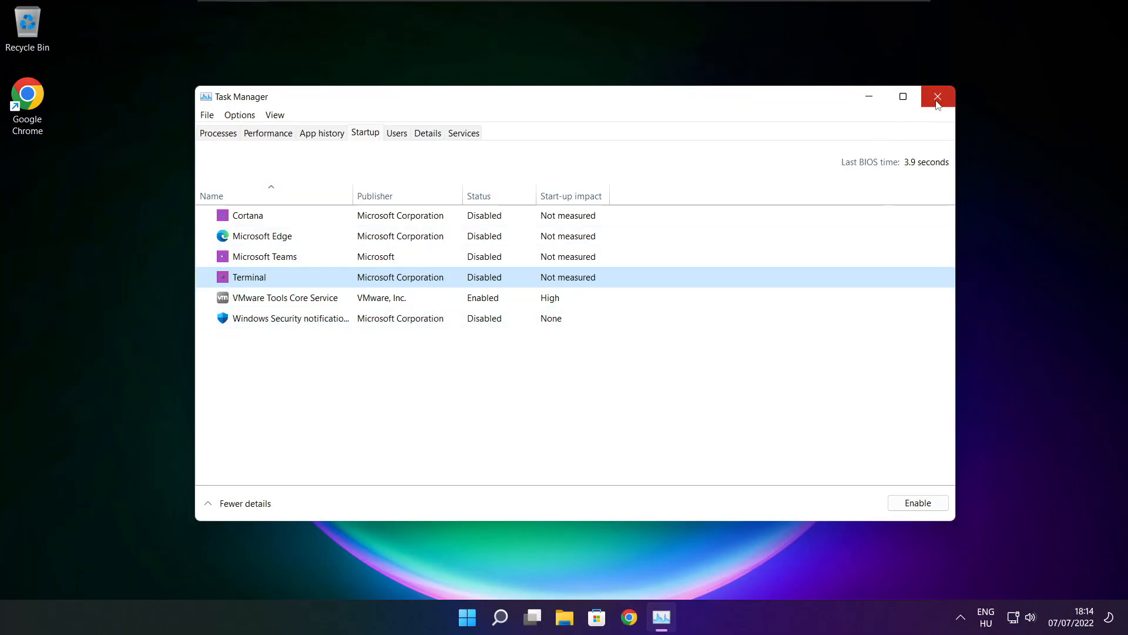
click(937, 96)
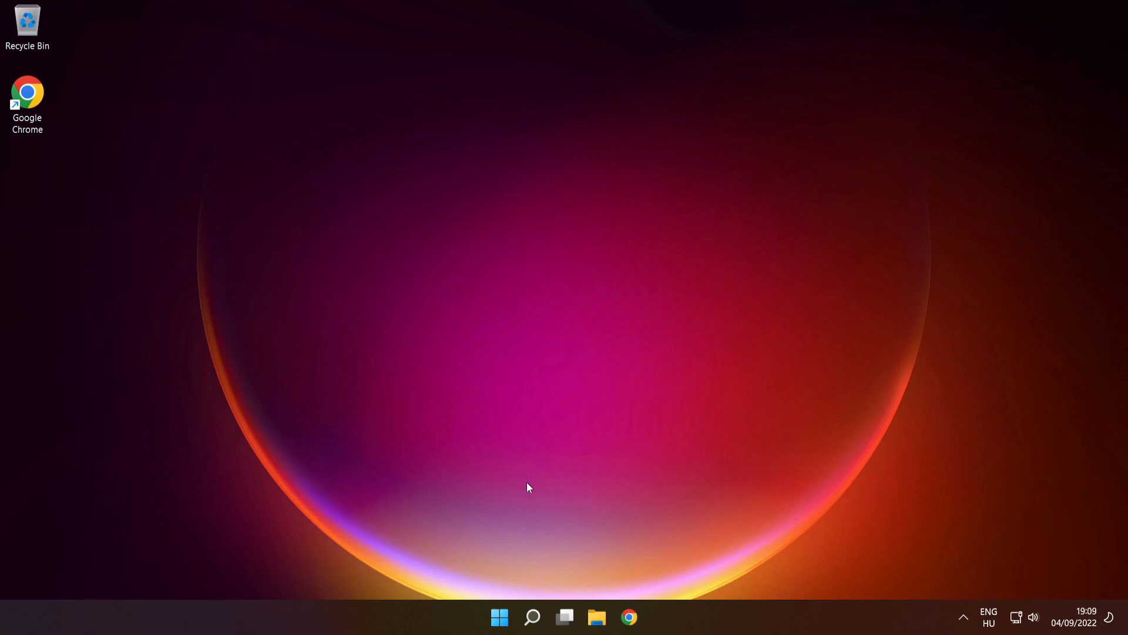
Step: Search for cmd and launch Command Prompt as administrator
click(532, 617)
text(cmd)
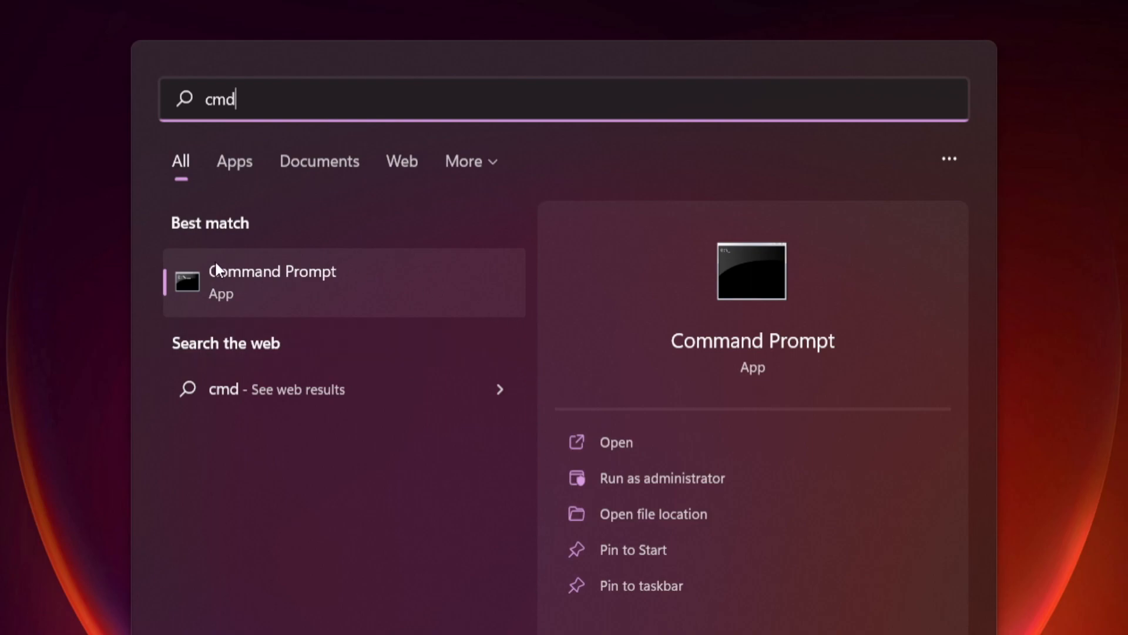
mouse_move(382, 309)
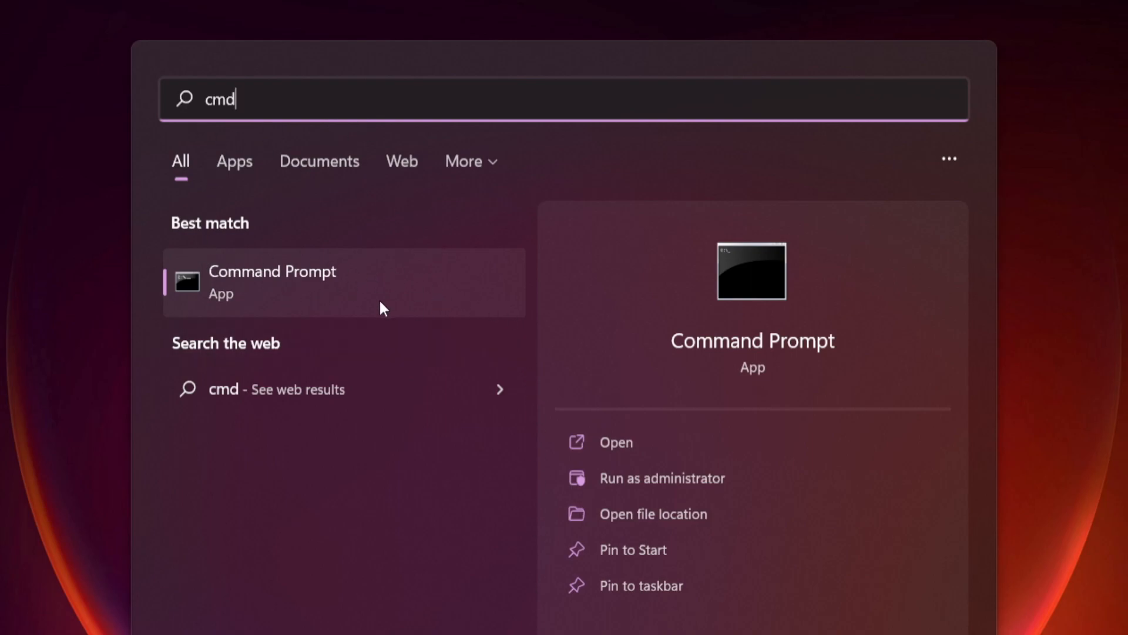
mouse_move(419, 283)
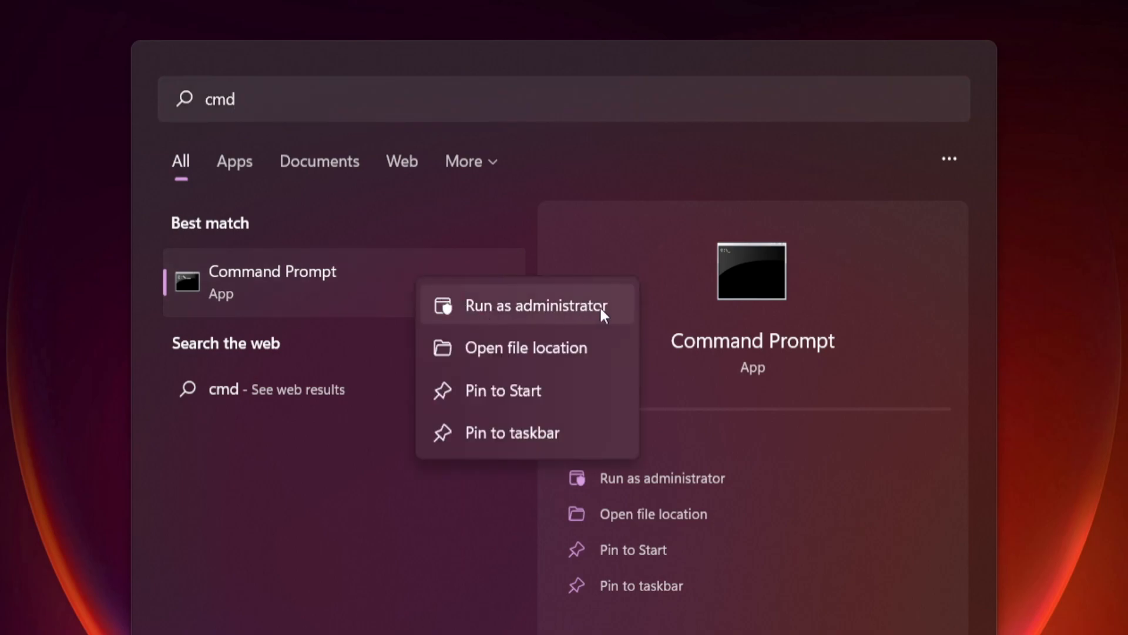
mouse_move(538, 311)
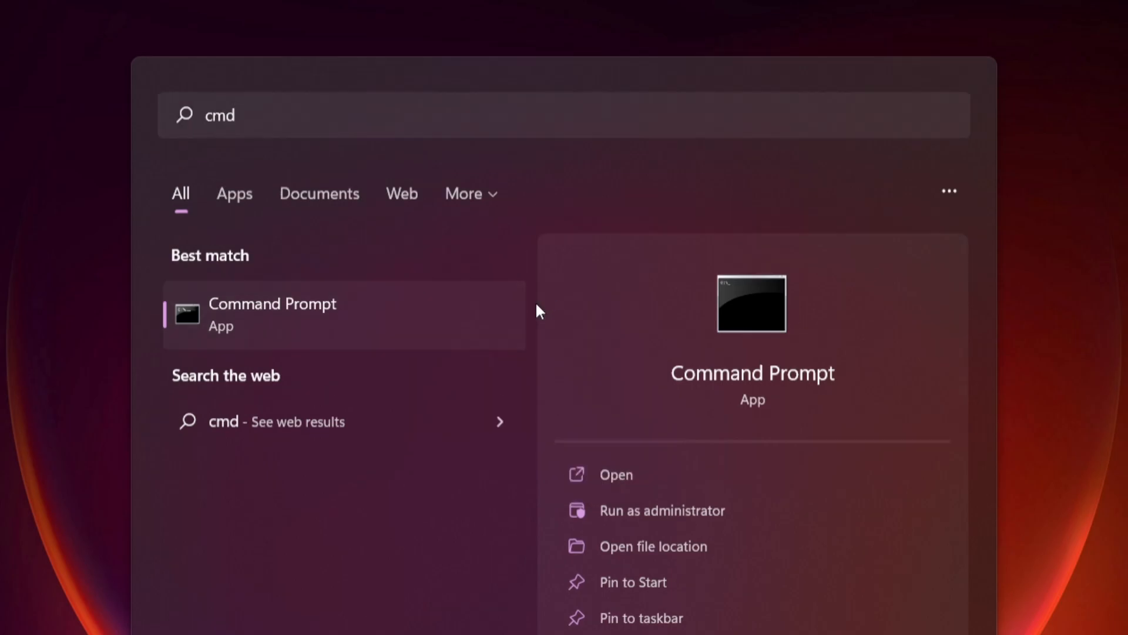
click(663, 510)
text(sfc)
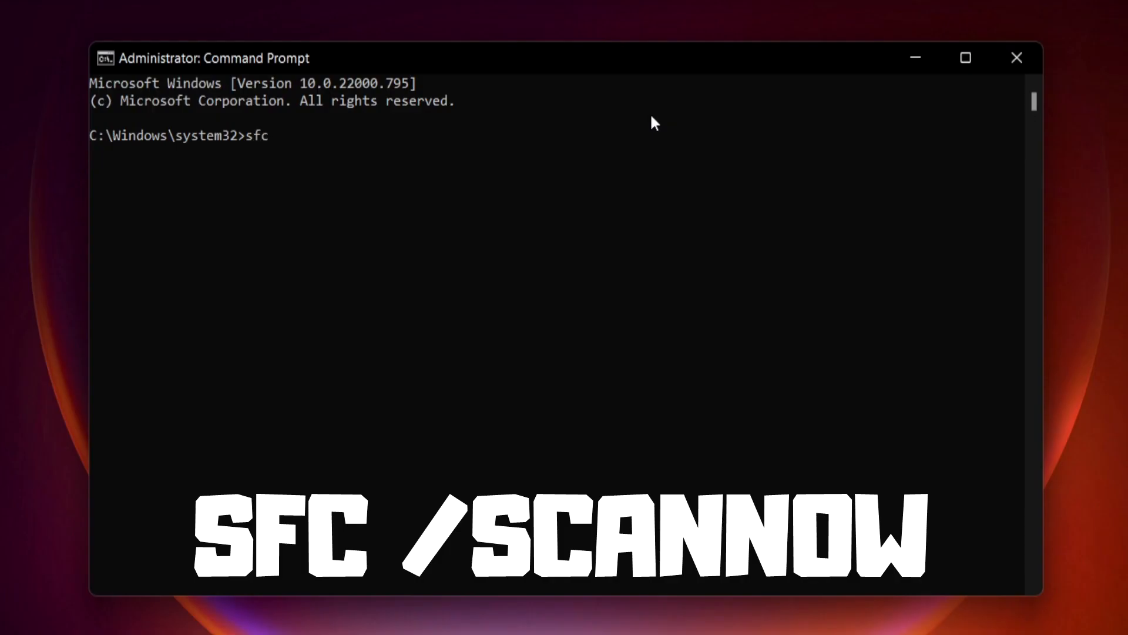
Step: Run sfc /scannow to completion, repairing corrupt files, then close Command Prompt
text(/scann)
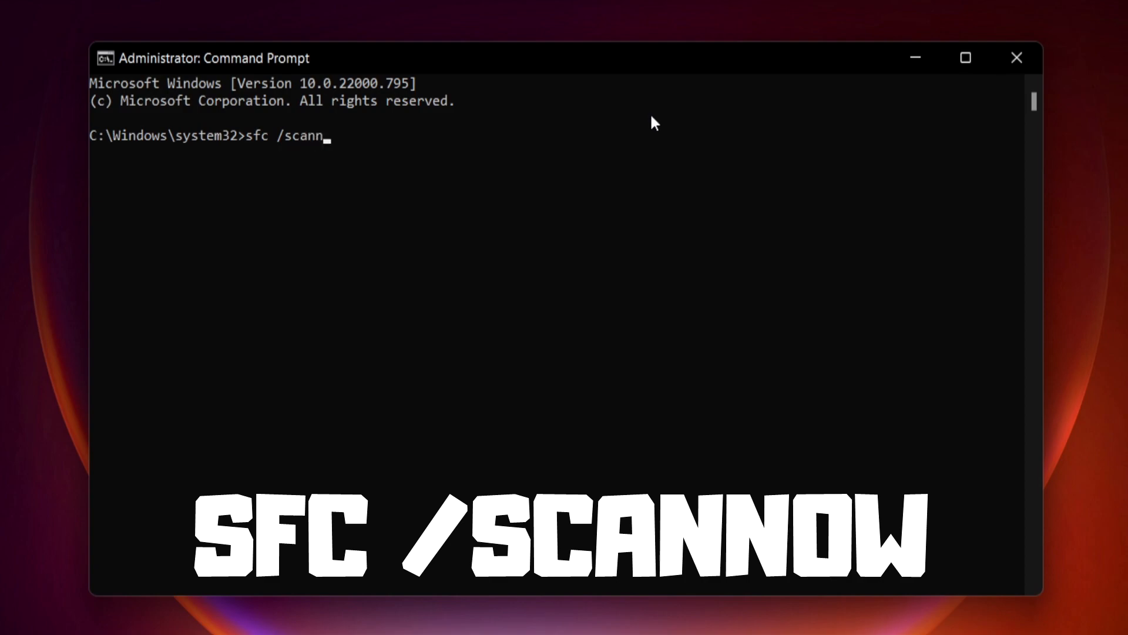
text(ow)
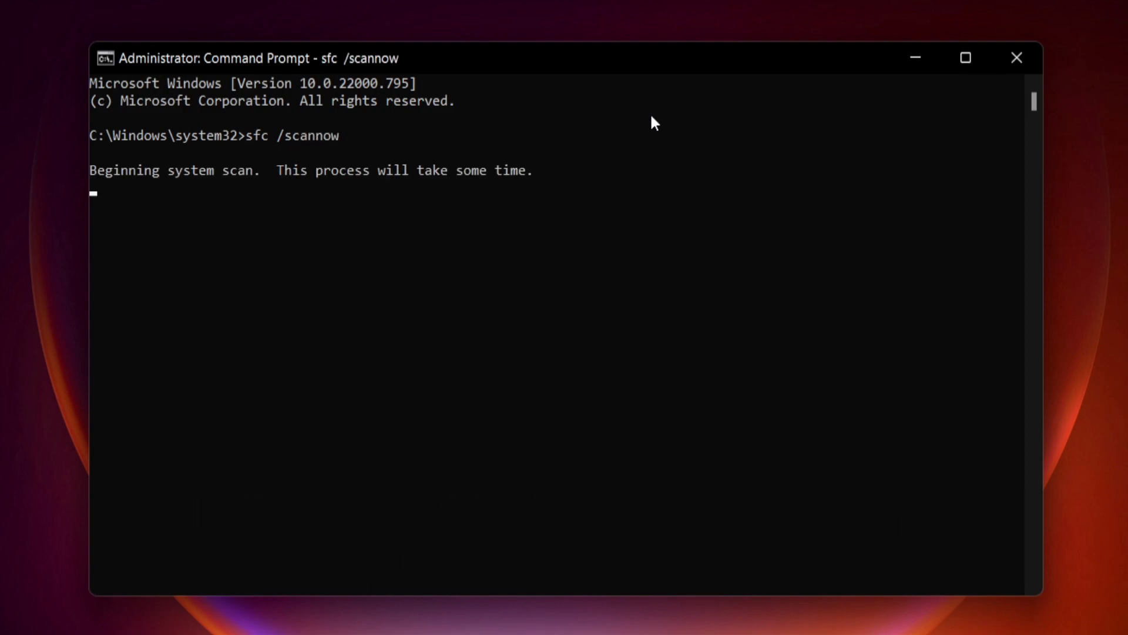
mouse_move(645, 135)
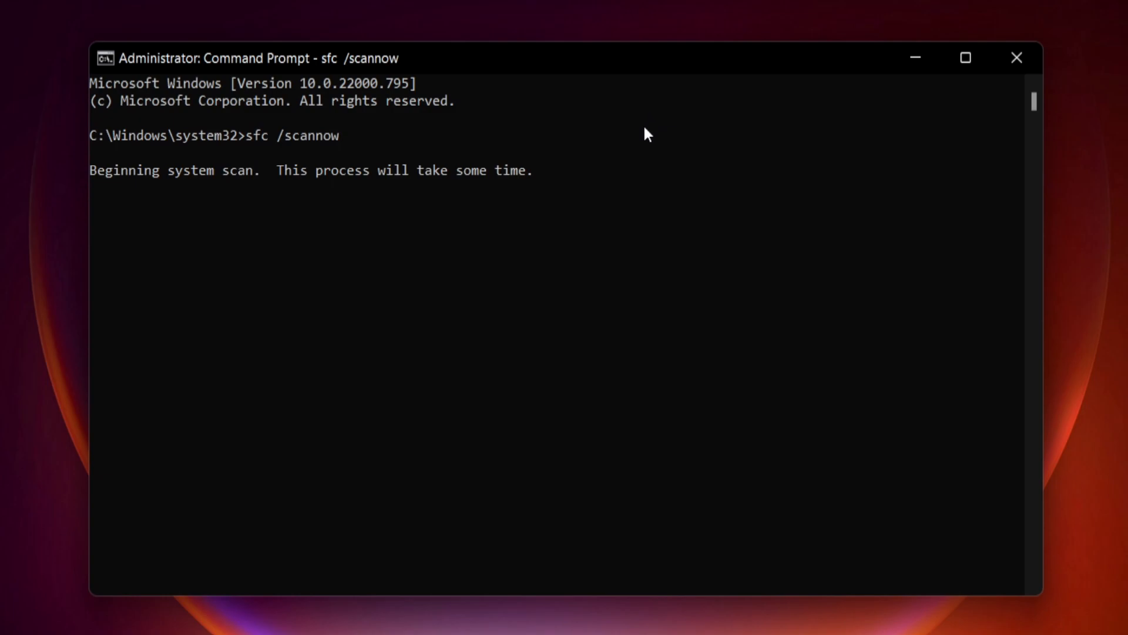
mouse_move(636, 209)
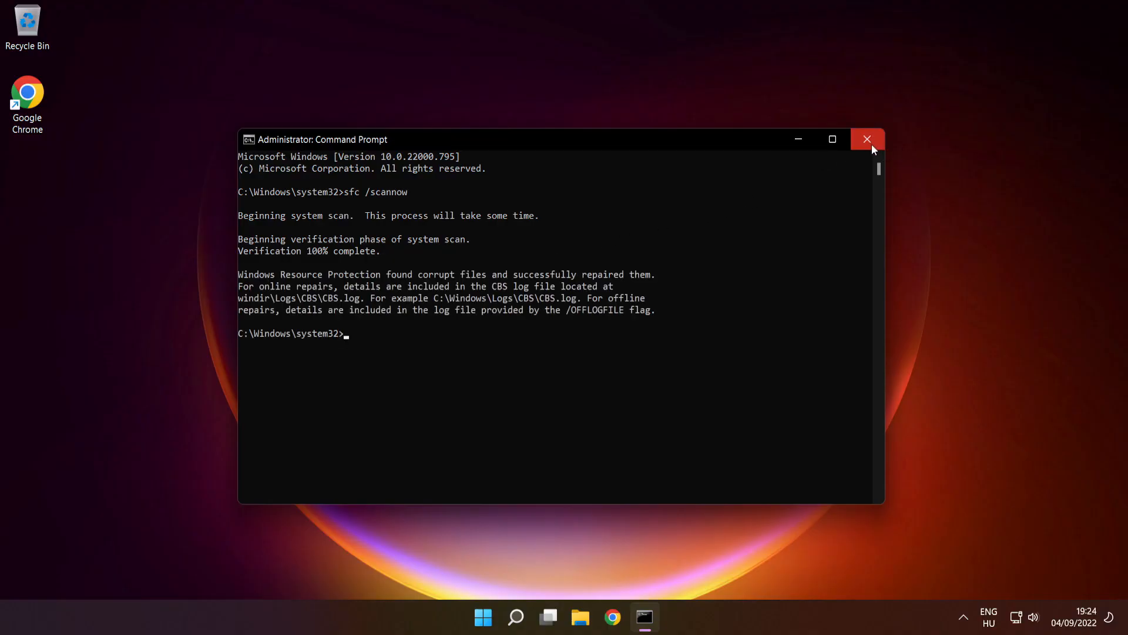
click(867, 139)
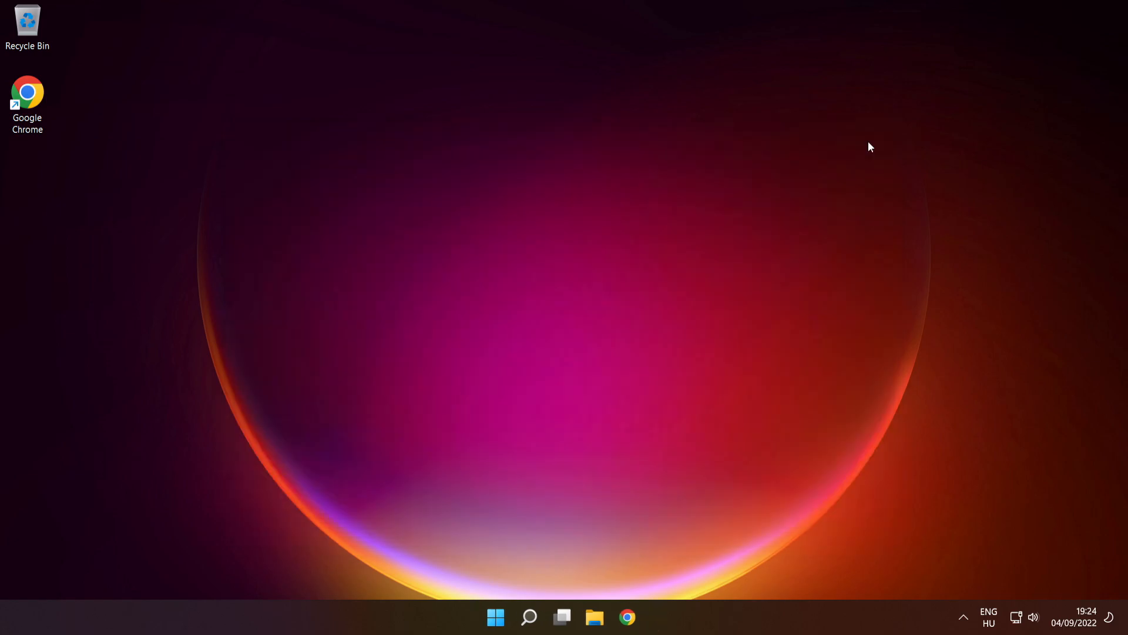
Step: Show the Start menu power options: Sleep, Shut down and Restart
click(495, 617)
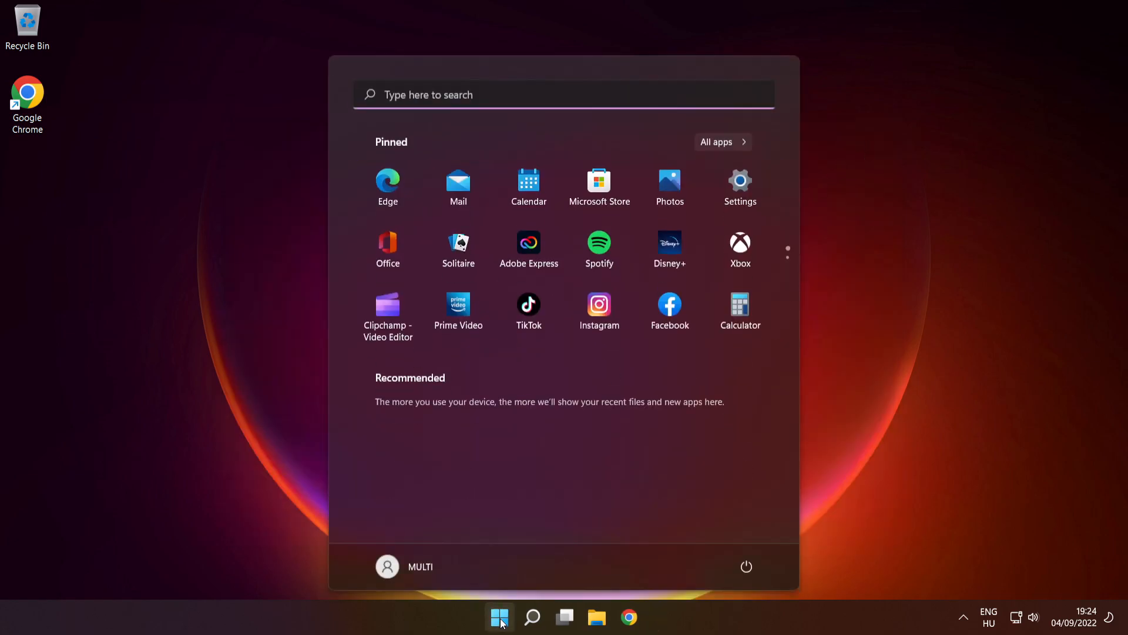
click(747, 566)
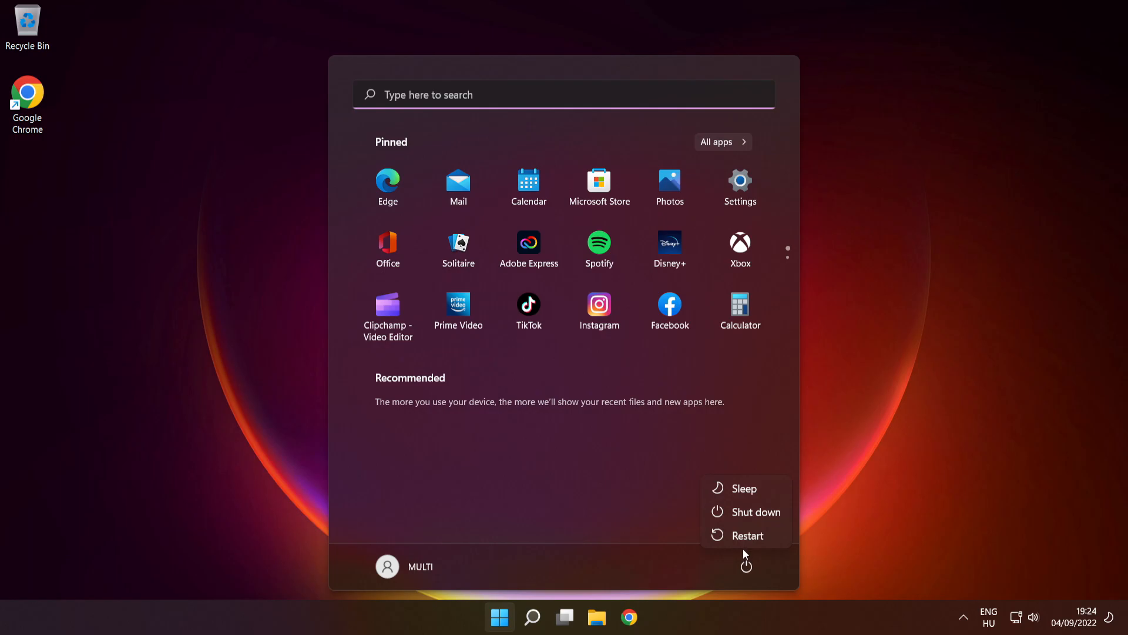
mouse_move(749, 535)
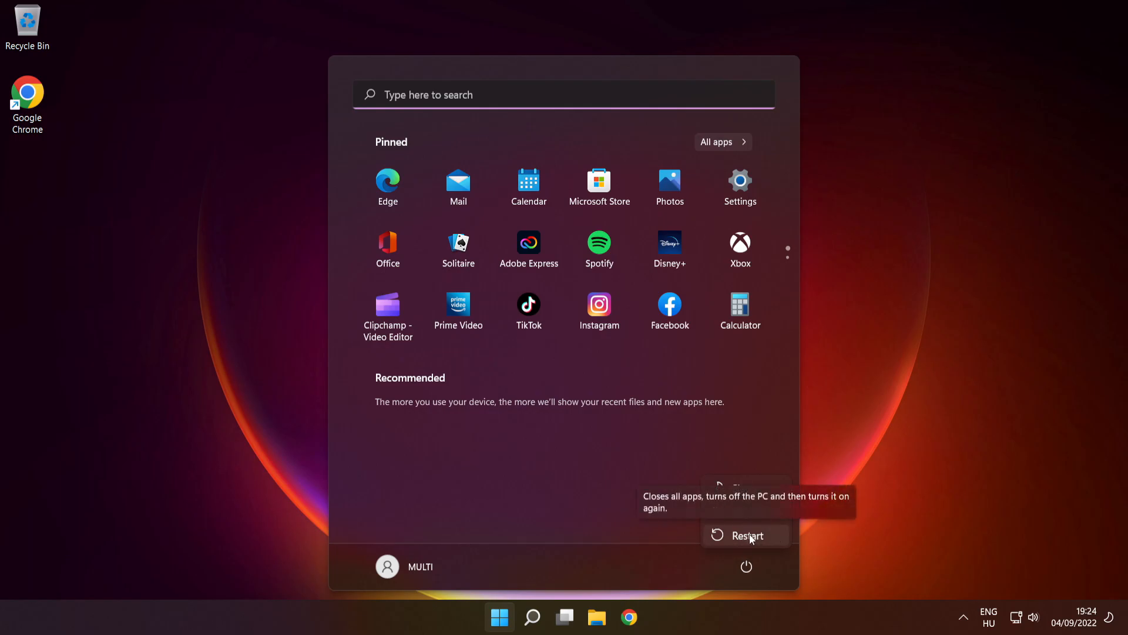